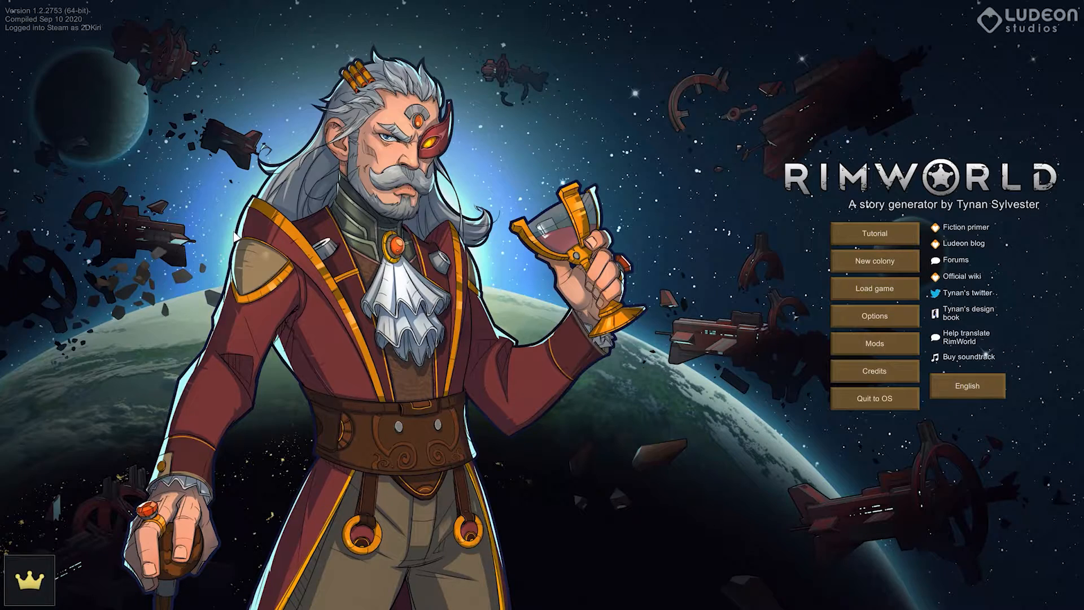
Begin a new colony from the main menu, reaching the scenario list.
click(873, 261)
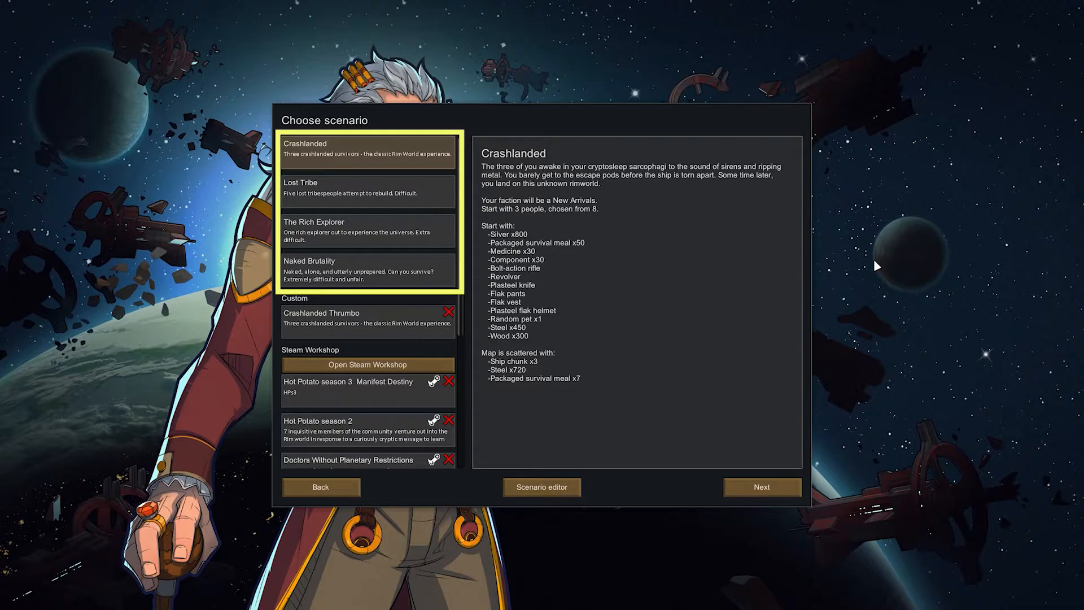
Select Crashlanded, then Lost Tribe to view its five-person low-tech start.
click(367, 148)
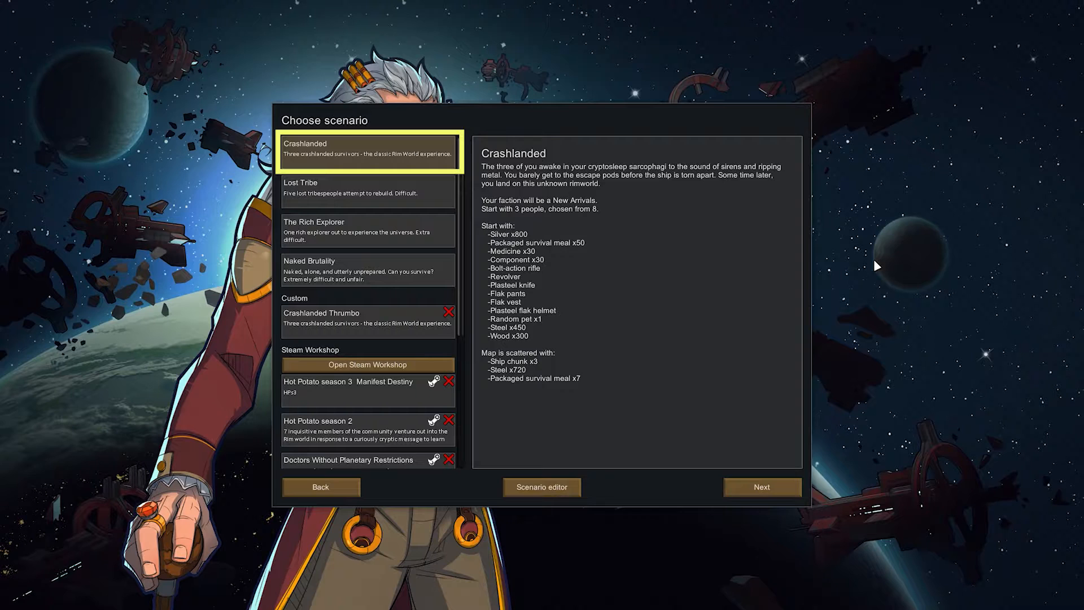
click(367, 191)
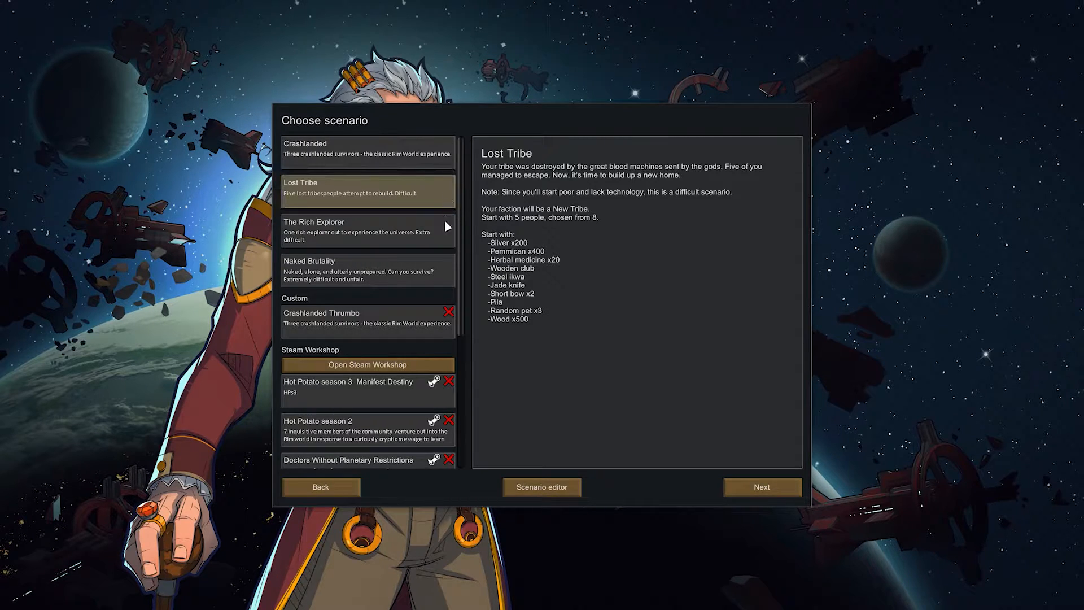
Select The Rich Explorer to view its one rich person with silver, gold and turret research.
click(367, 230)
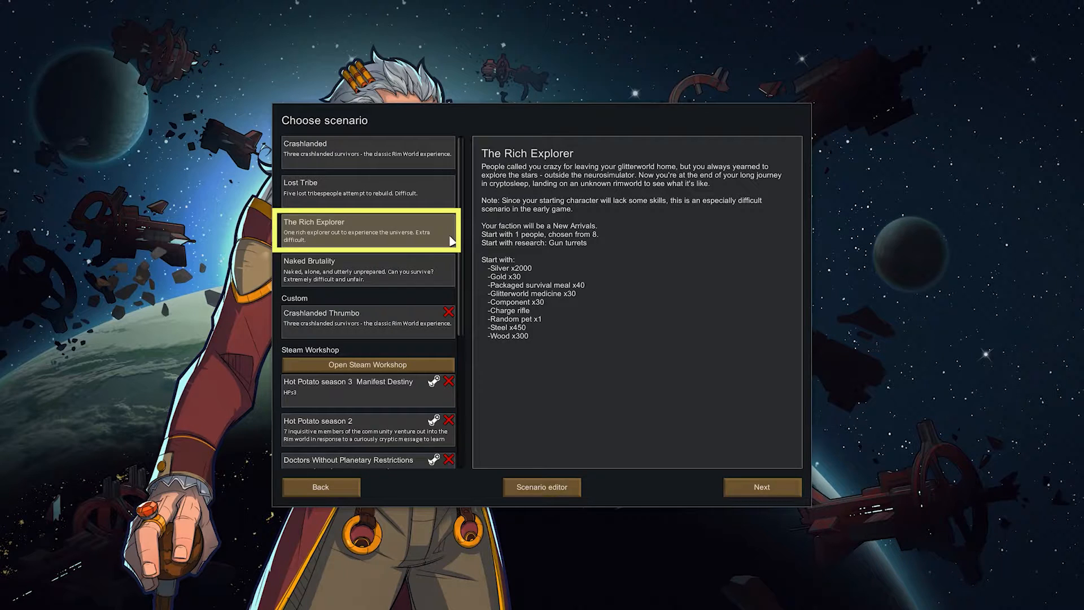
mouse_move(572, 312)
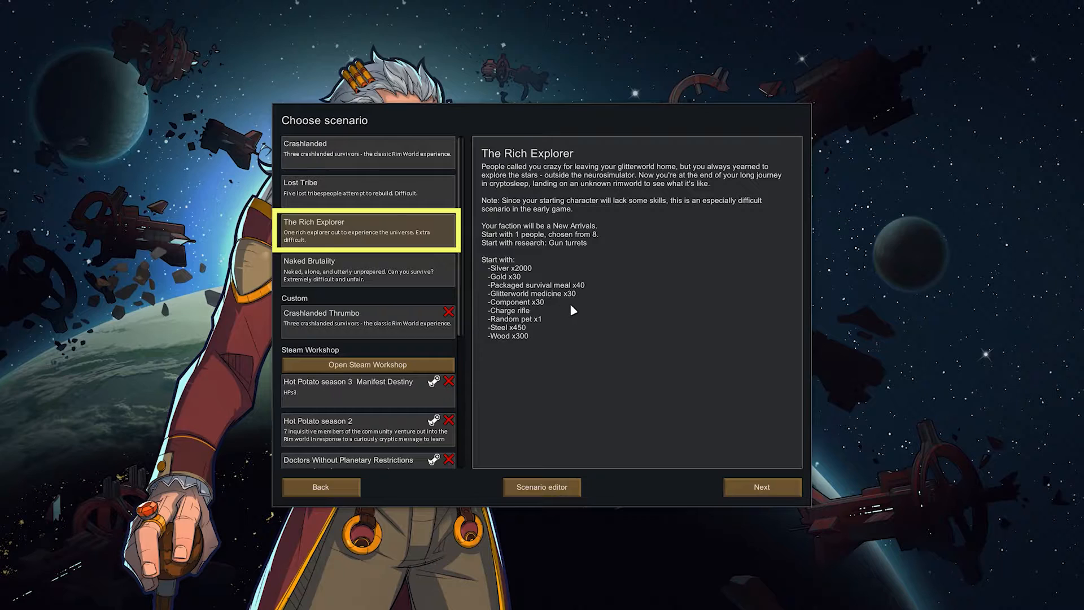
mouse_move(559, 317)
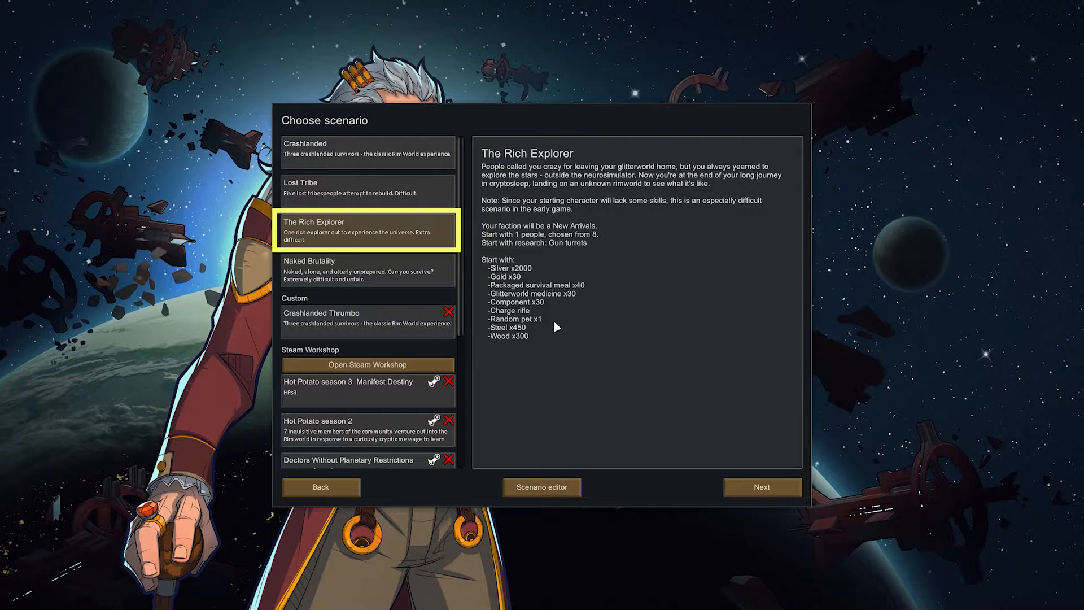
Select Naked Brutality to view its one naked starting person and extreme warning.
click(367, 270)
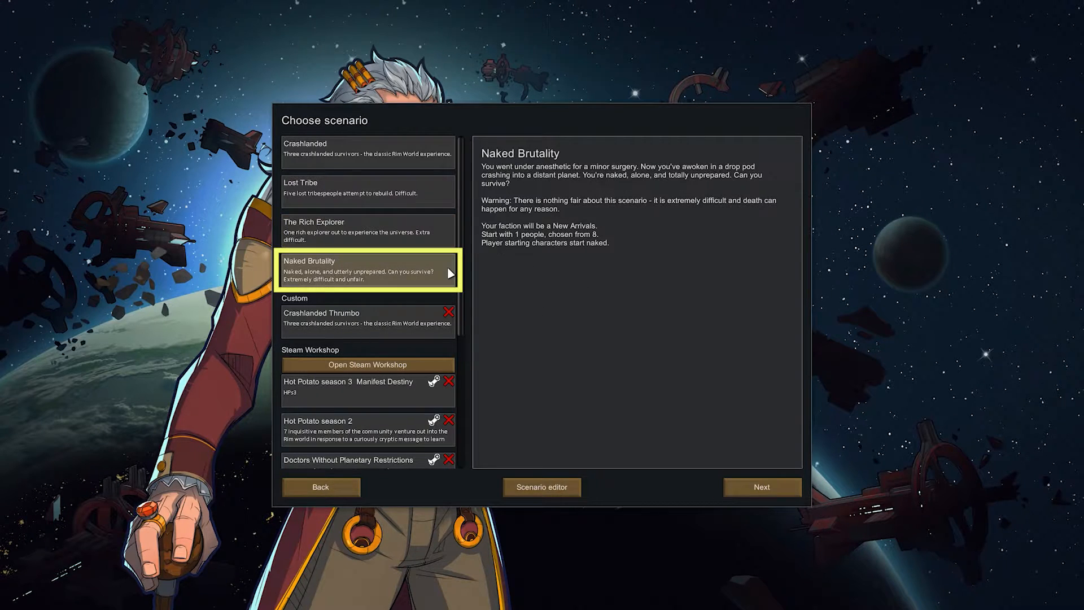
mouse_move(657, 349)
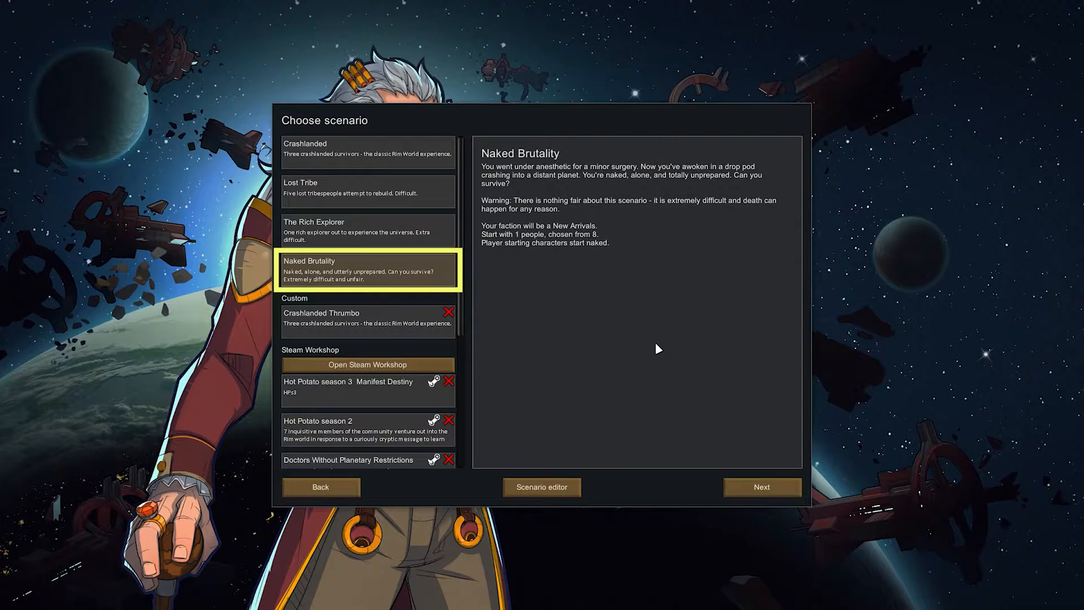
mouse_move(667, 343)
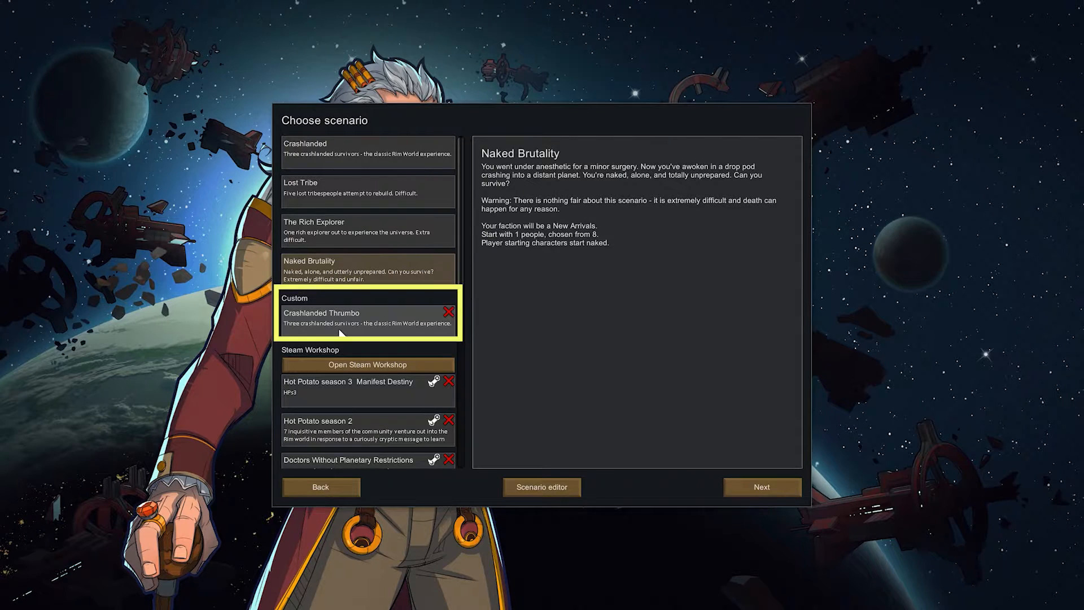
mouse_move(394, 334)
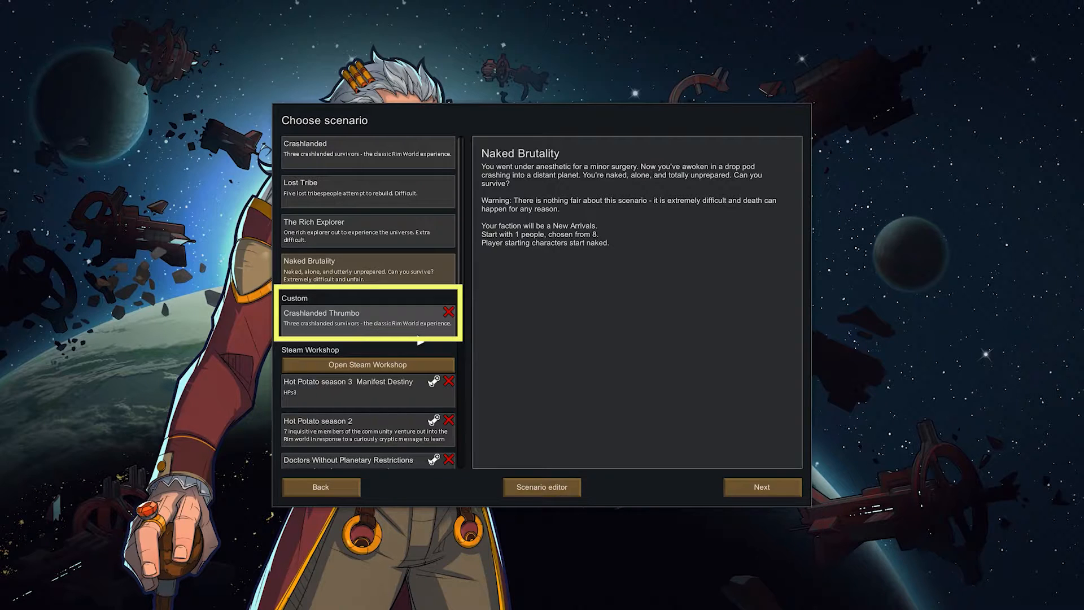
mouse_move(410, 336)
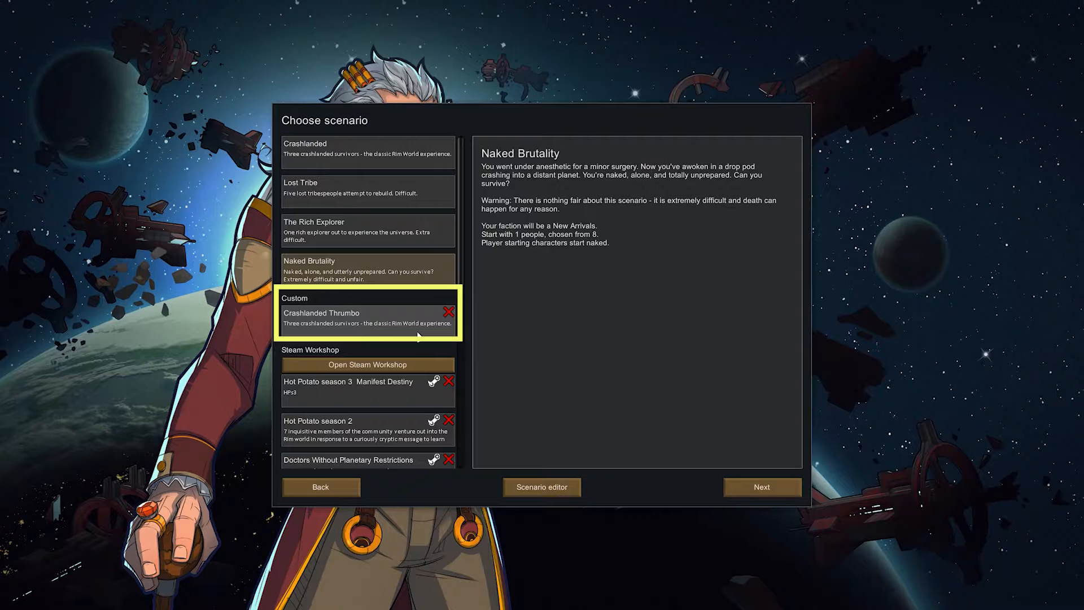
View the custom Crashlanded Thrumbo scenario, then return to standard Crashlanded.
click(359, 317)
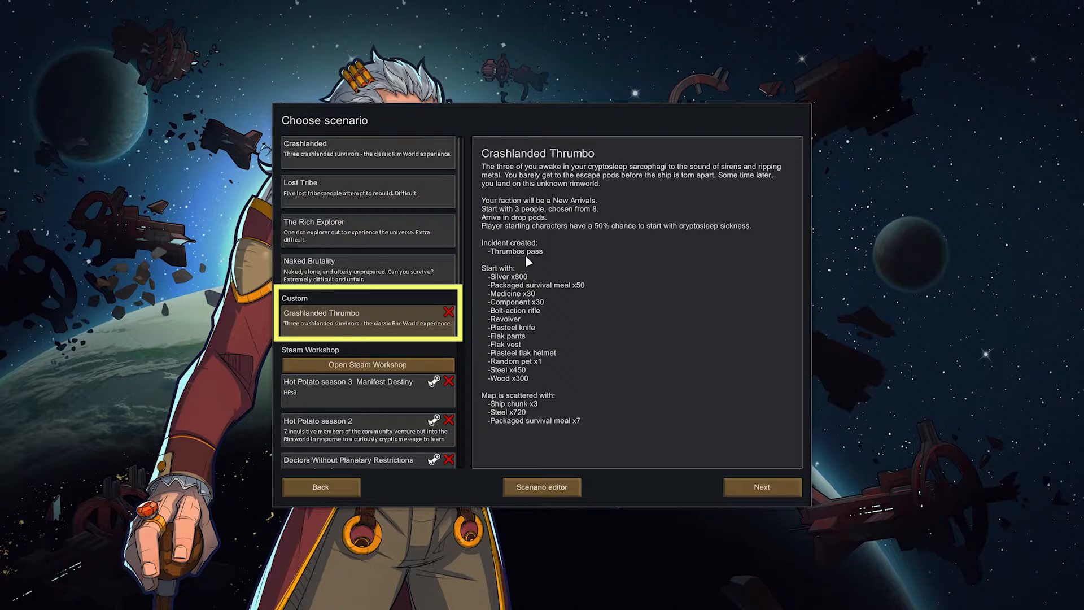
click(366, 149)
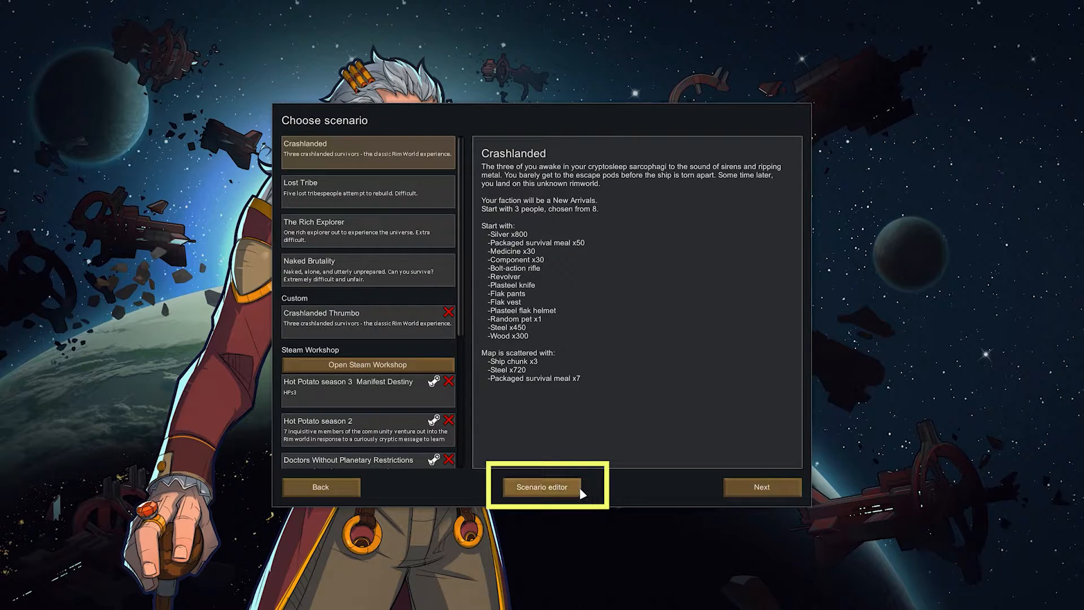
Enable edit mode in the scenario editor and set starting people to 5 chosen from 10.
click(541, 487)
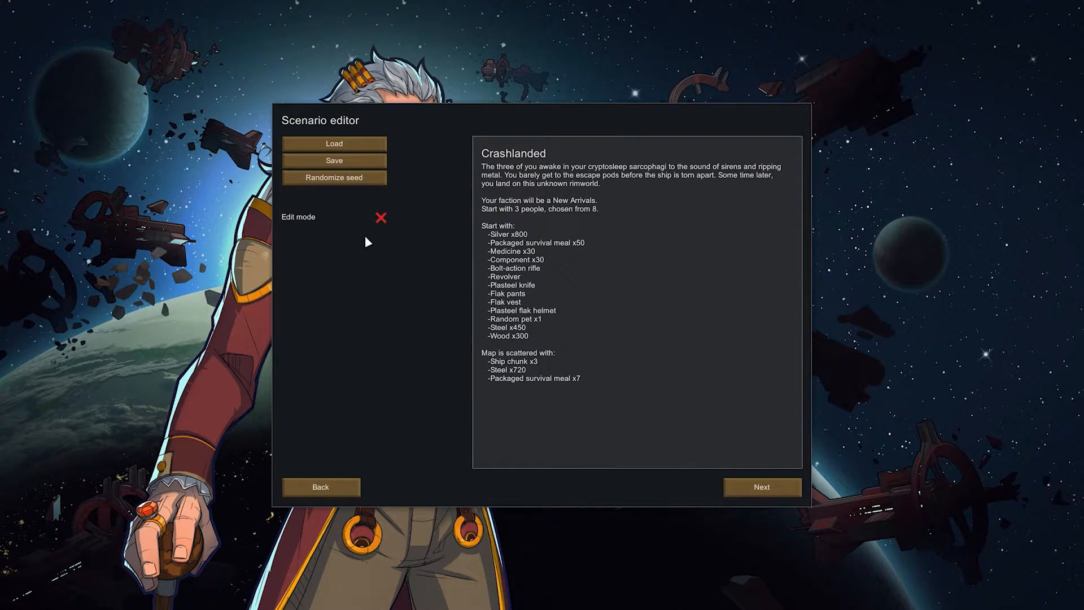
click(381, 217)
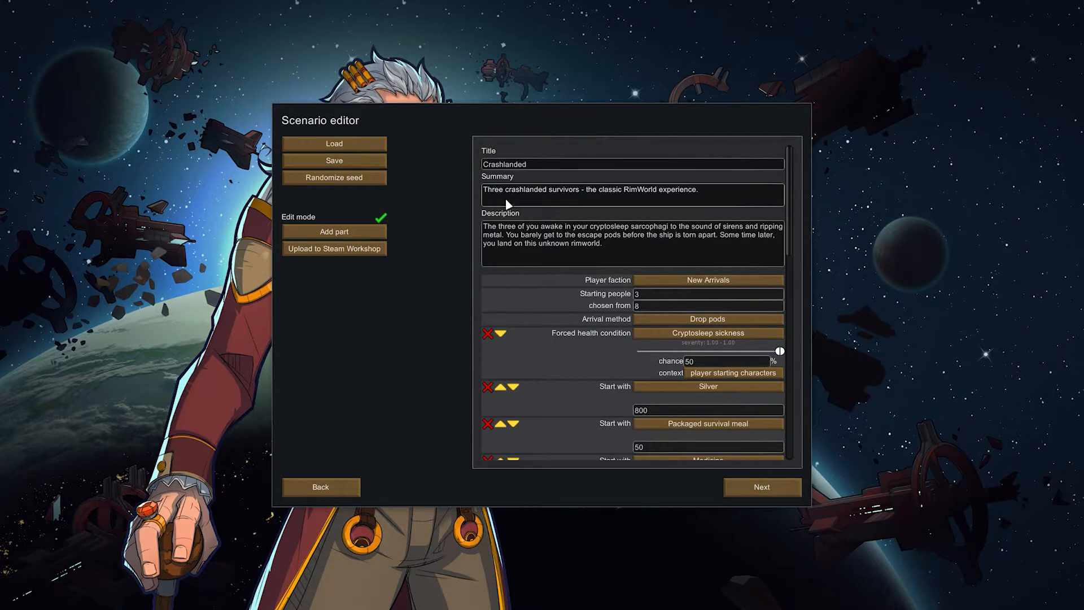
mouse_move(519, 221)
text(10)
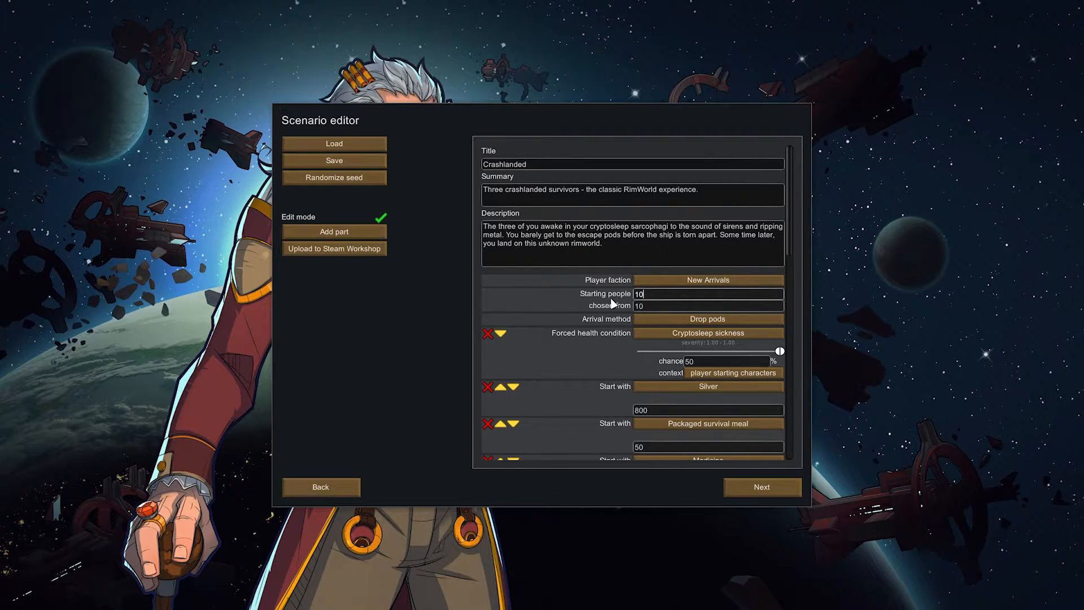
text(5)
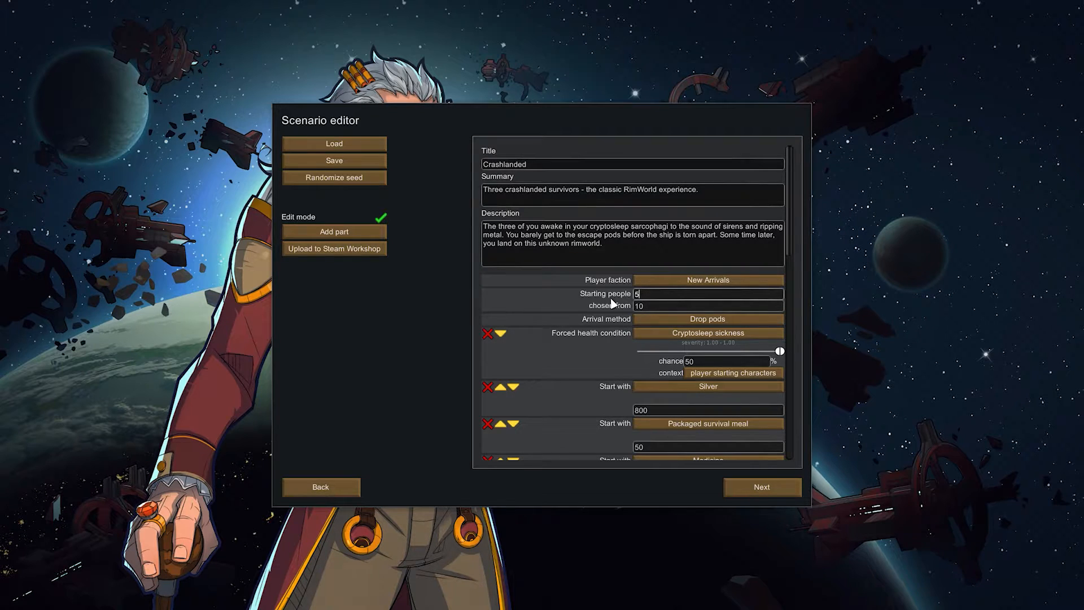
mouse_move(754, 340)
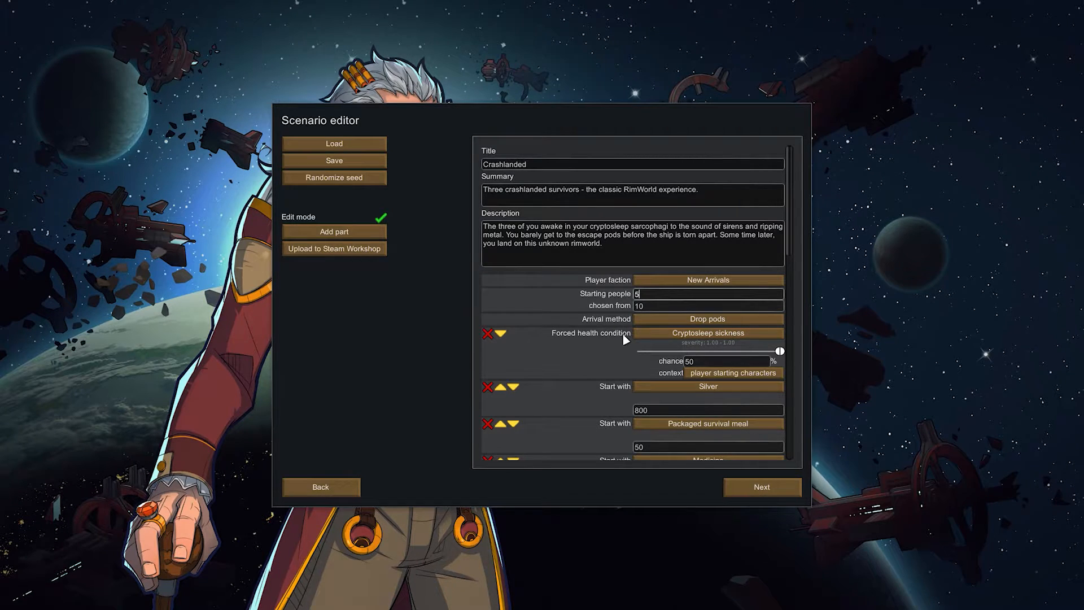
mouse_move(429, 304)
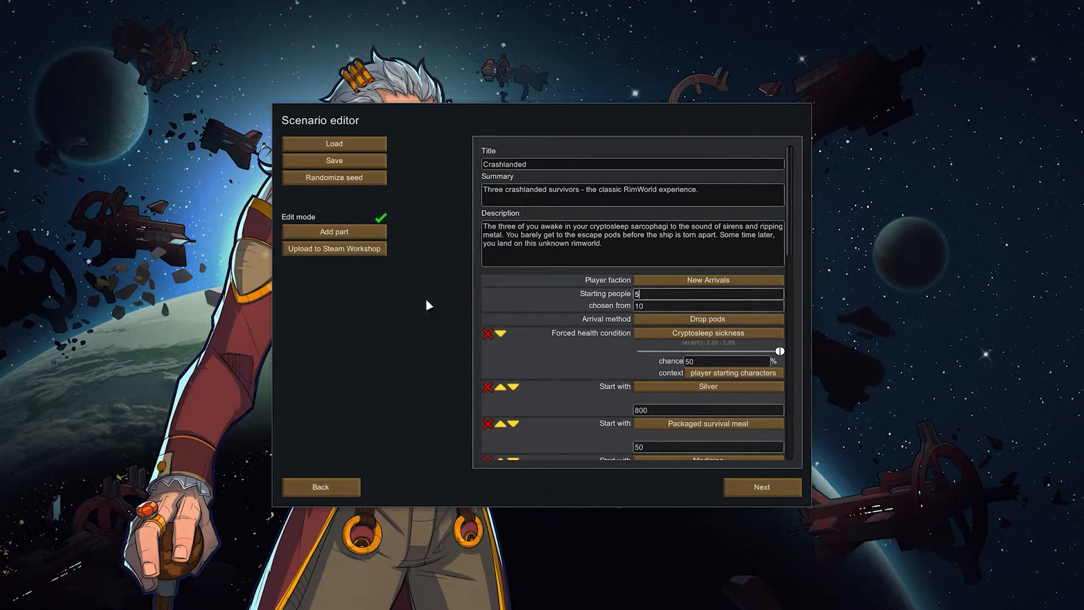
Add a permanent game condition part and change it from sun blocked to toxic fallout.
click(333, 230)
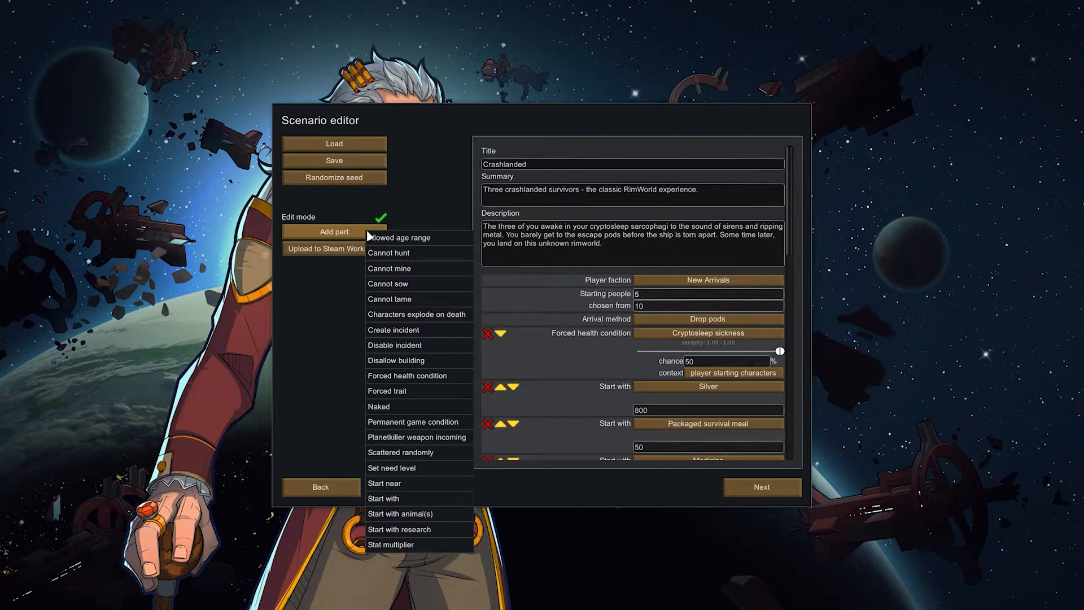
mouse_move(418, 269)
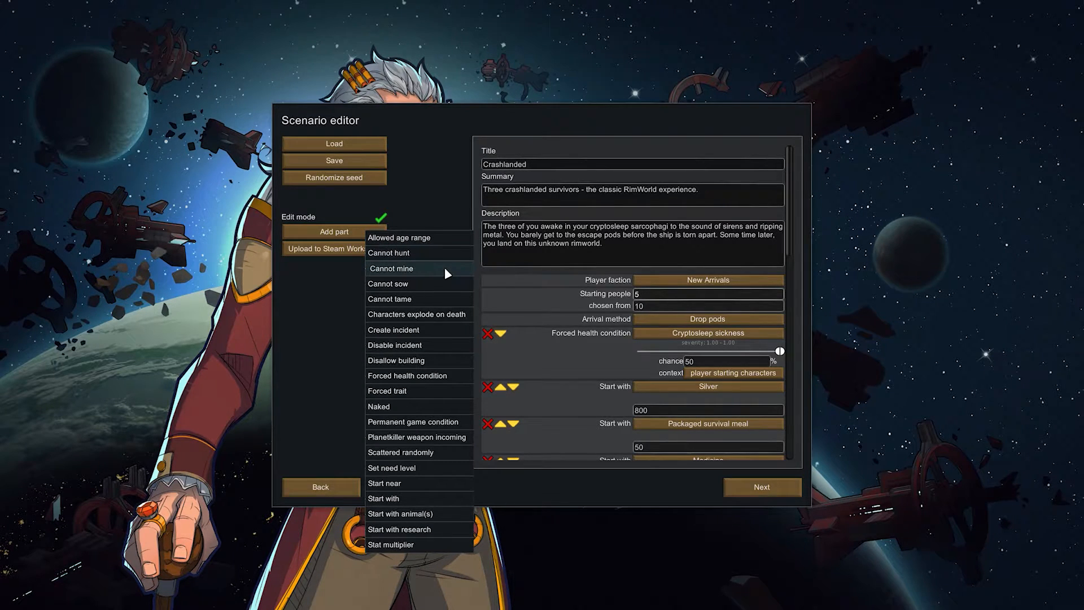
mouse_move(412, 406)
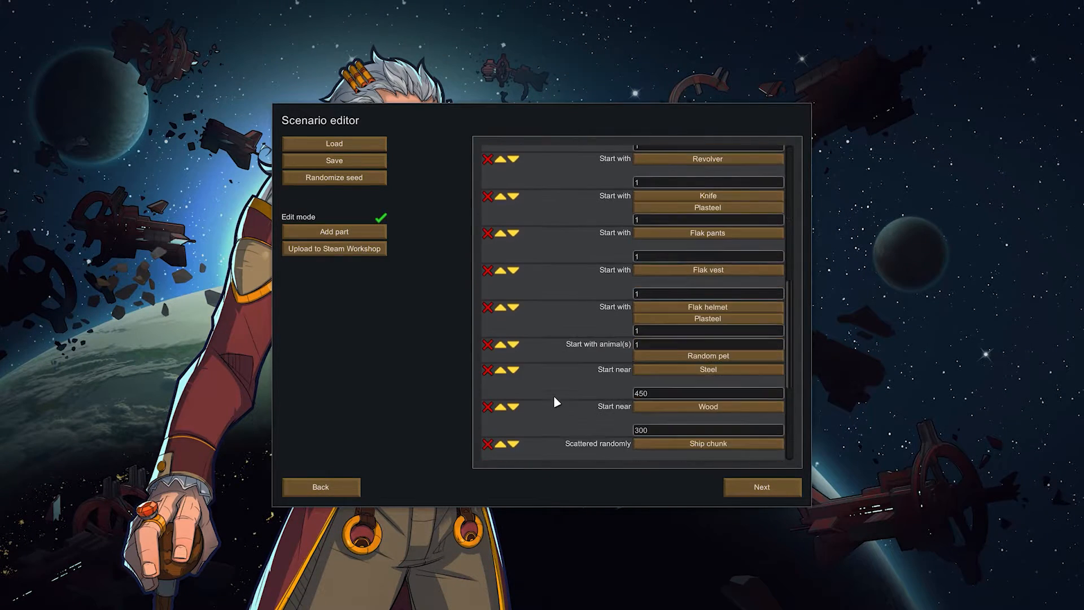
scroll(down, 3)
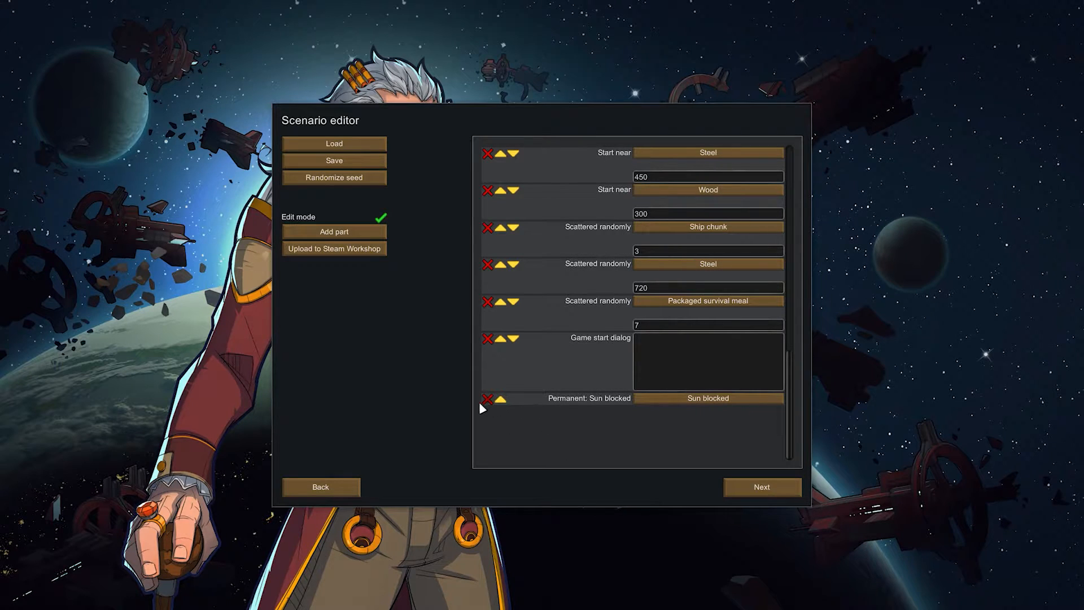
mouse_move(374, 238)
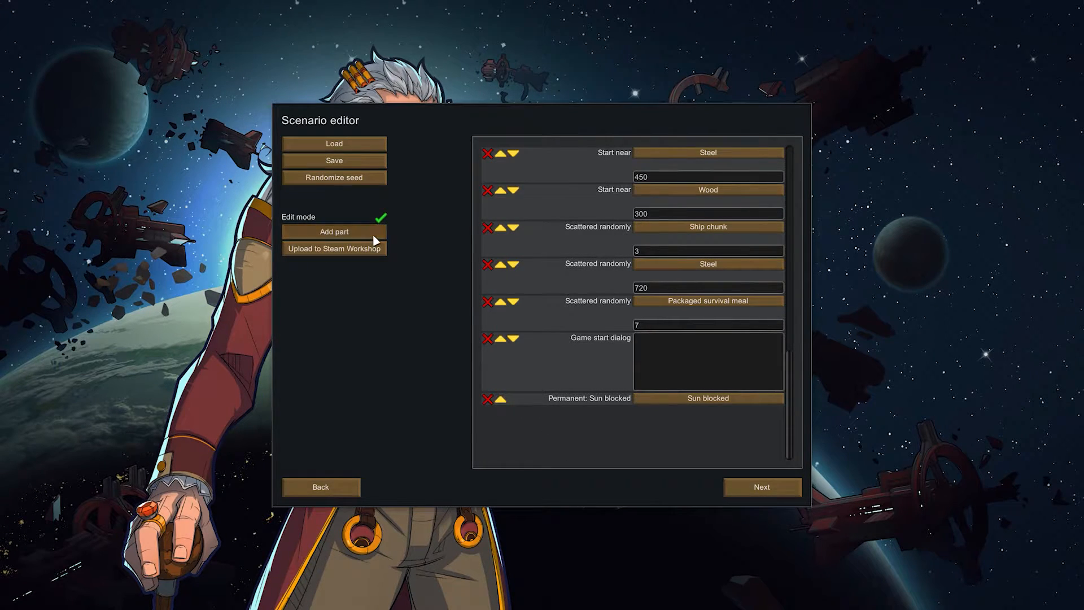
mouse_move(609, 373)
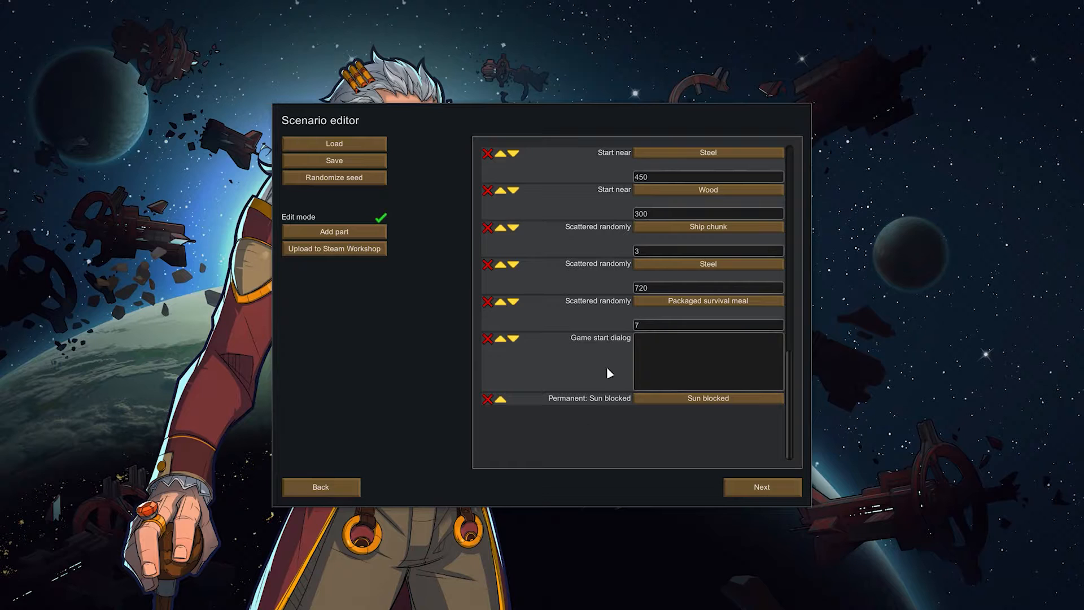
mouse_move(676, 400)
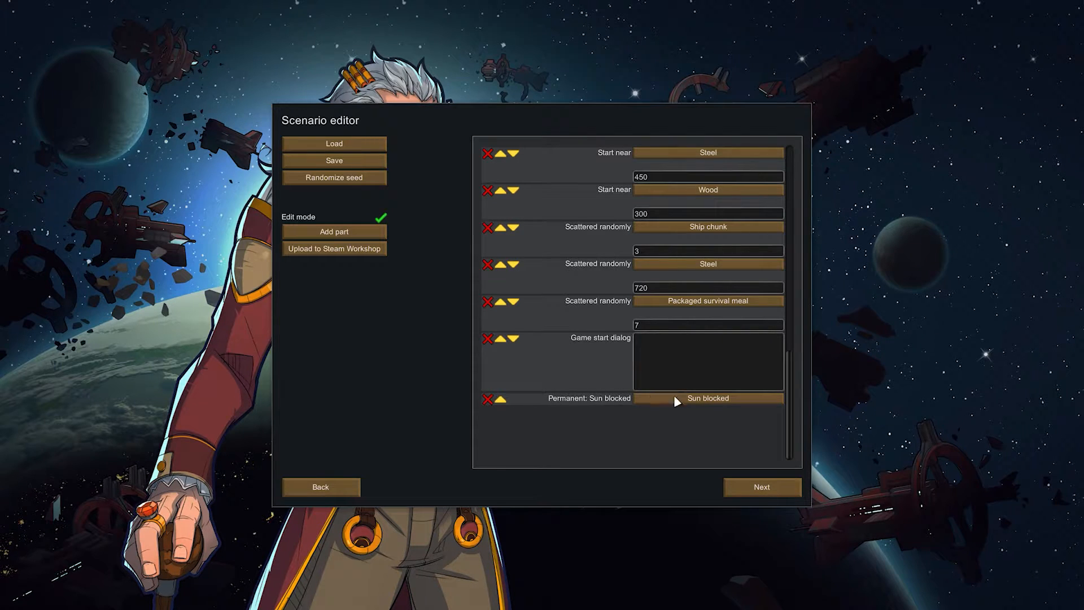
click(707, 398)
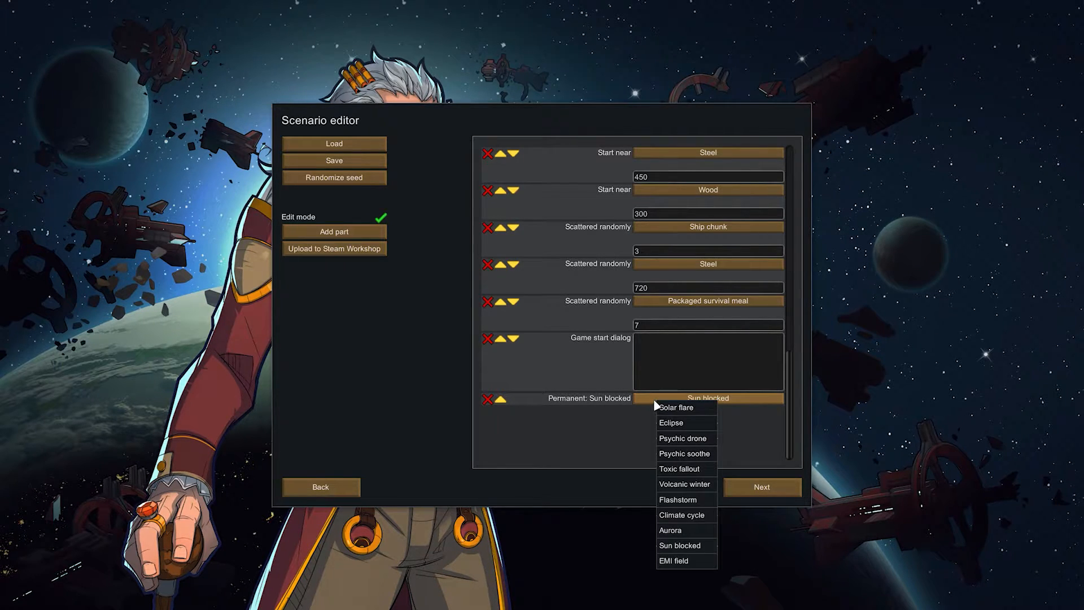
mouse_move(714, 479)
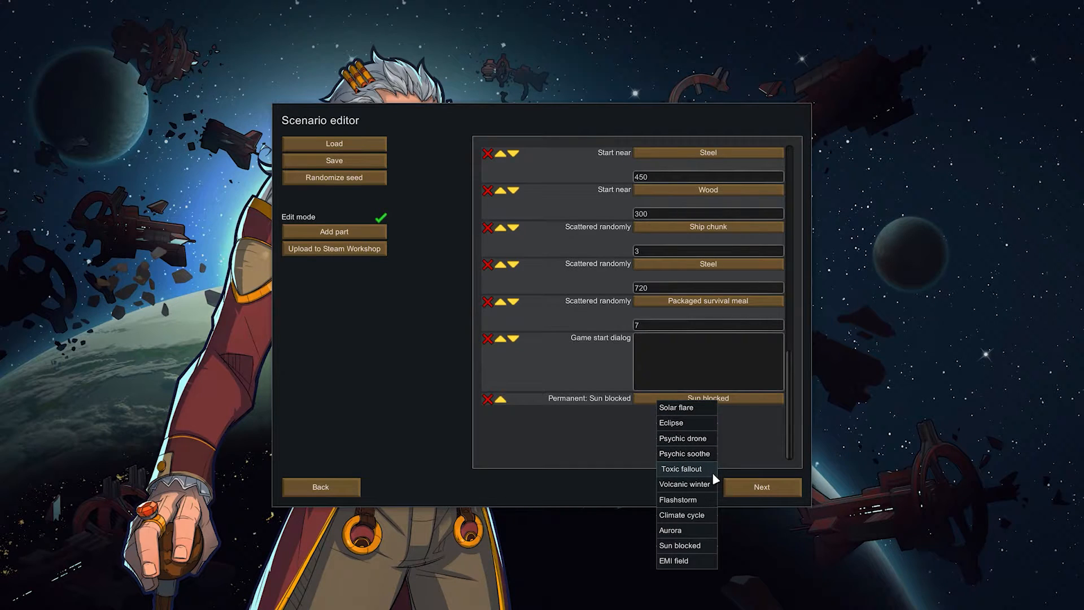
click(680, 468)
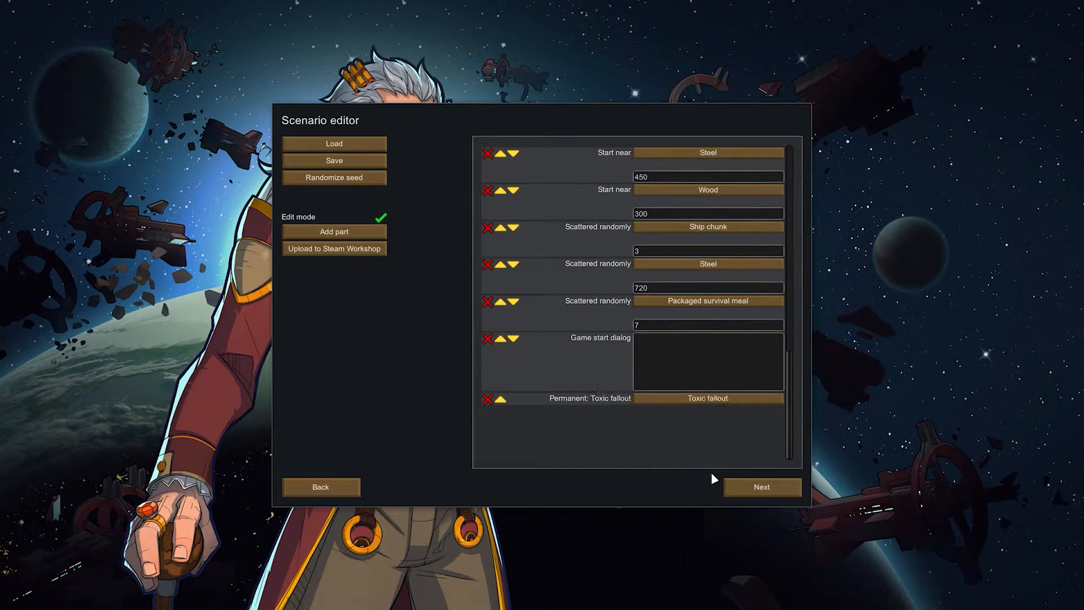
click(332, 231)
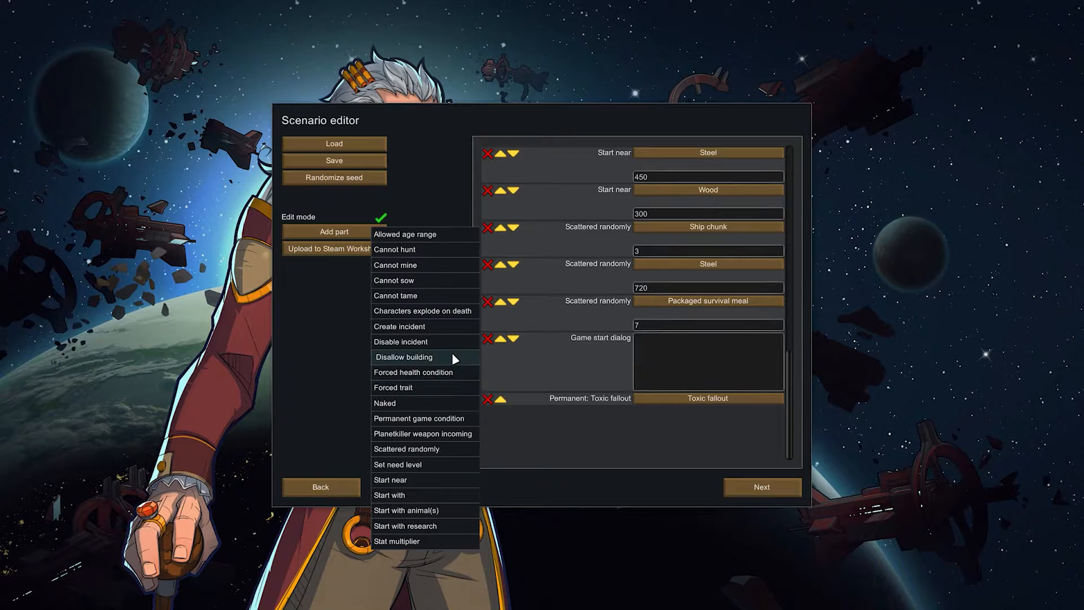
click(400, 341)
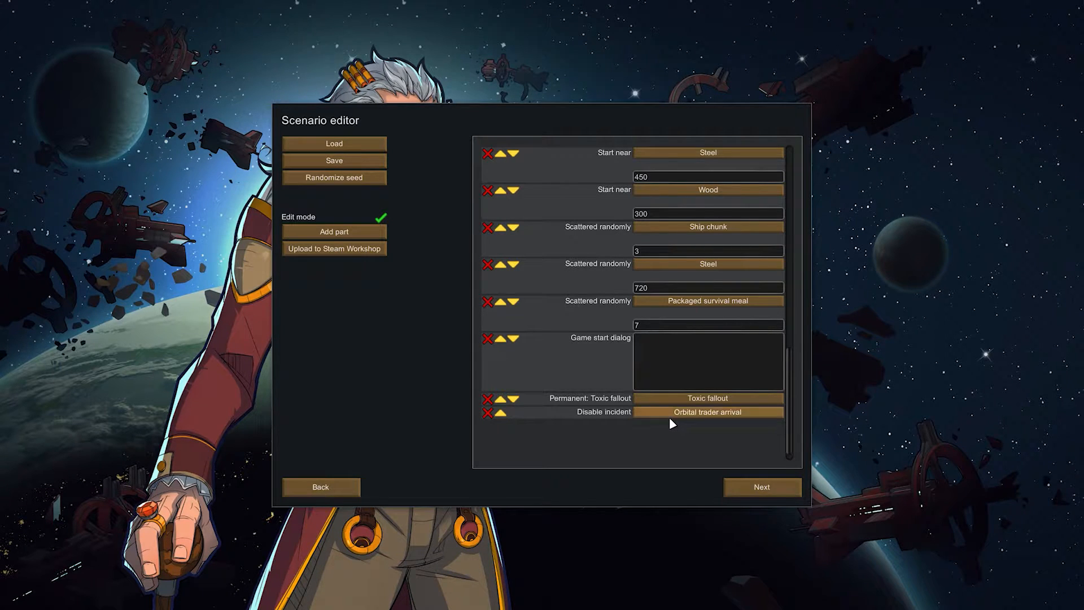
click(707, 413)
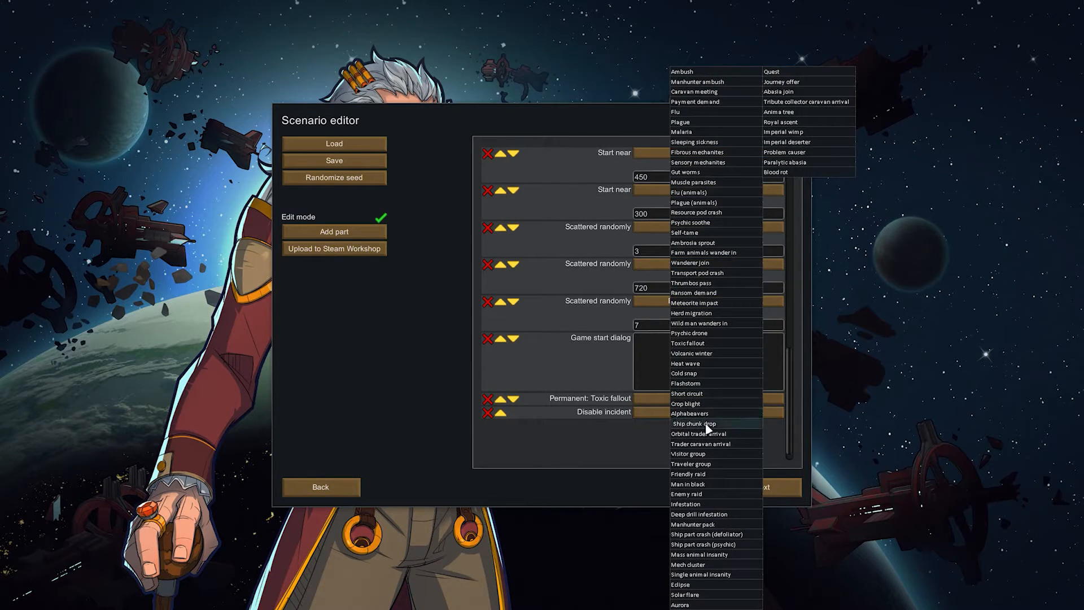
mouse_move(723, 425)
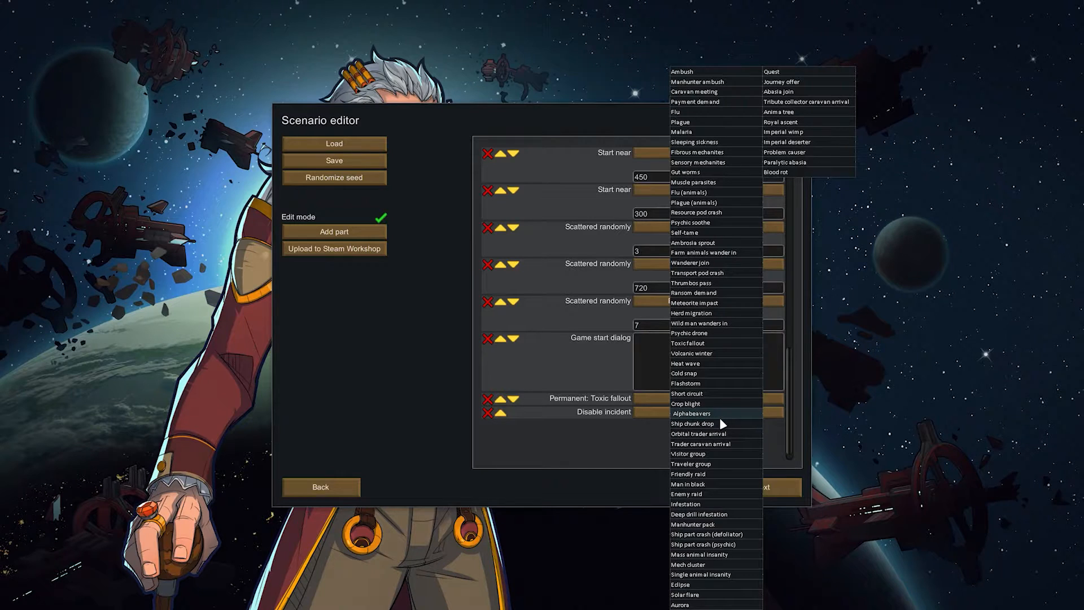
mouse_move(727, 417)
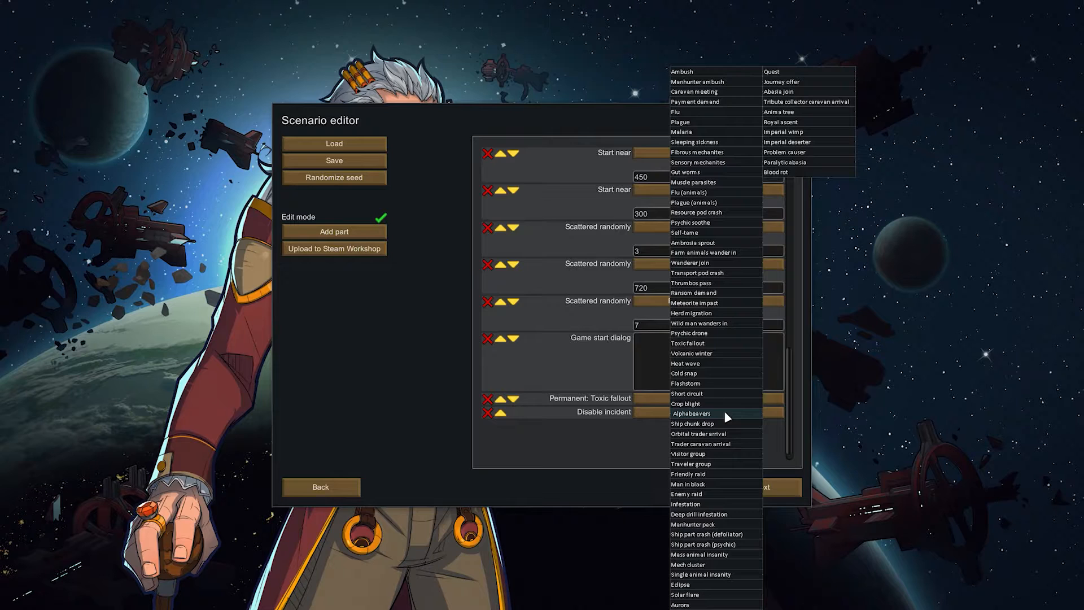
mouse_move(705, 134)
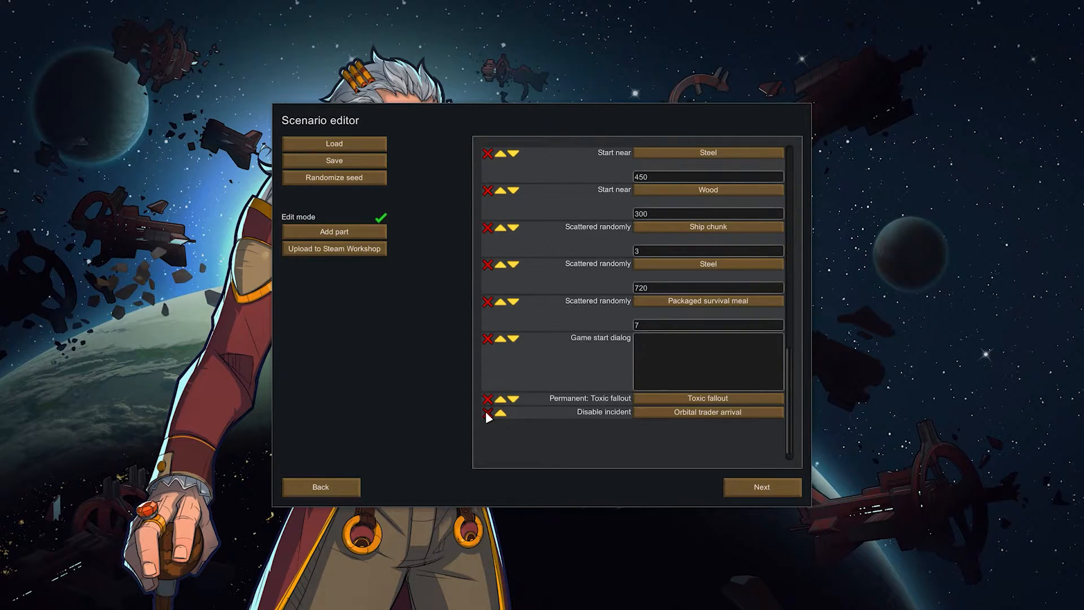
click(319, 486)
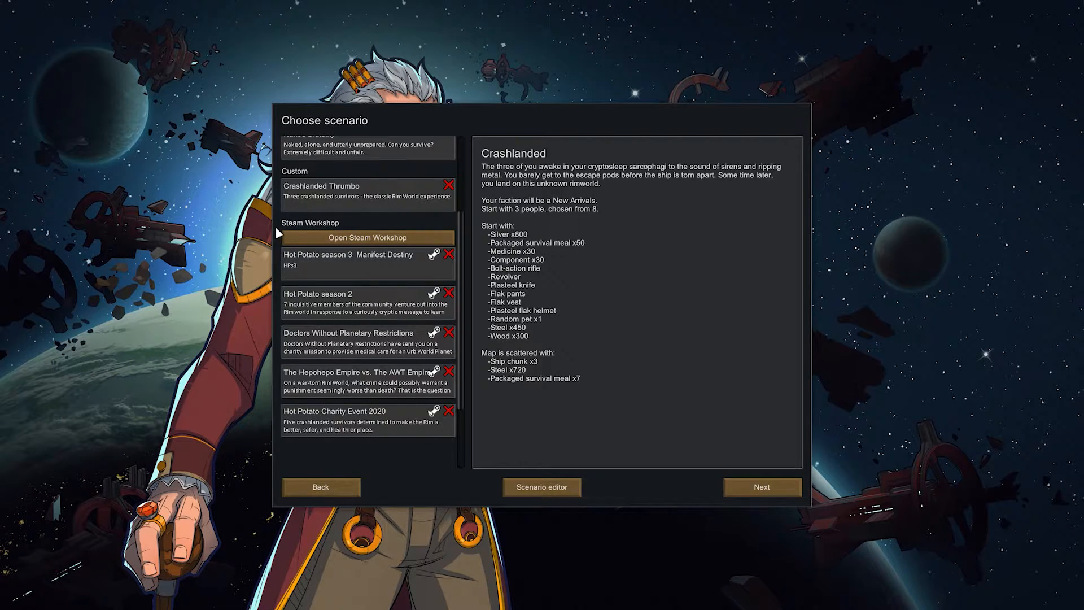
mouse_move(479, 460)
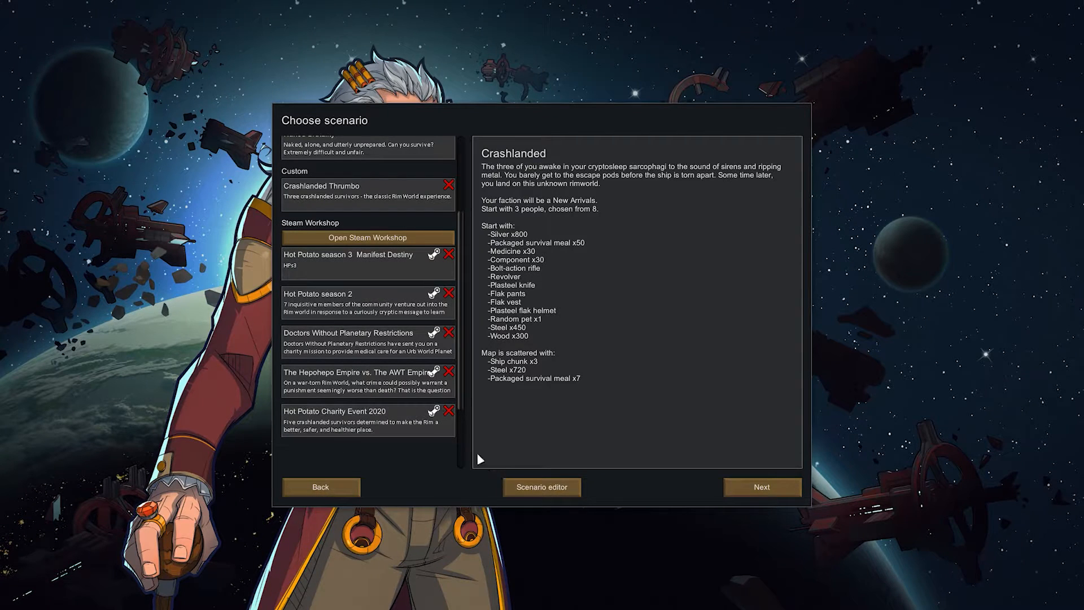
mouse_move(397, 454)
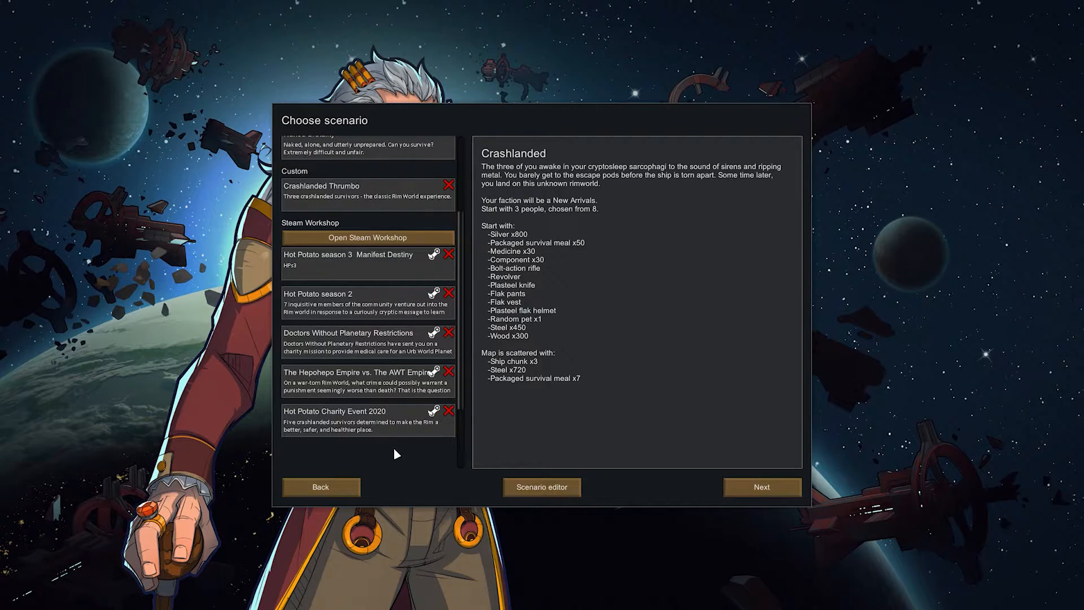
mouse_move(609, 363)
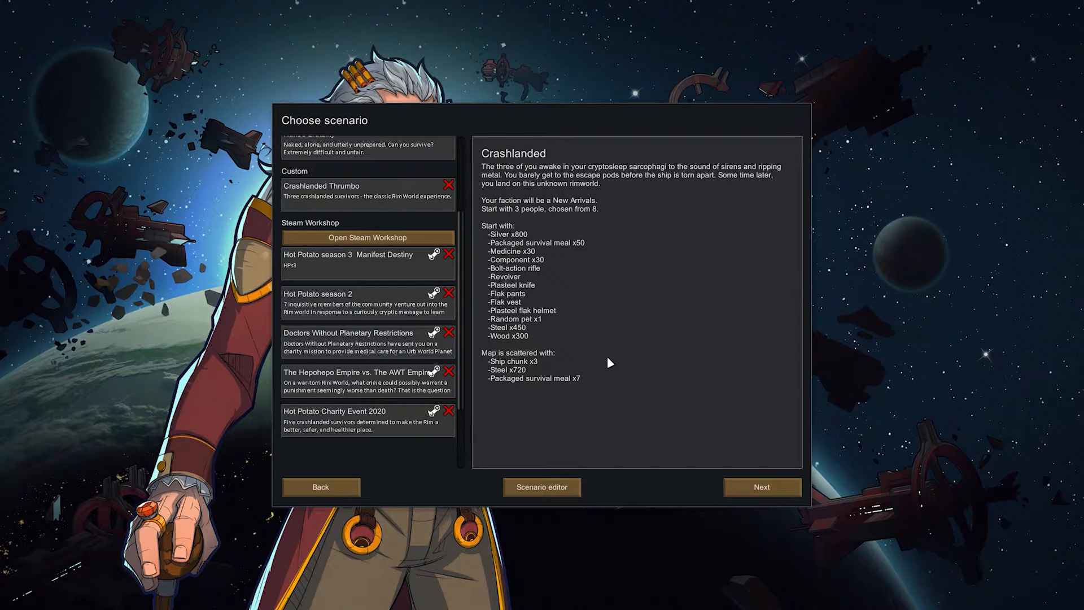
Scroll the scenario list back to the top with Crashlanded selected.
scroll(up, 3)
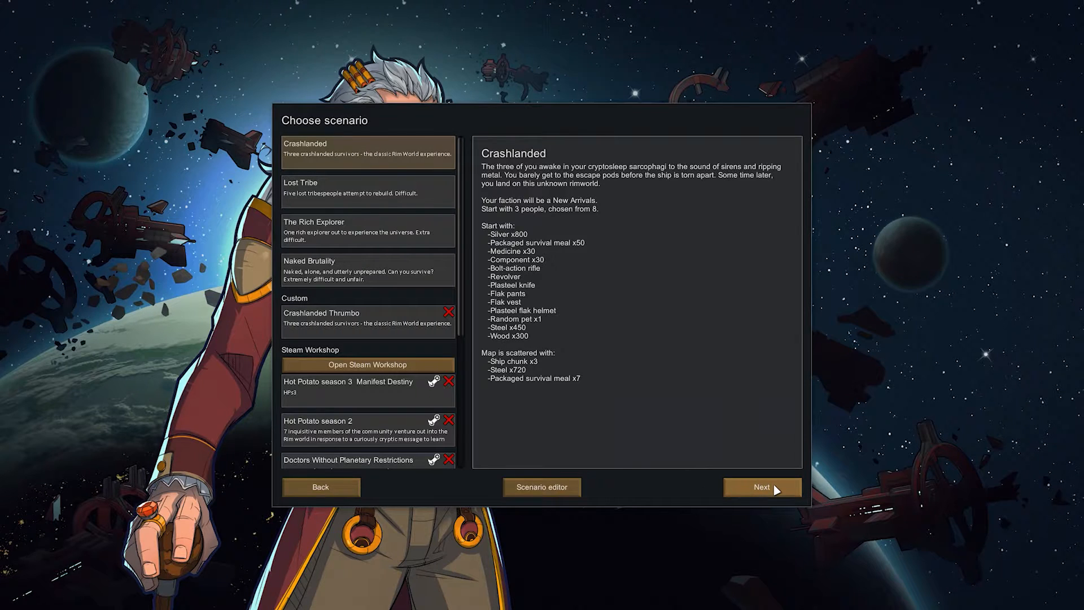
Continue with Crashlanded to storyteller selection and choose Phoebe Chillax.
click(761, 487)
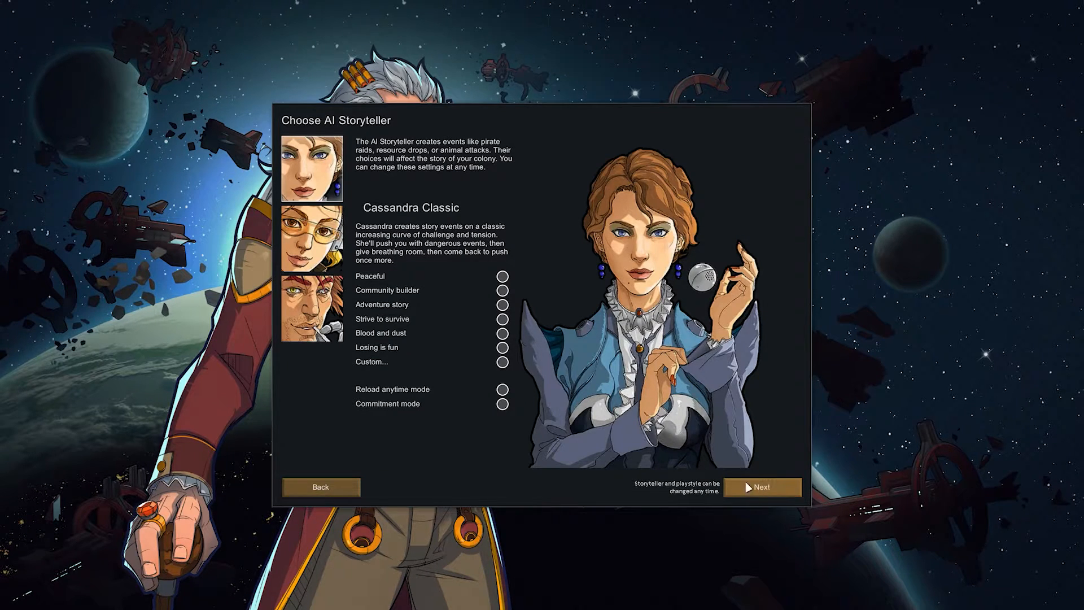
mouse_move(418, 486)
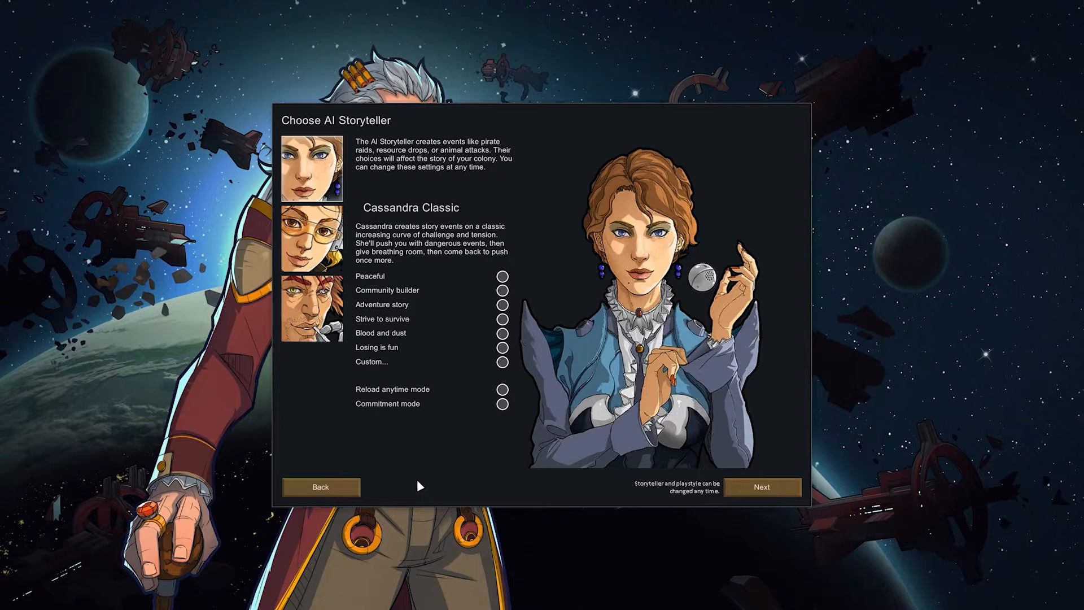
mouse_move(318, 416)
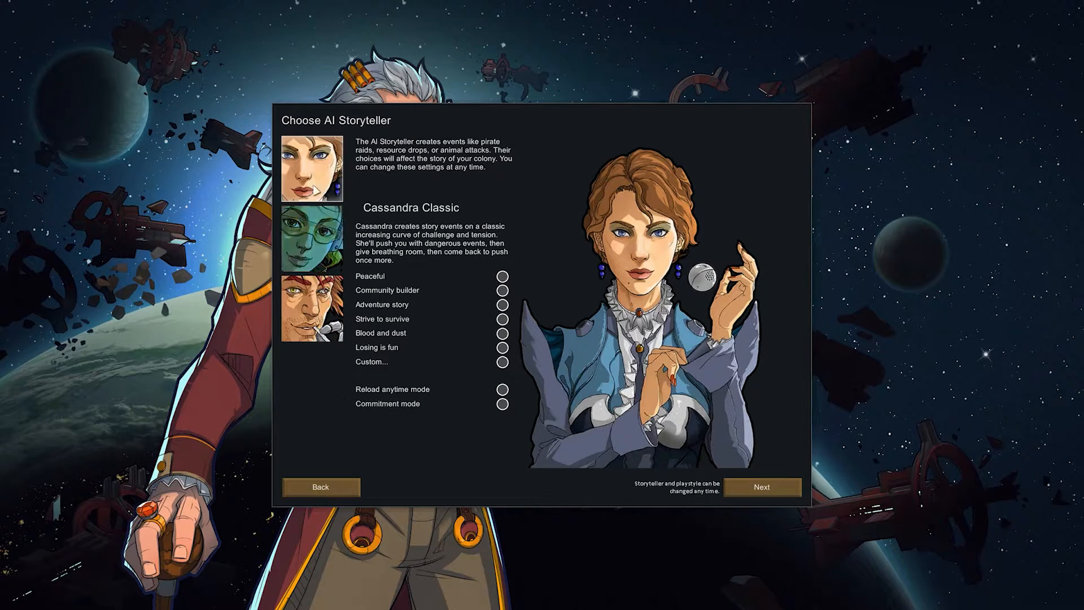
click(311, 243)
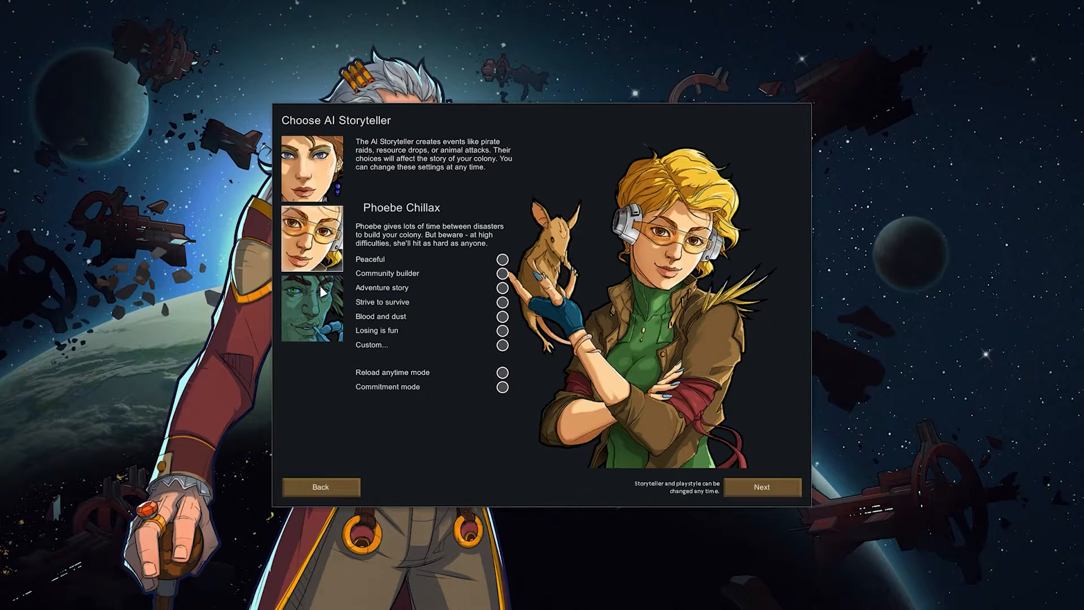
View Randy Random's description, then switch back to Cassandra Classic.
click(312, 310)
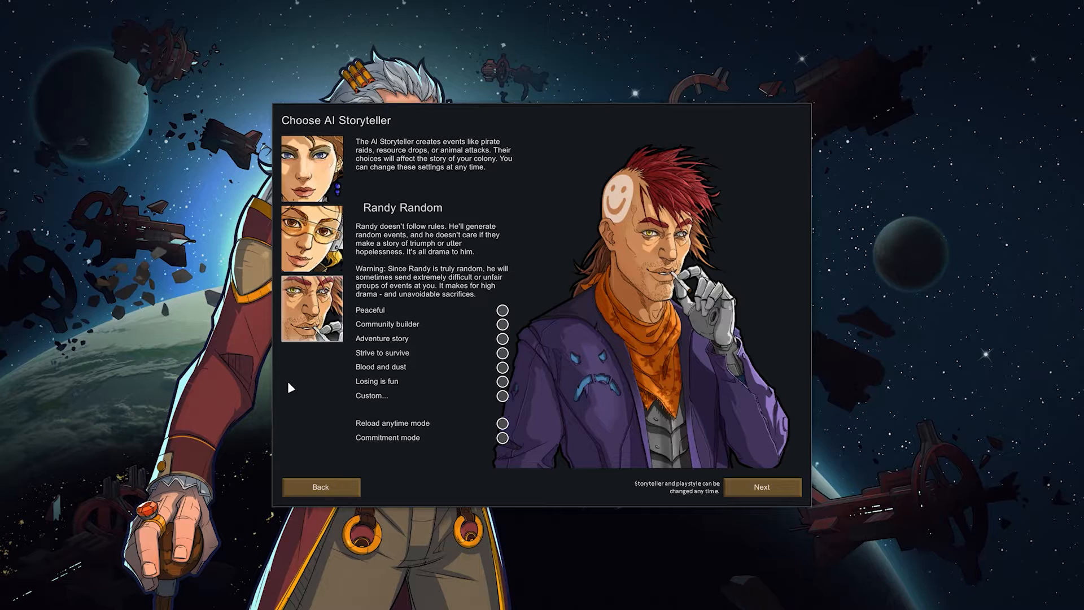
mouse_move(276, 361)
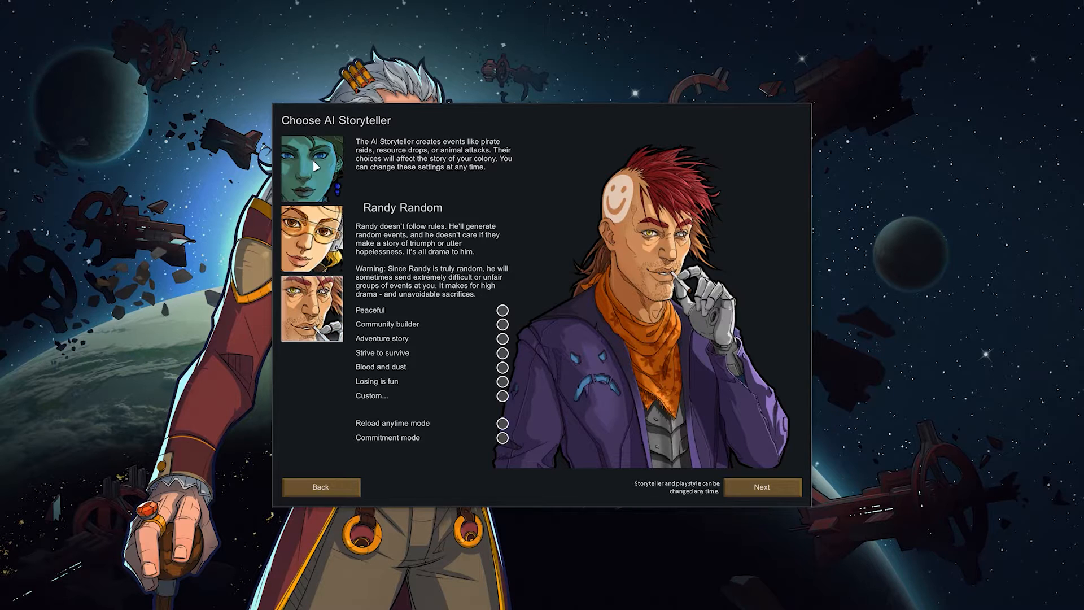
click(312, 166)
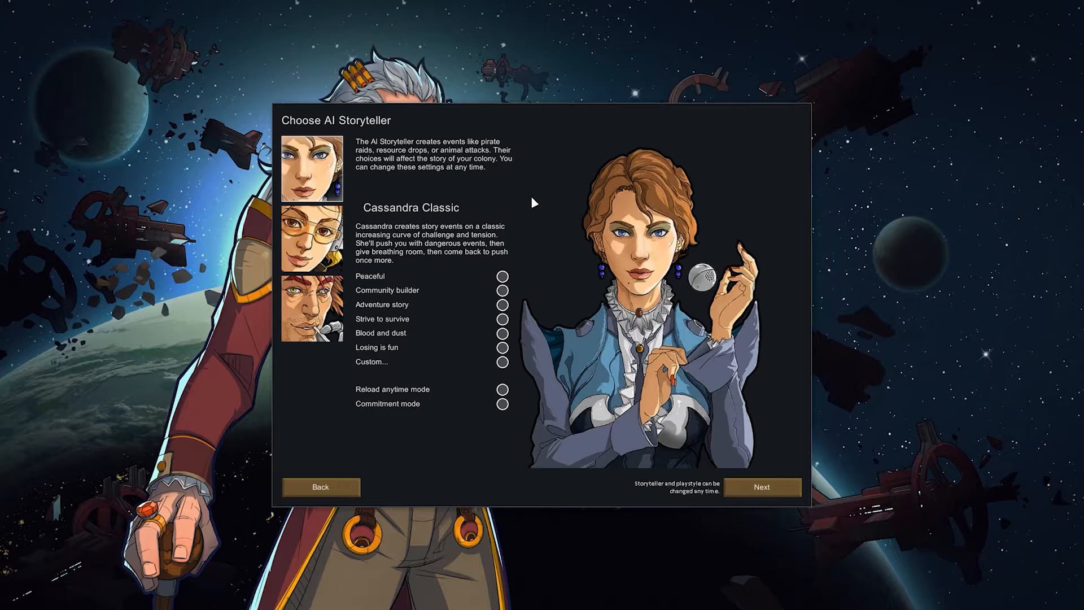
mouse_move(525, 278)
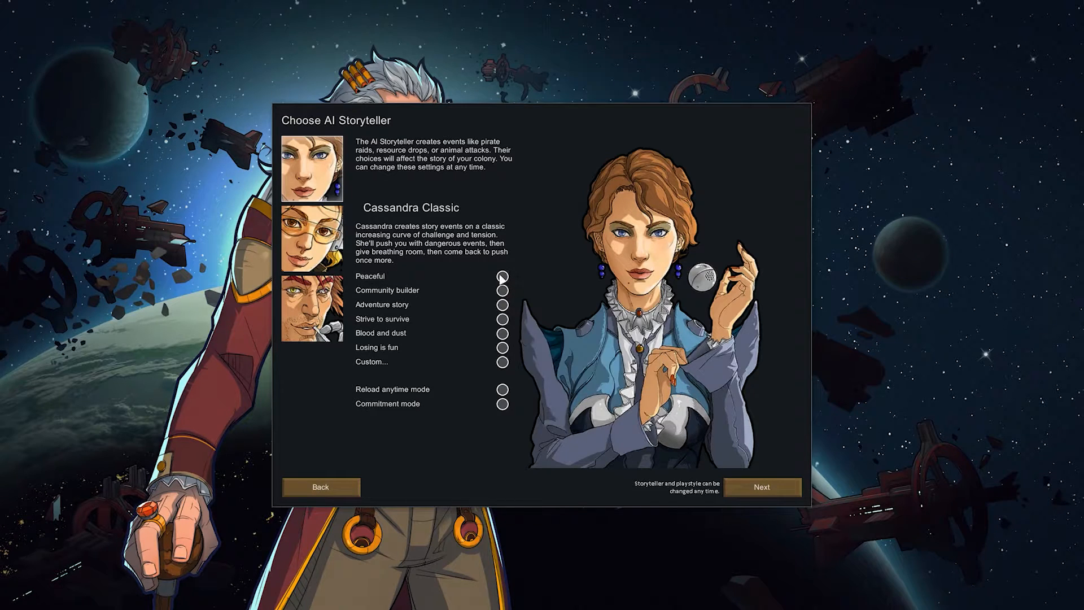
mouse_move(377, 347)
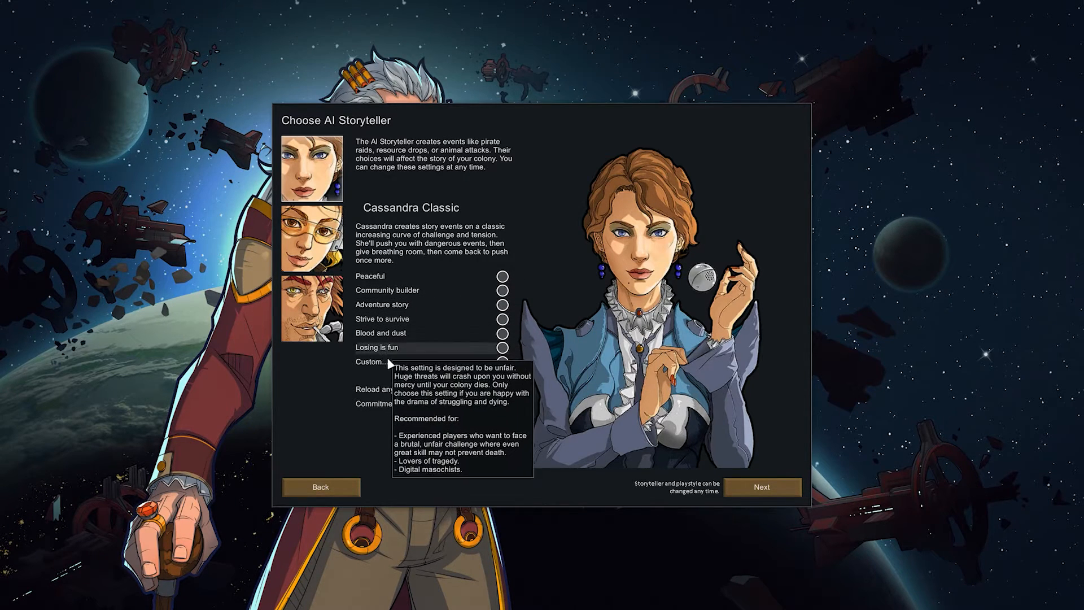
mouse_move(551, 309)
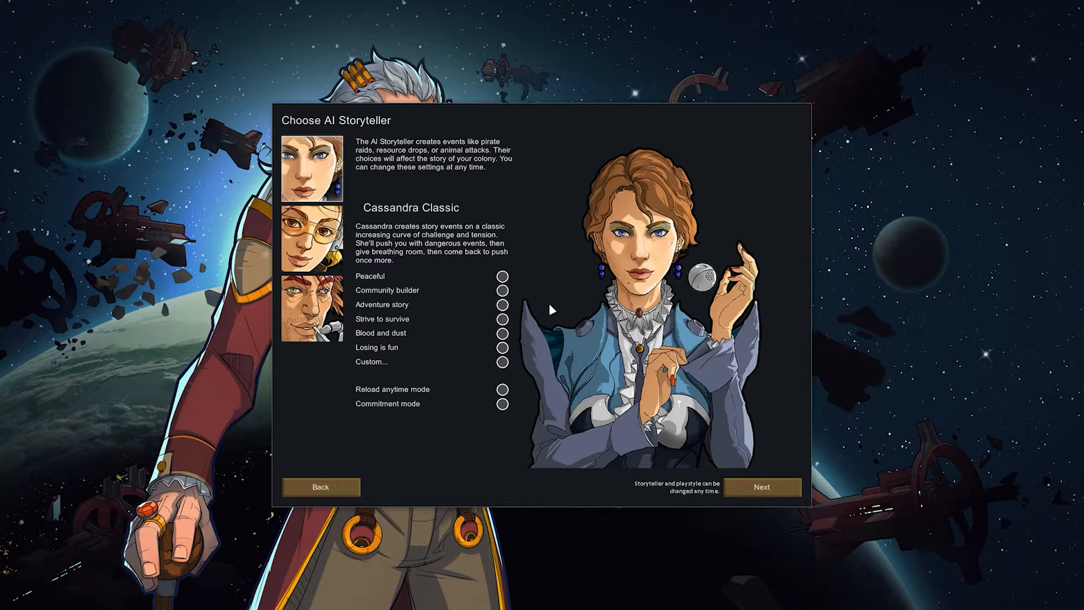
mouse_move(515, 370)
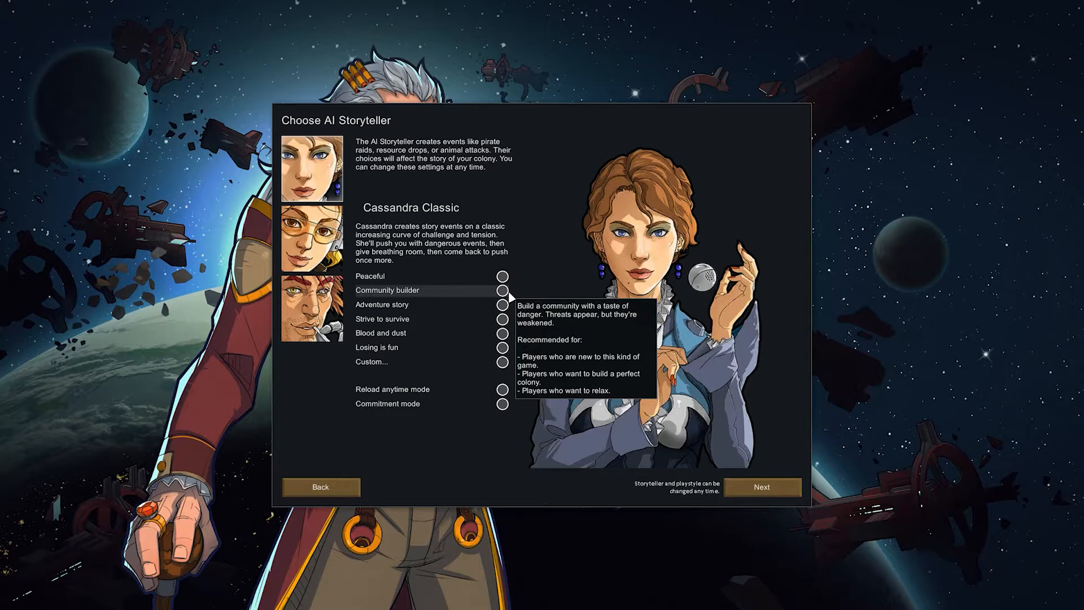
mouse_move(454, 309)
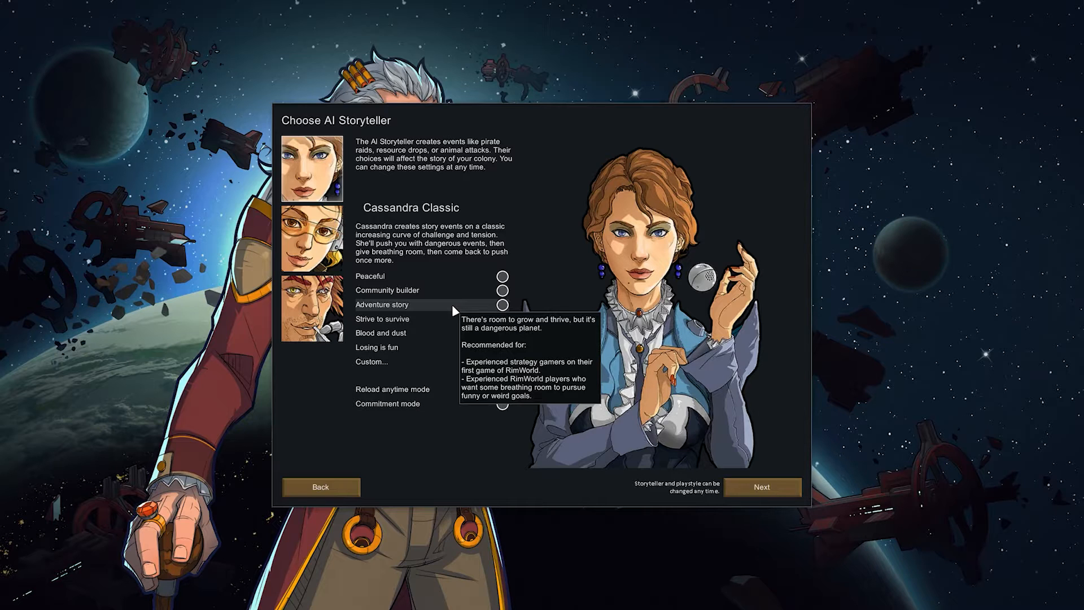
mouse_move(432, 319)
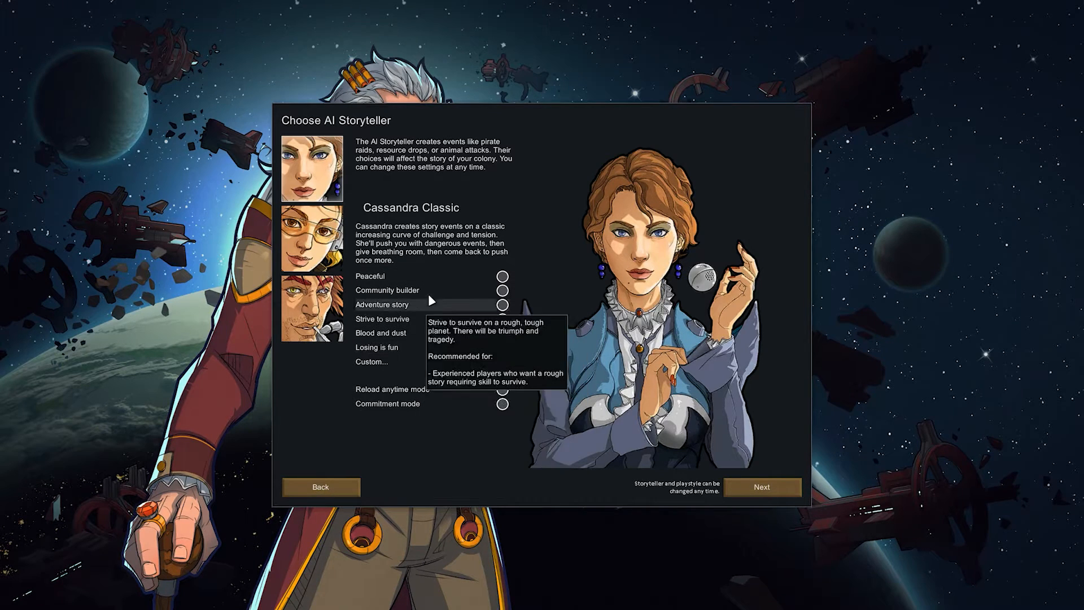
mouse_move(443, 349)
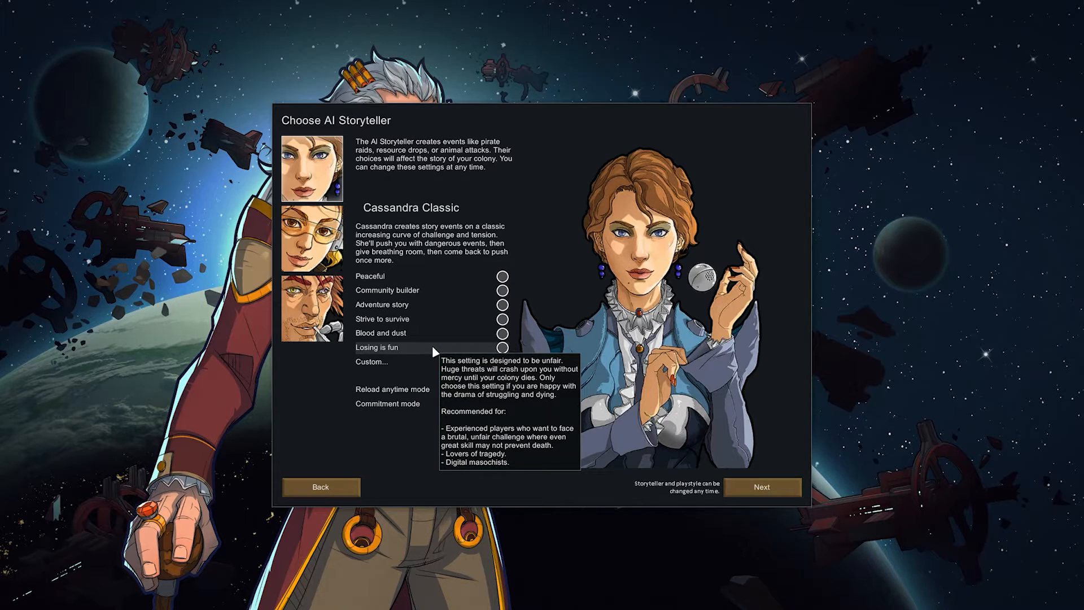
mouse_move(421, 334)
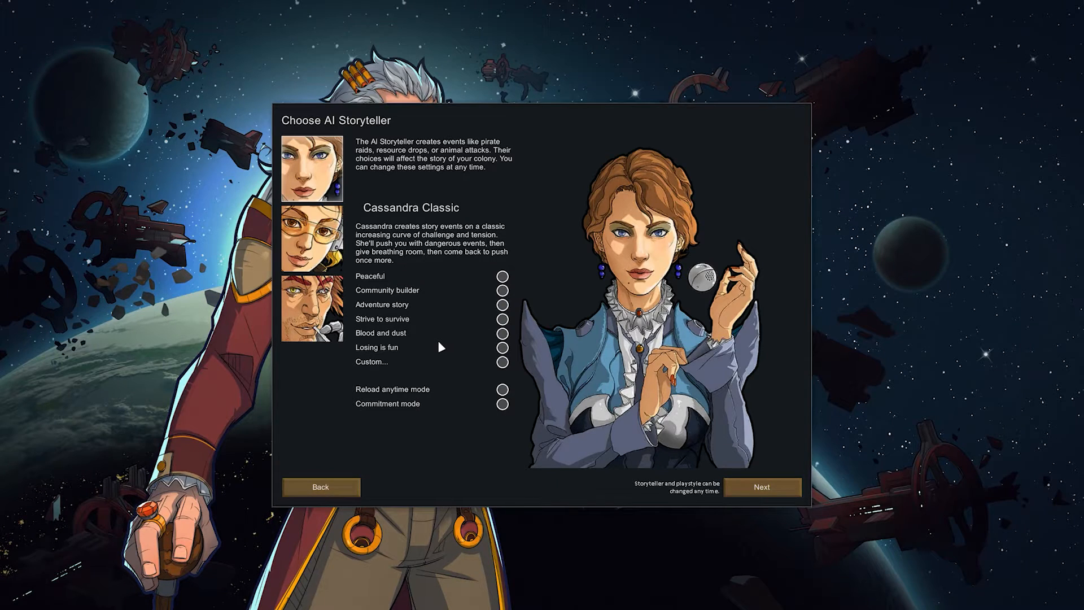
mouse_move(434, 305)
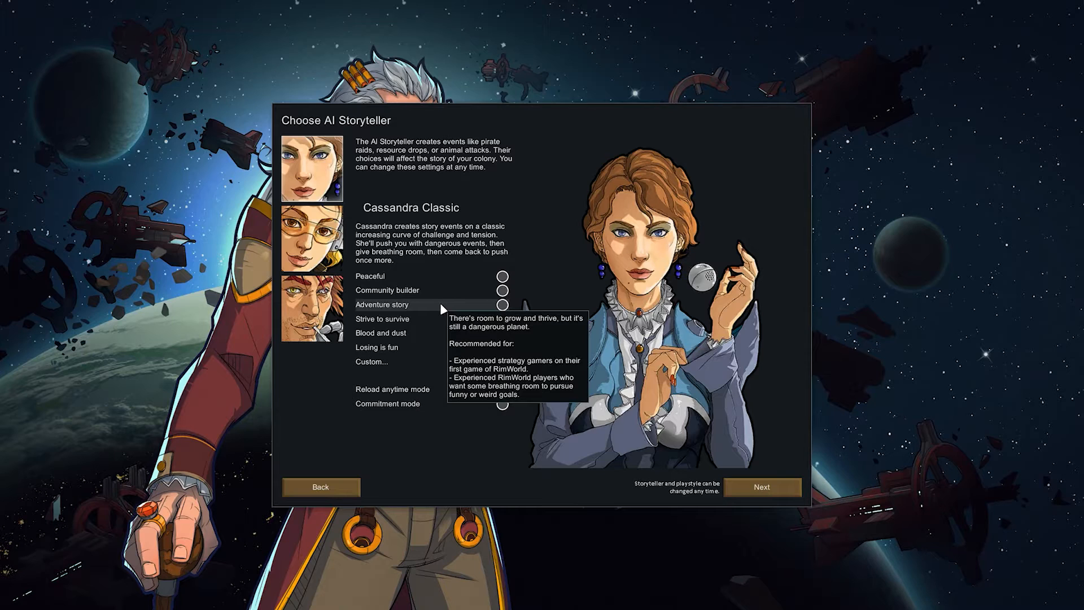
Choose Adventure story difficulty and keep Reload anytime mode for Cassandra Classic.
click(501, 304)
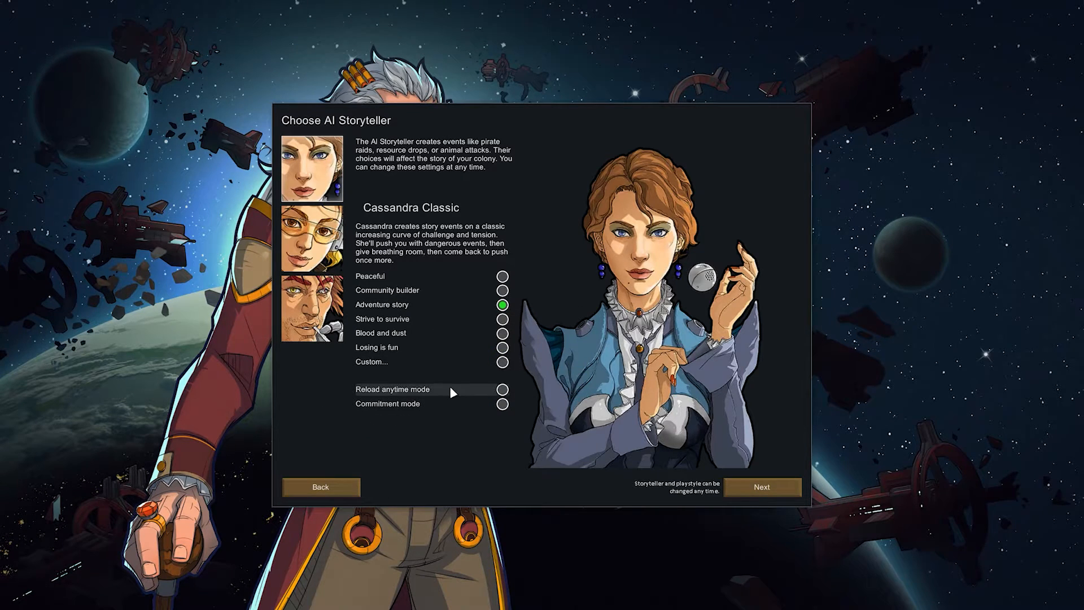
mouse_move(453, 392)
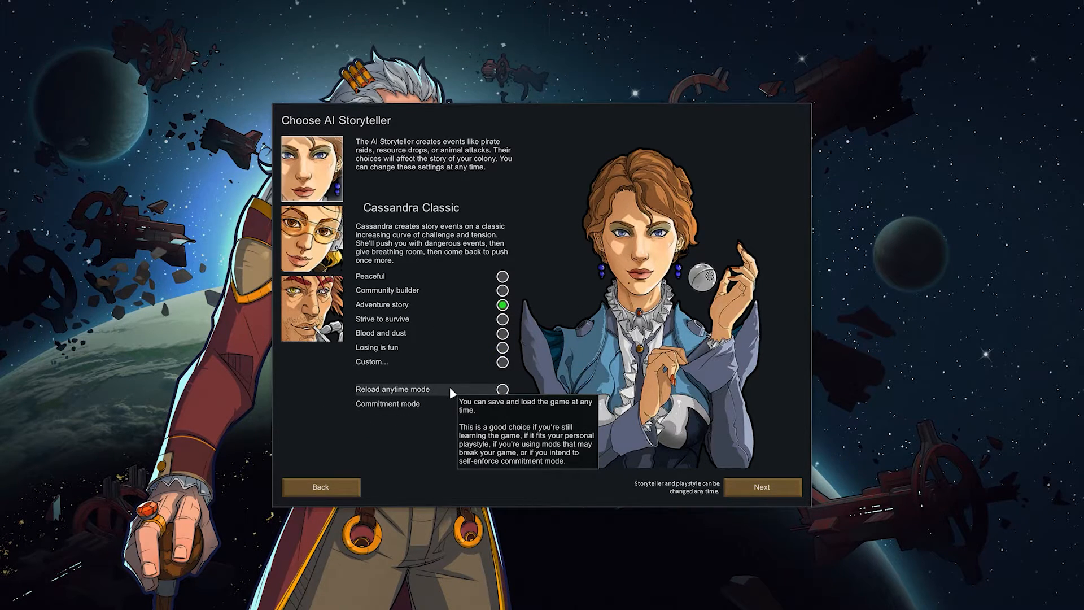
mouse_move(458, 407)
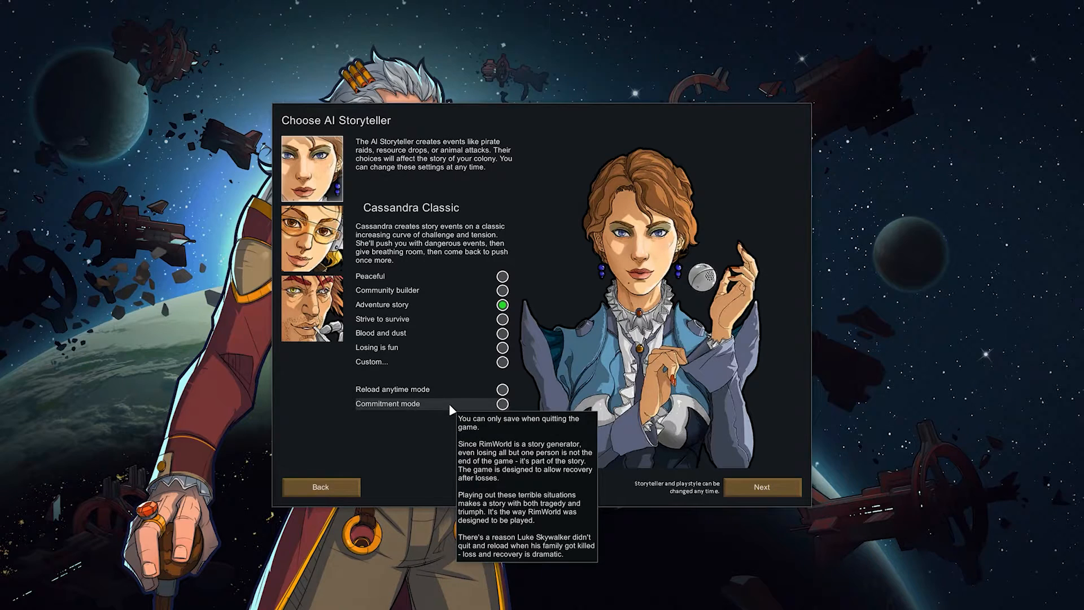
mouse_move(460, 388)
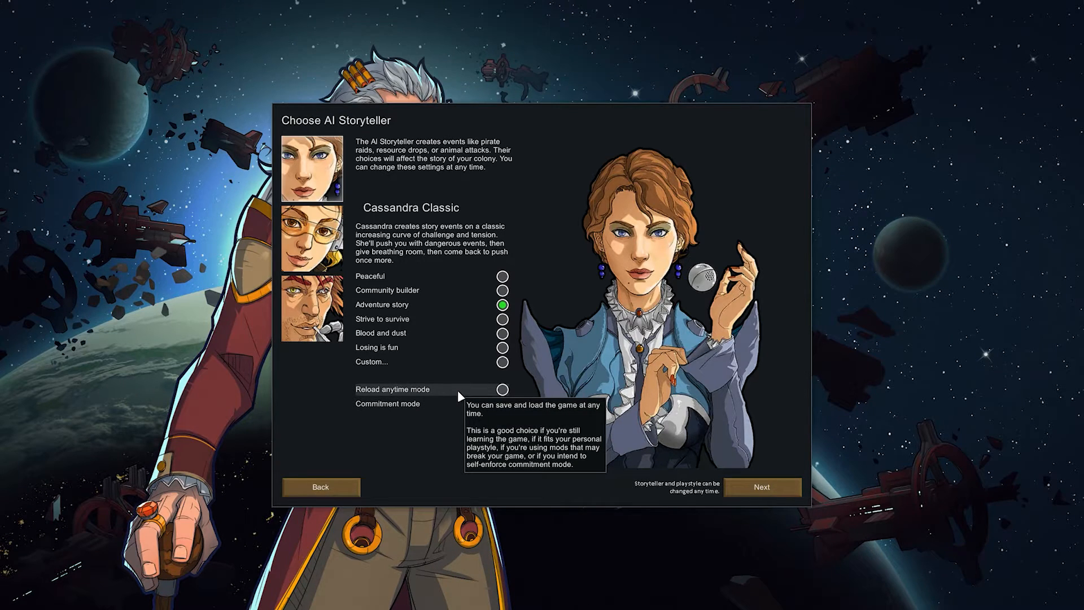
click(502, 390)
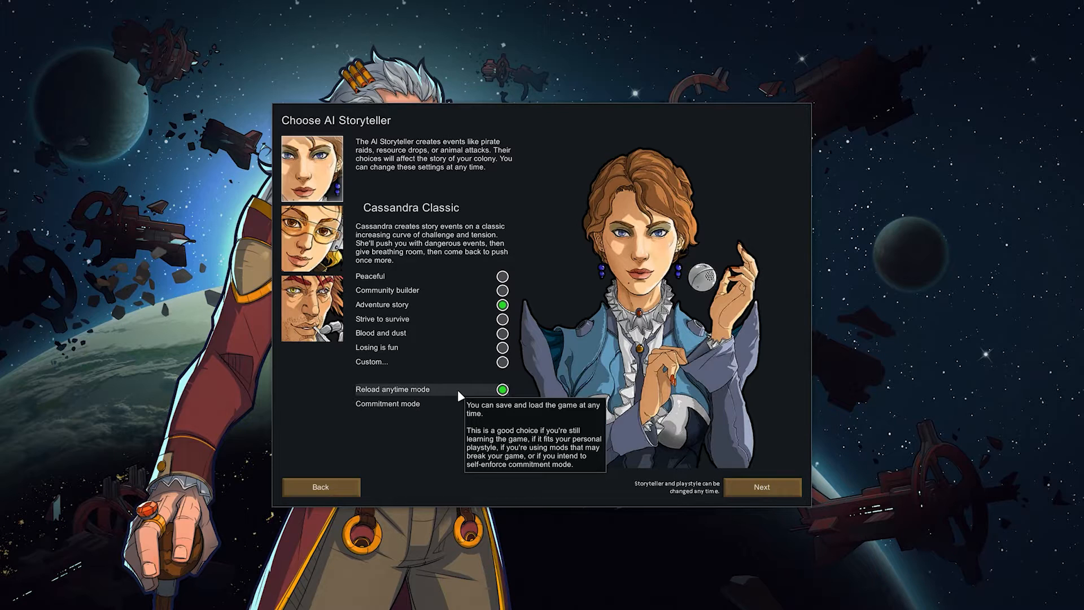
mouse_move(443, 414)
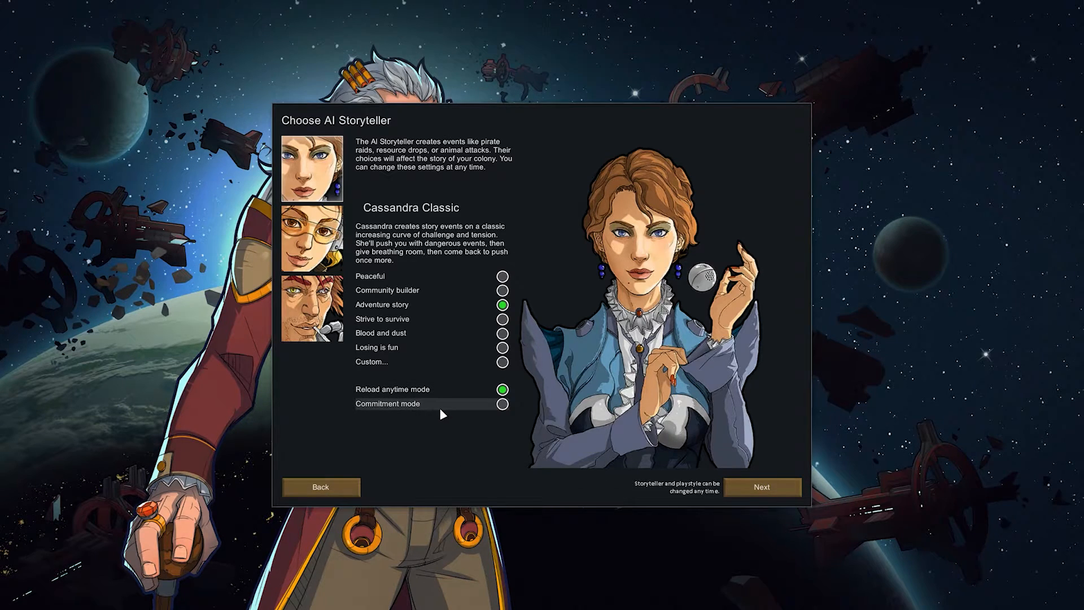
mouse_move(443, 404)
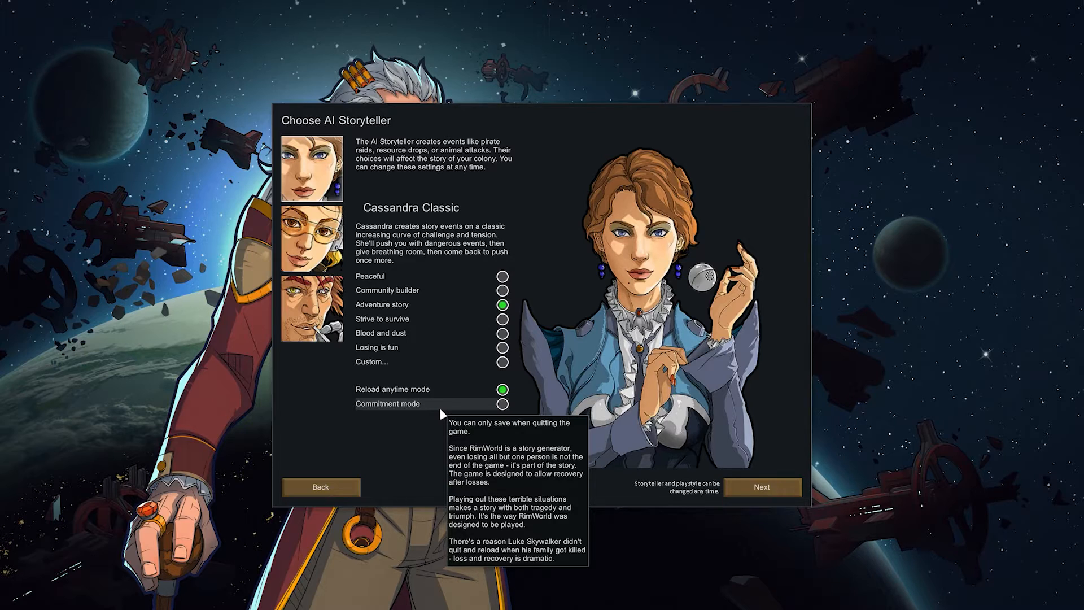
mouse_move(455, 397)
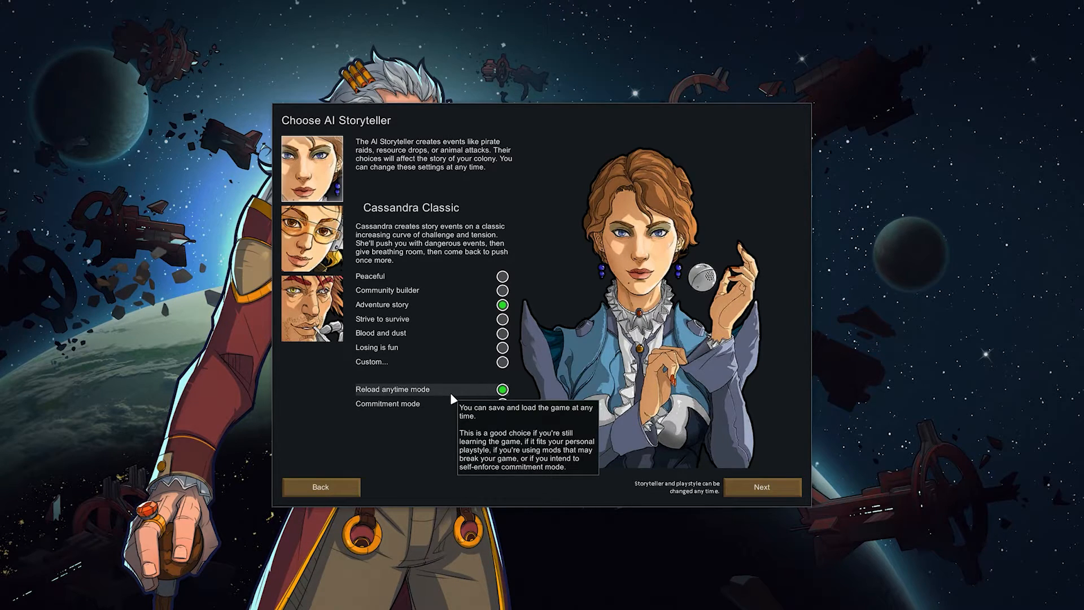
Generate the world from seed 'tutorial' with default coverage, rainfall, temperature and population.
click(762, 486)
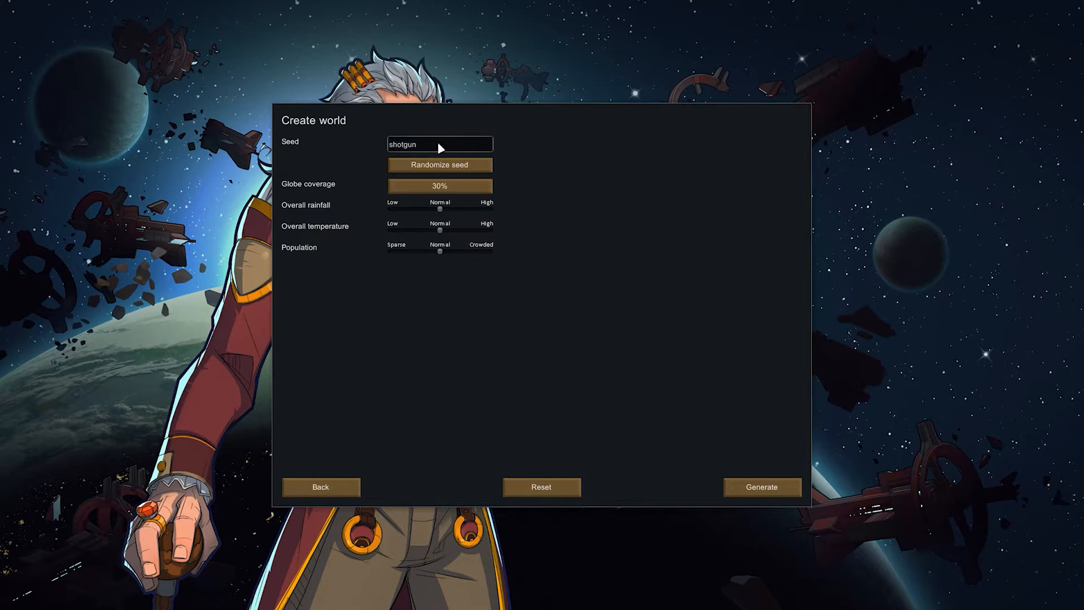
triple_click(439, 144)
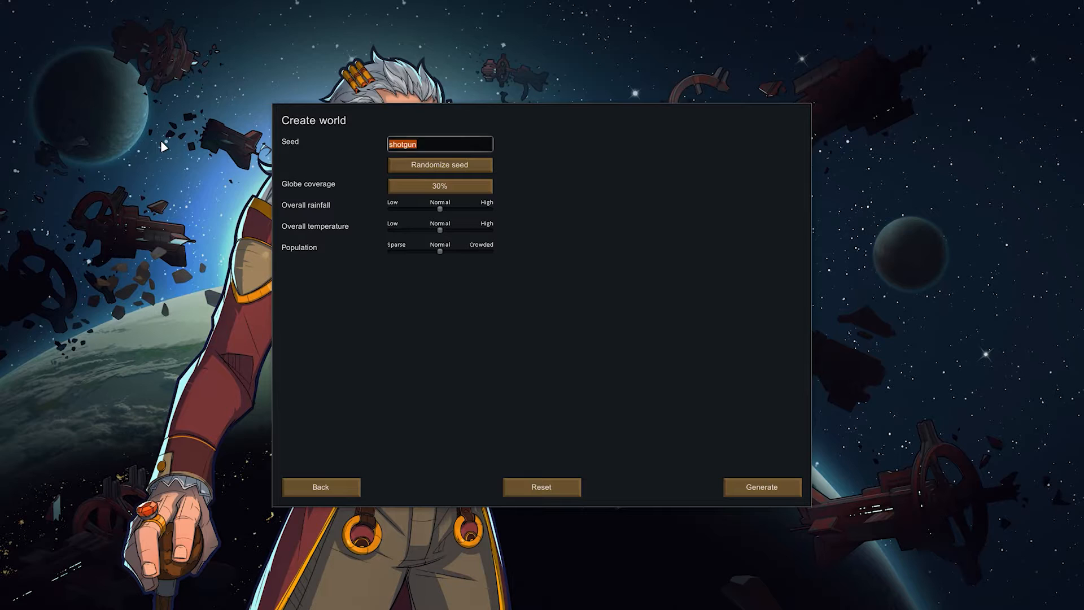
text(tutorial)
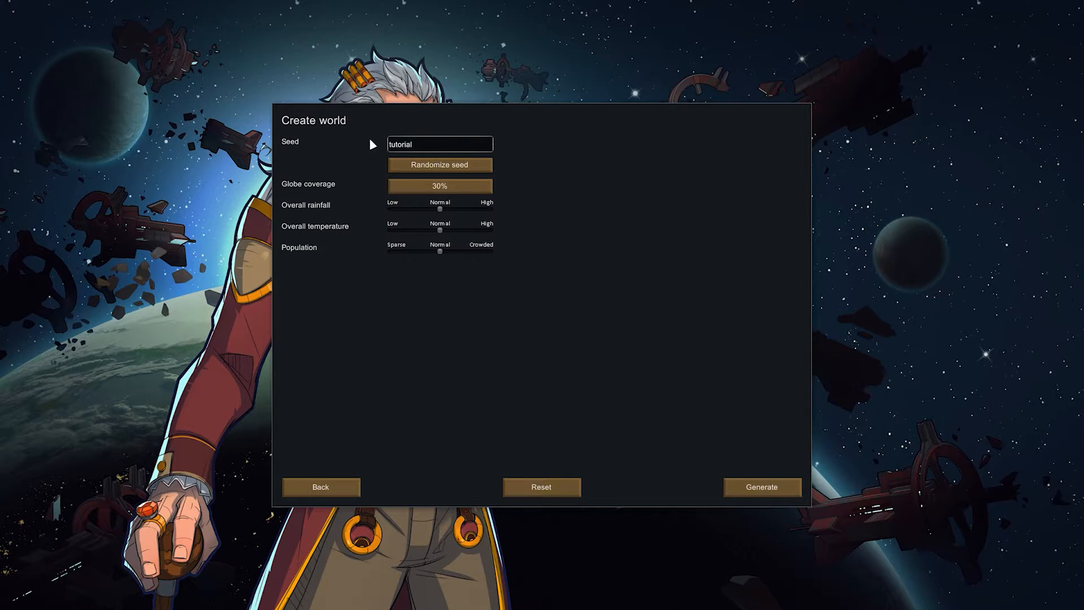
mouse_move(462, 195)
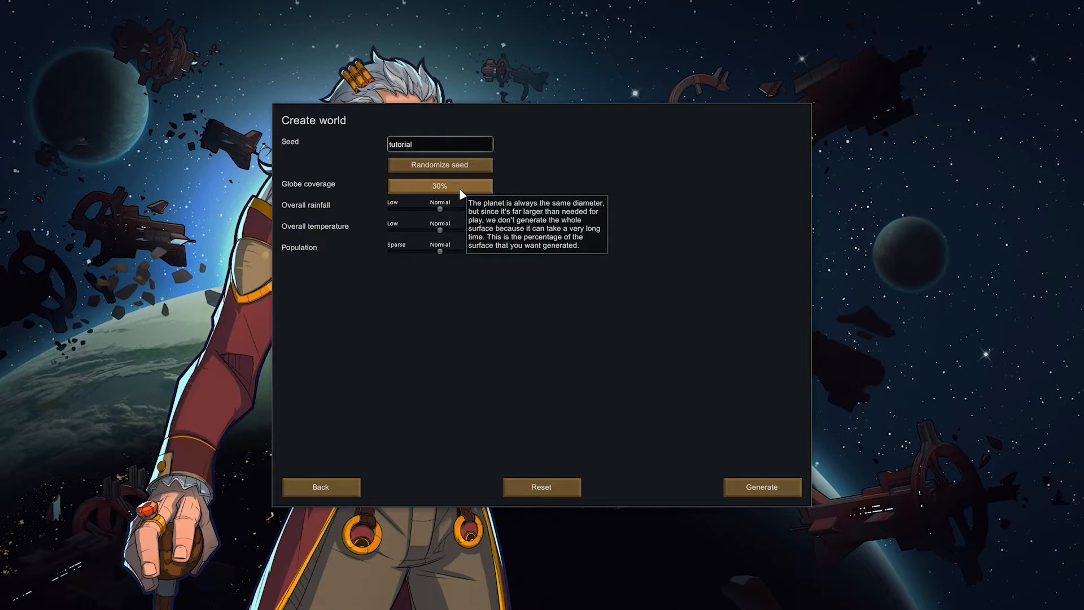
mouse_move(488, 189)
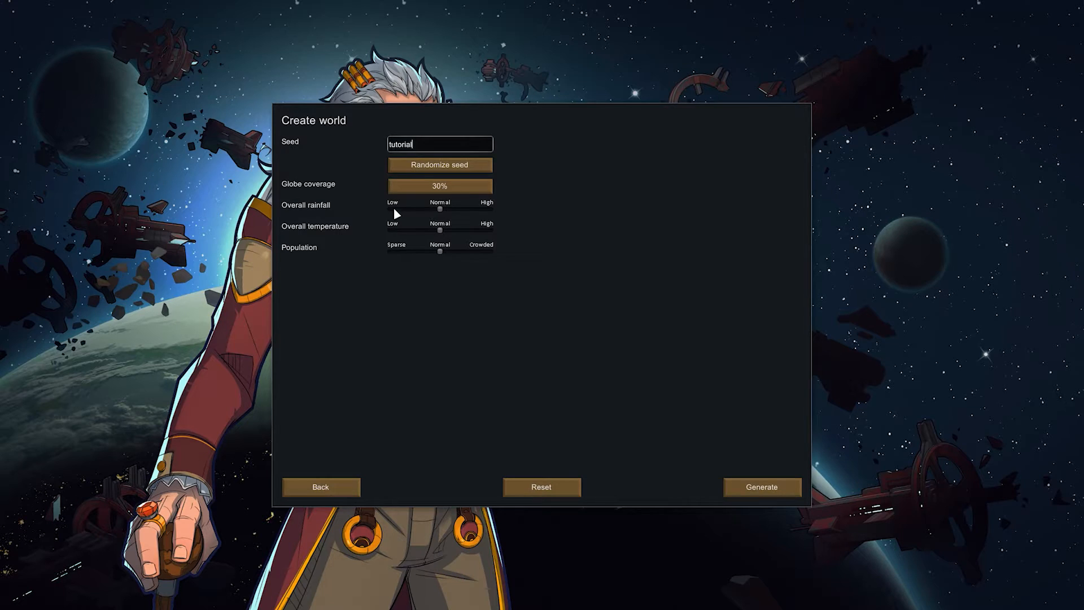
mouse_move(537, 338)
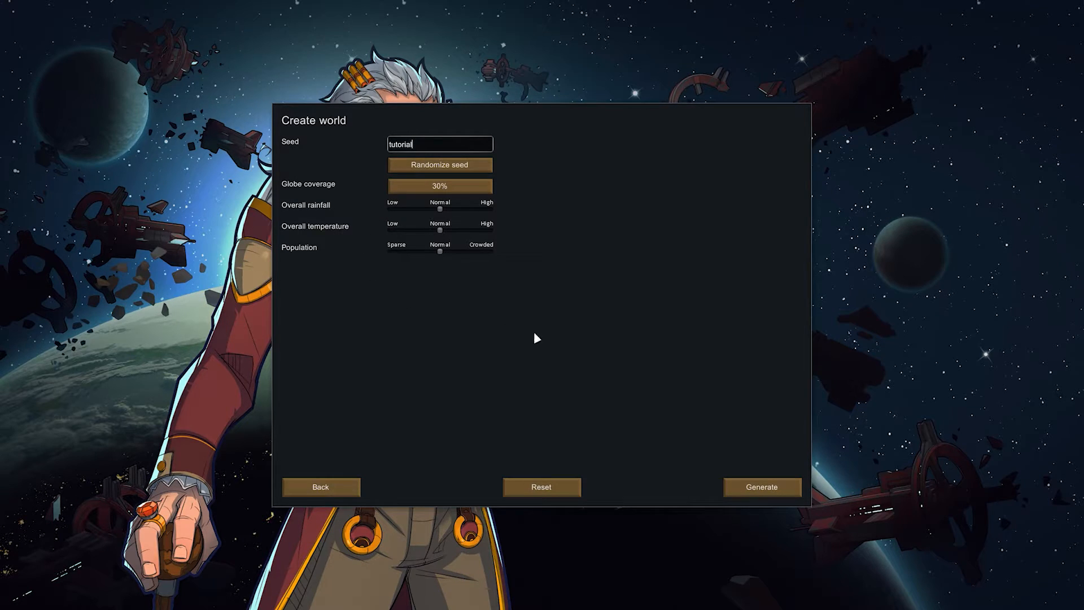
mouse_move(445, 283)
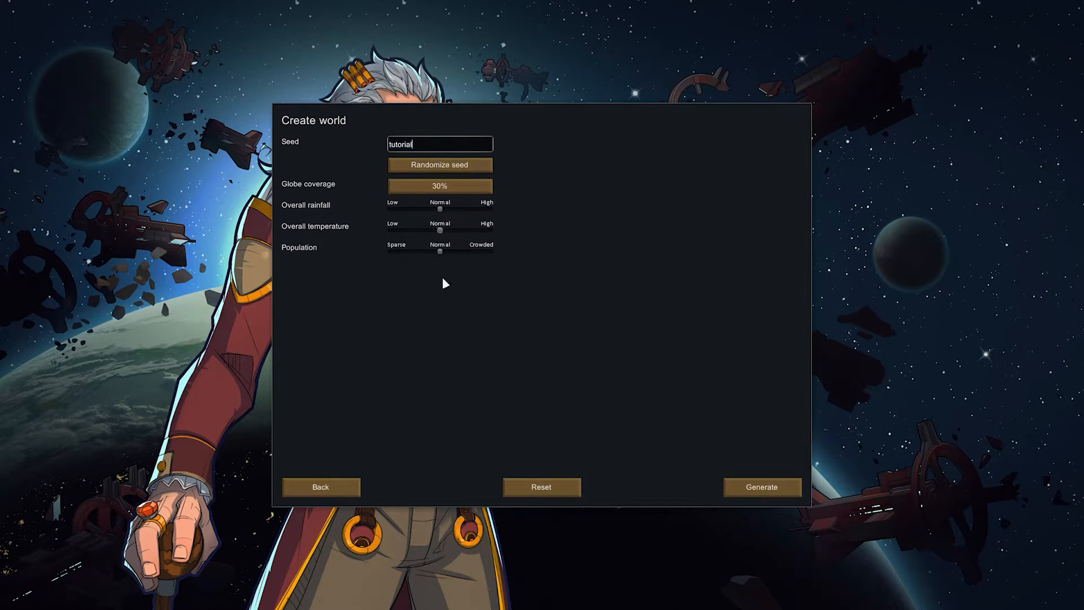
mouse_move(448, 307)
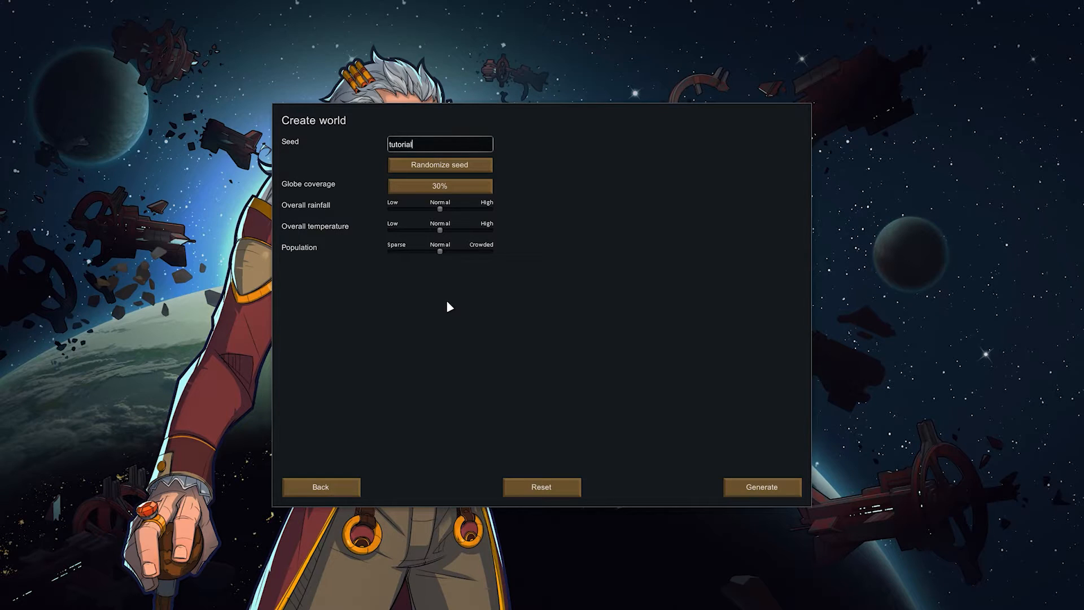
click(762, 487)
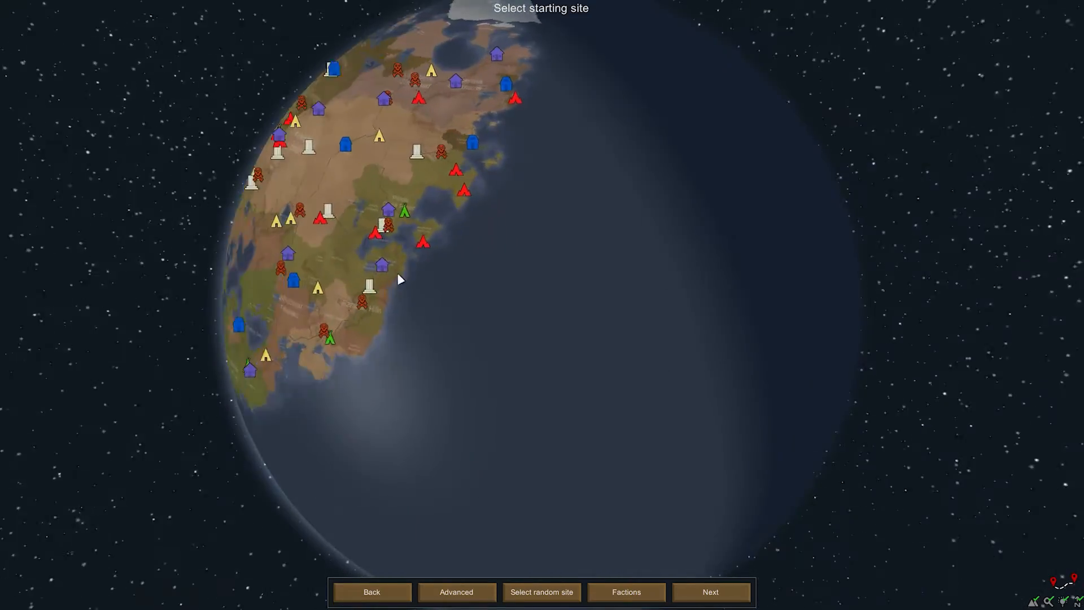
Zoom into the globe and show the info panel for Camba of the Bratoen Coalition.
scroll(down, 3)
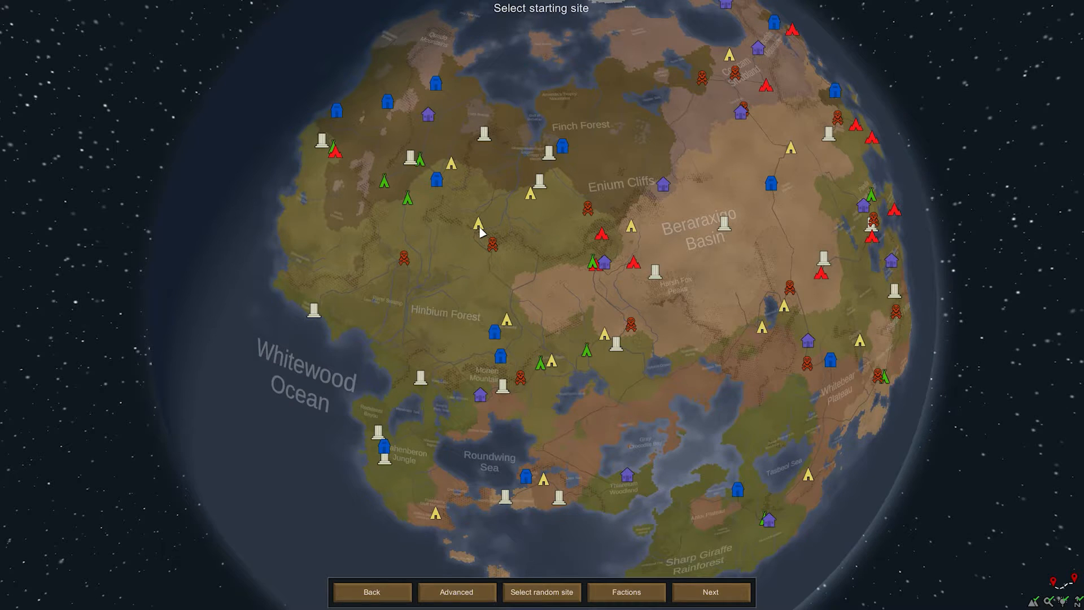
click(479, 222)
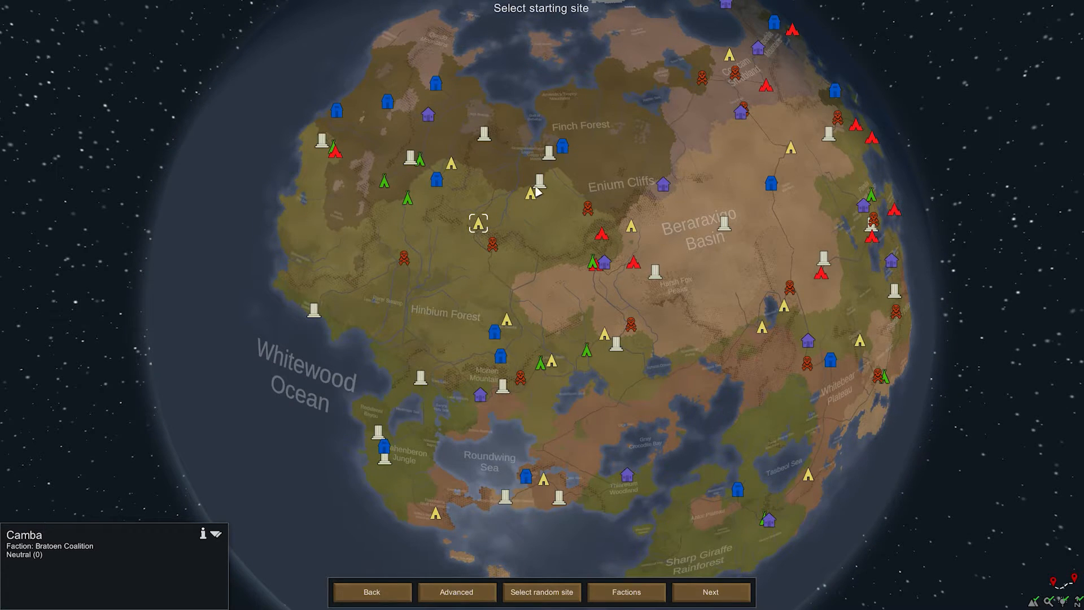
Show the list of all seven world factions with leaders, relations and enemies.
click(625, 592)
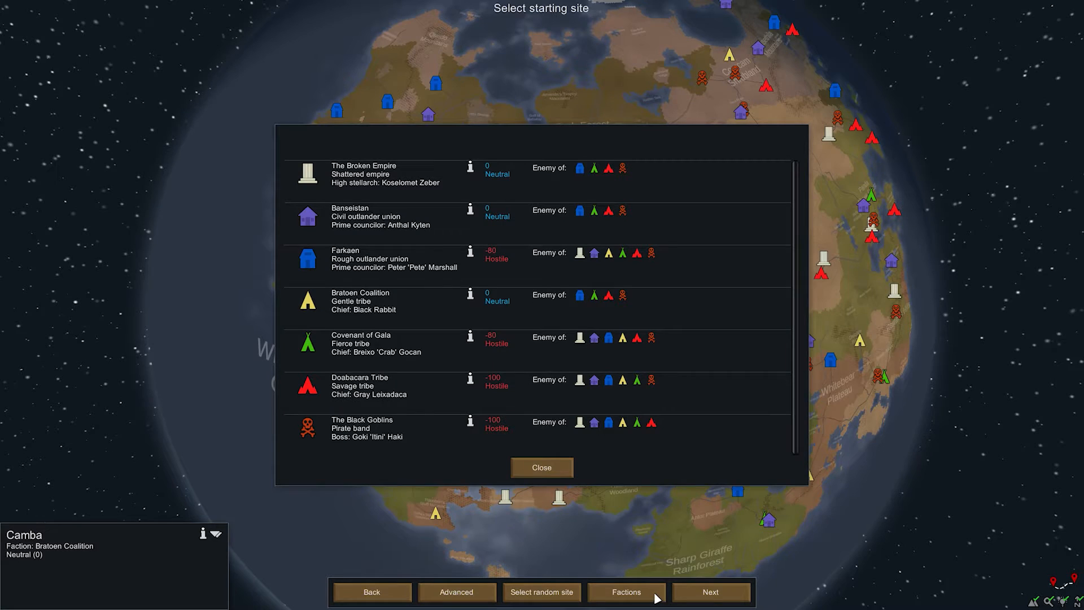
mouse_move(295, 172)
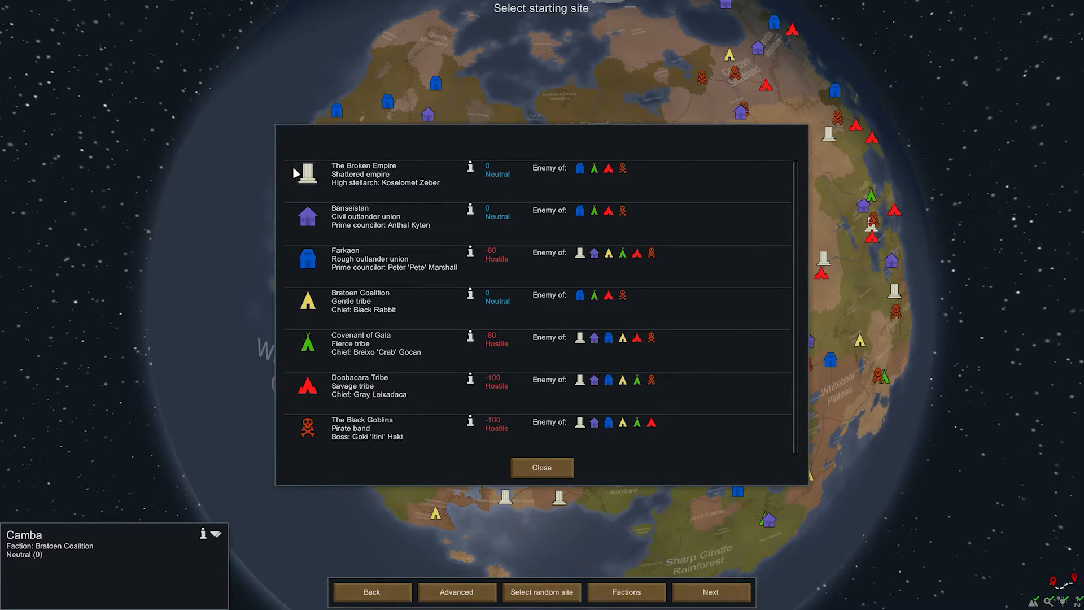
mouse_move(442, 201)
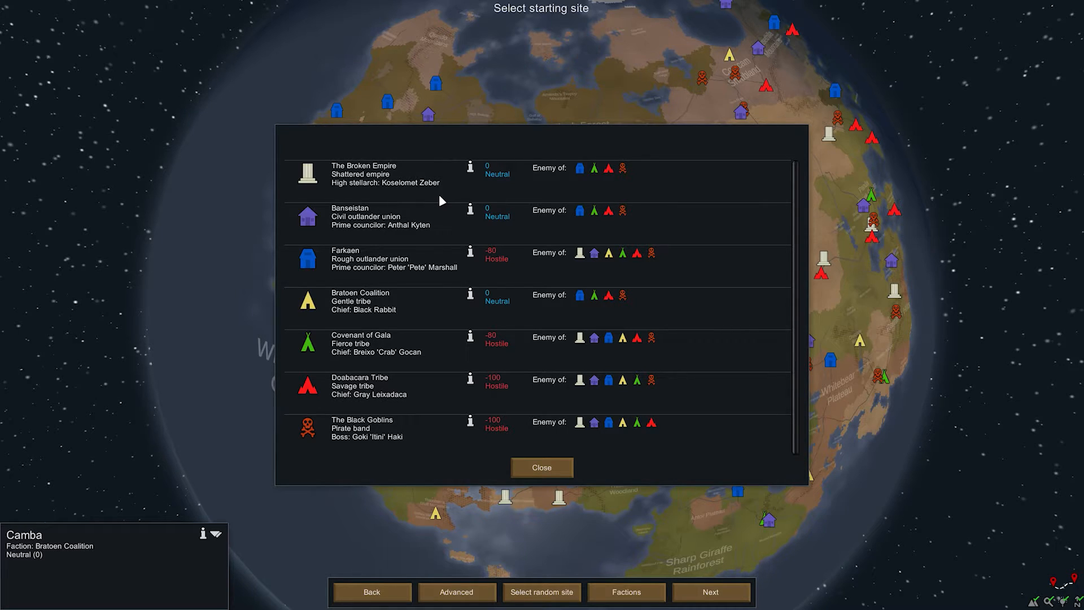
mouse_move(651, 190)
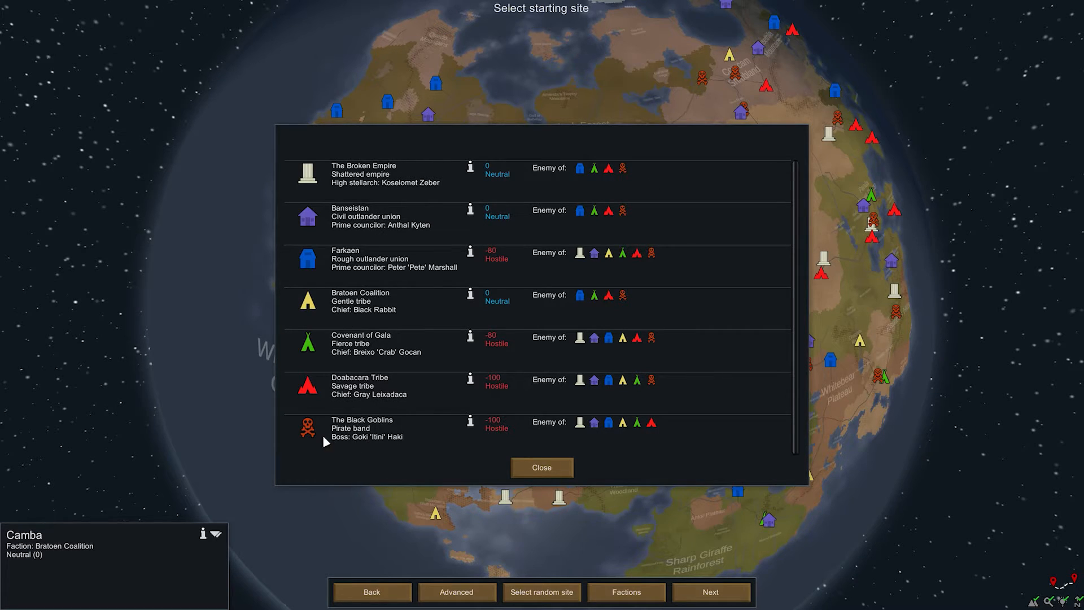
mouse_move(429, 431)
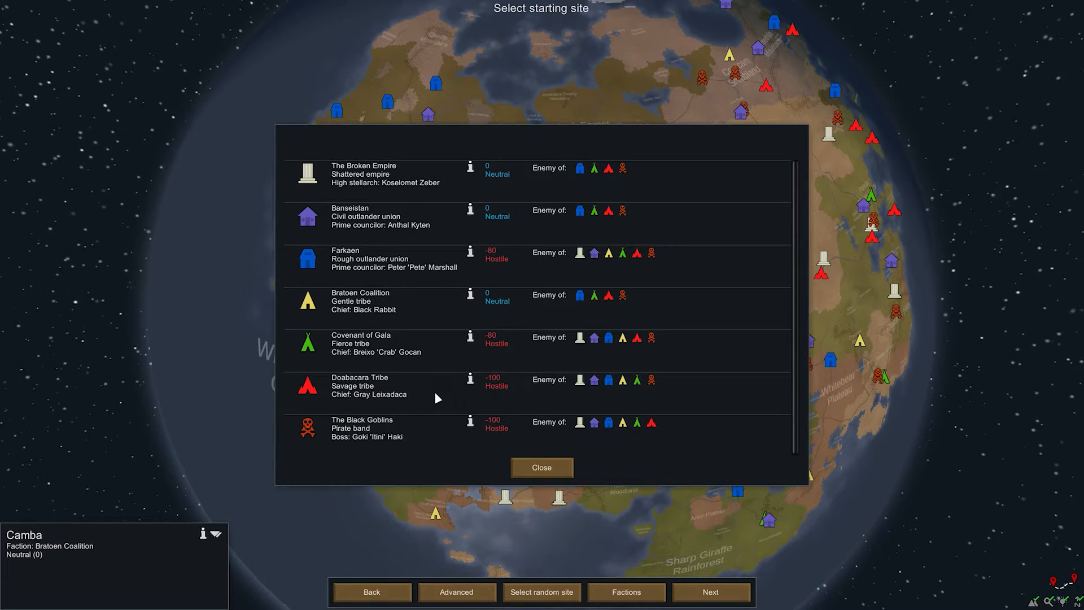
mouse_move(449, 353)
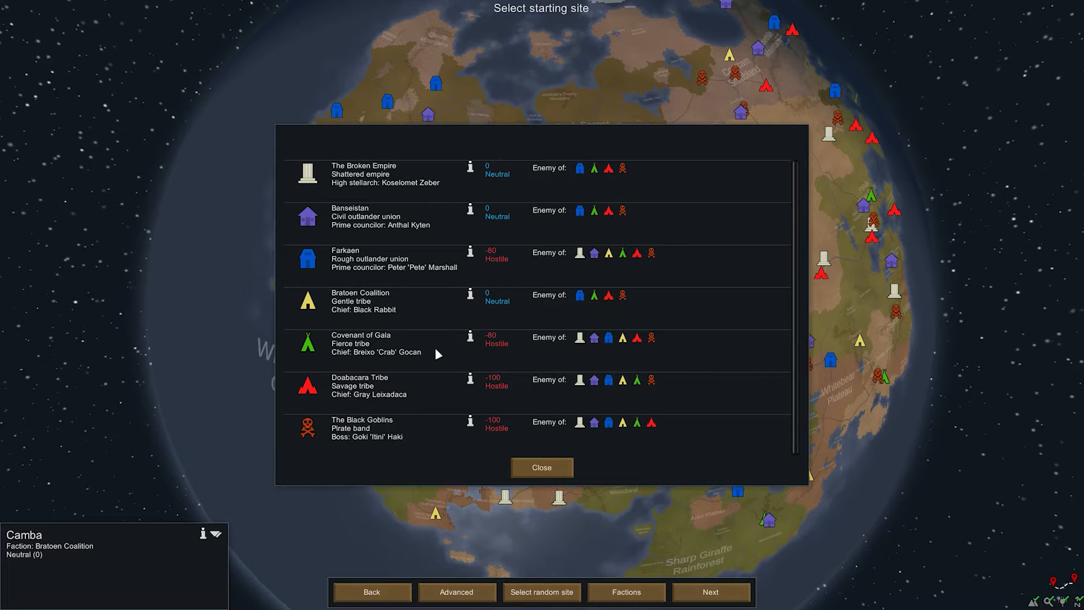
mouse_move(435, 309)
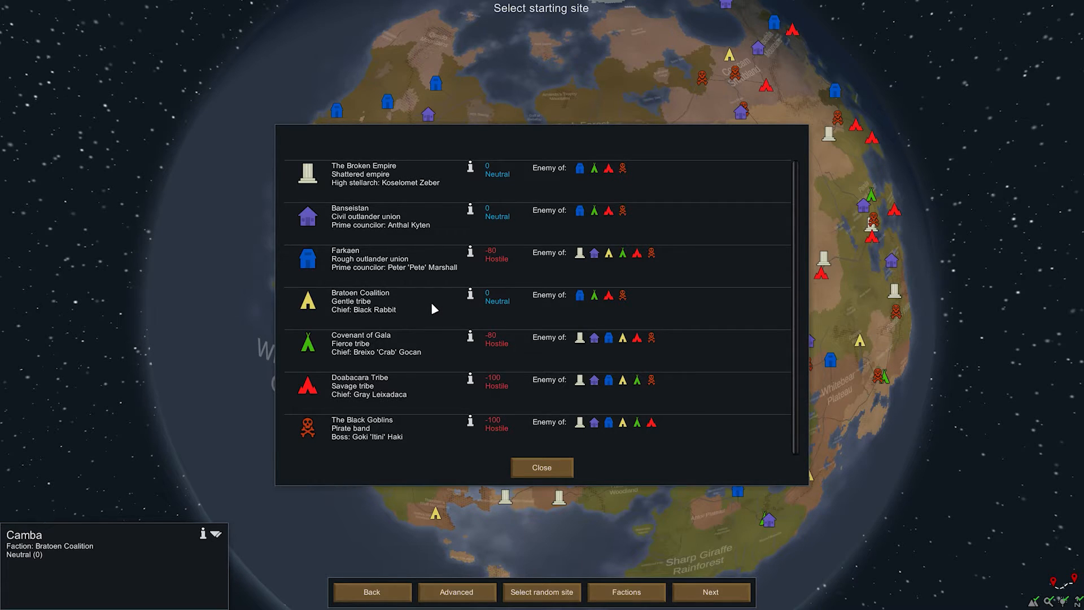
mouse_move(434, 269)
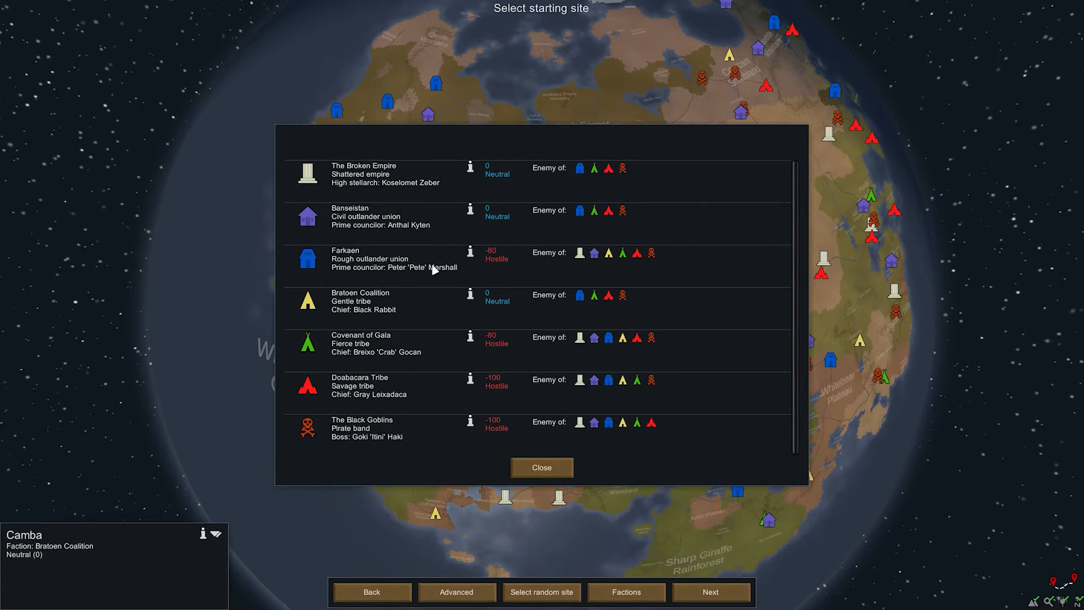
Dismiss the factions list and zoom toward the Finch Forest and Enium Cliffs region.
click(541, 468)
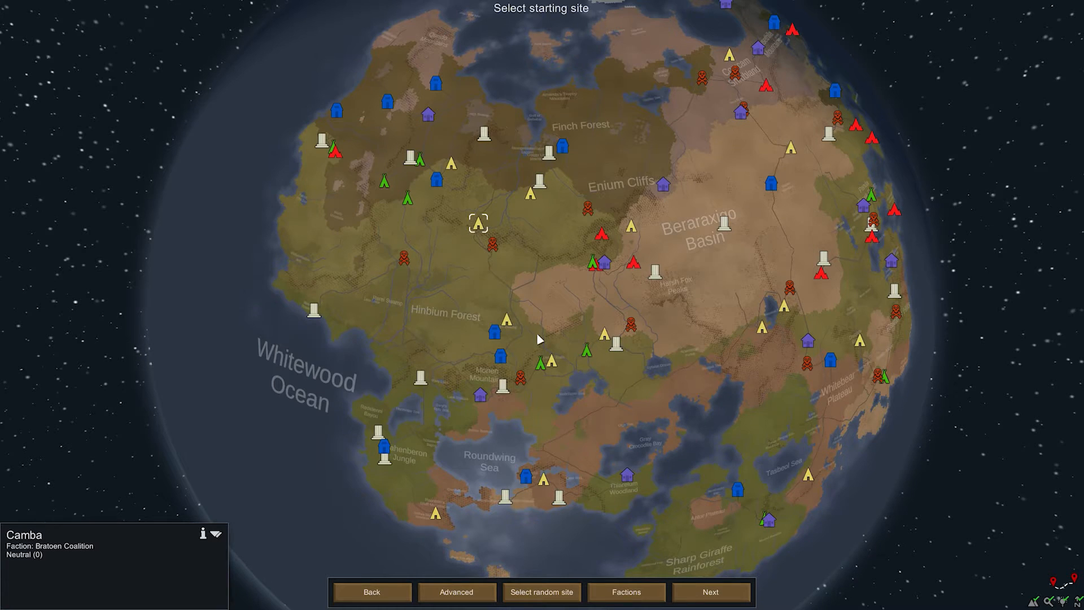
mouse_move(521, 316)
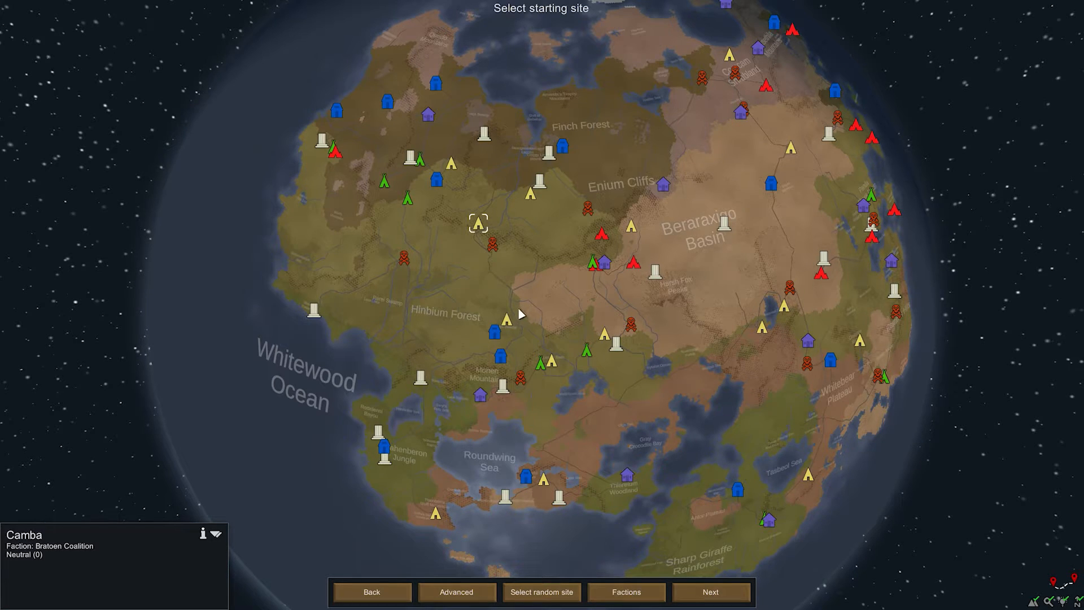
mouse_move(513, 310)
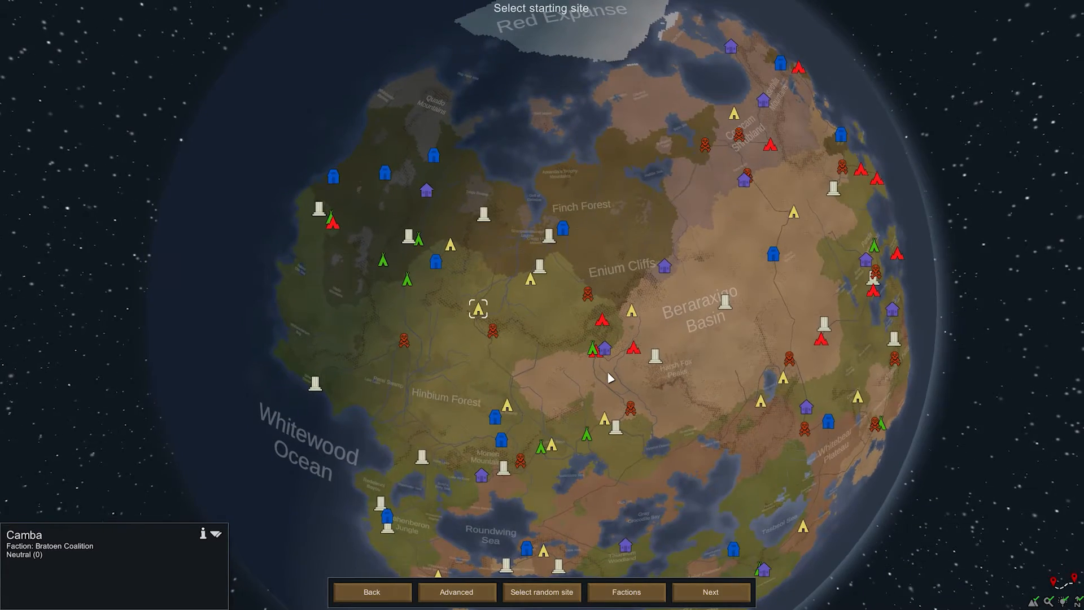
scroll(up, 3)
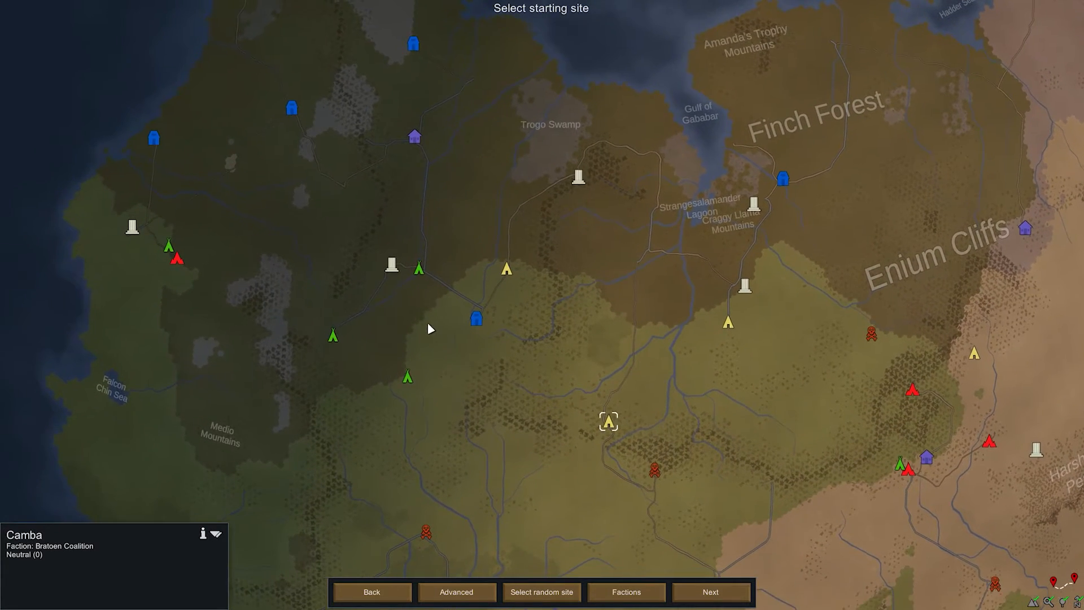
Select a boreal forest tile with large hills and view its detailed terrain stats.
scroll(up, 3)
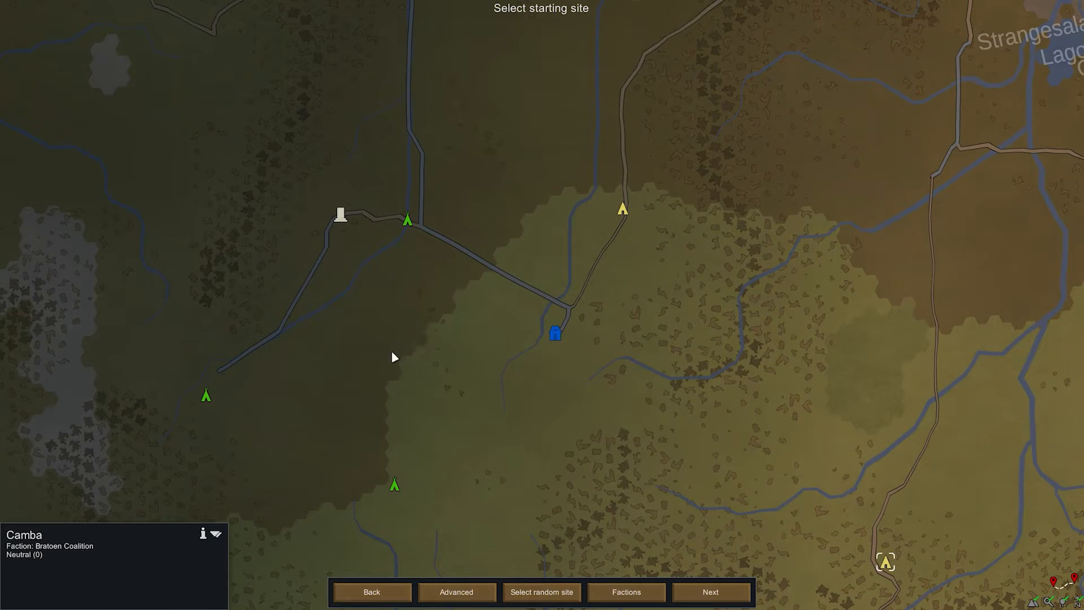
click(267, 343)
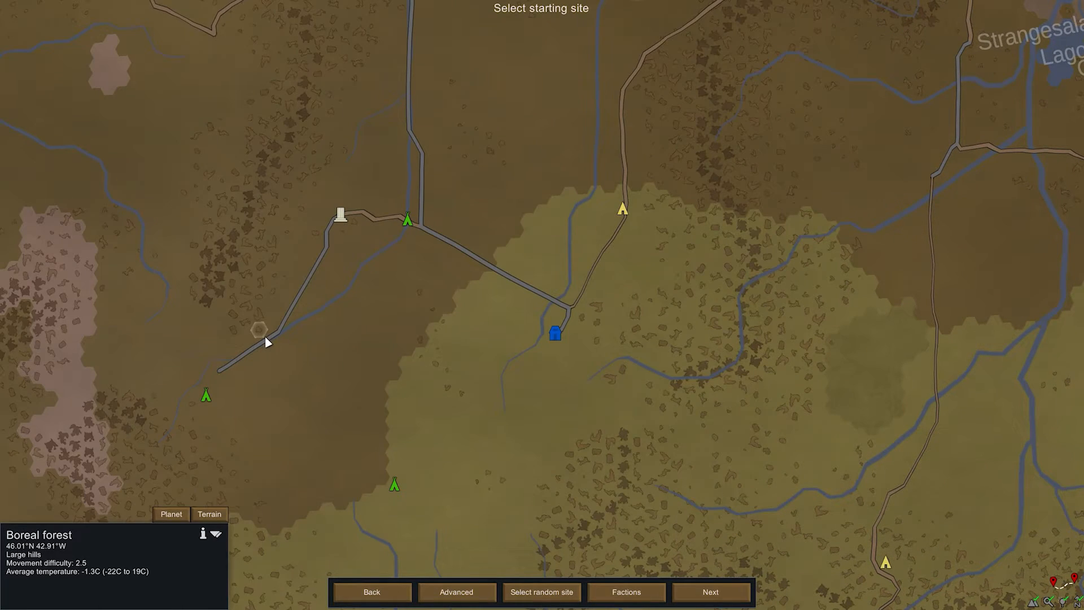
mouse_move(209, 515)
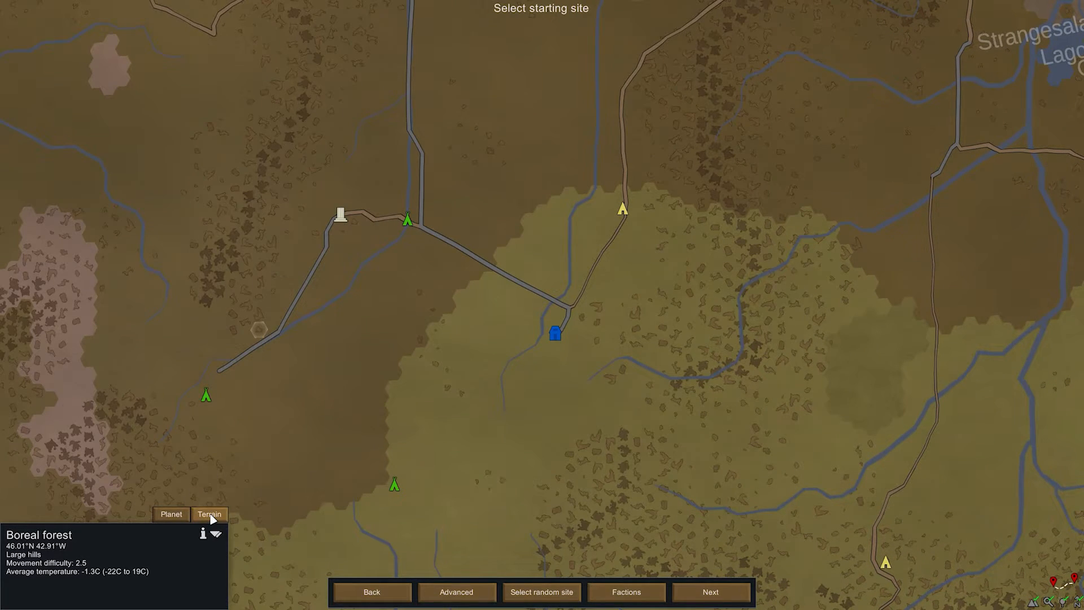
click(171, 514)
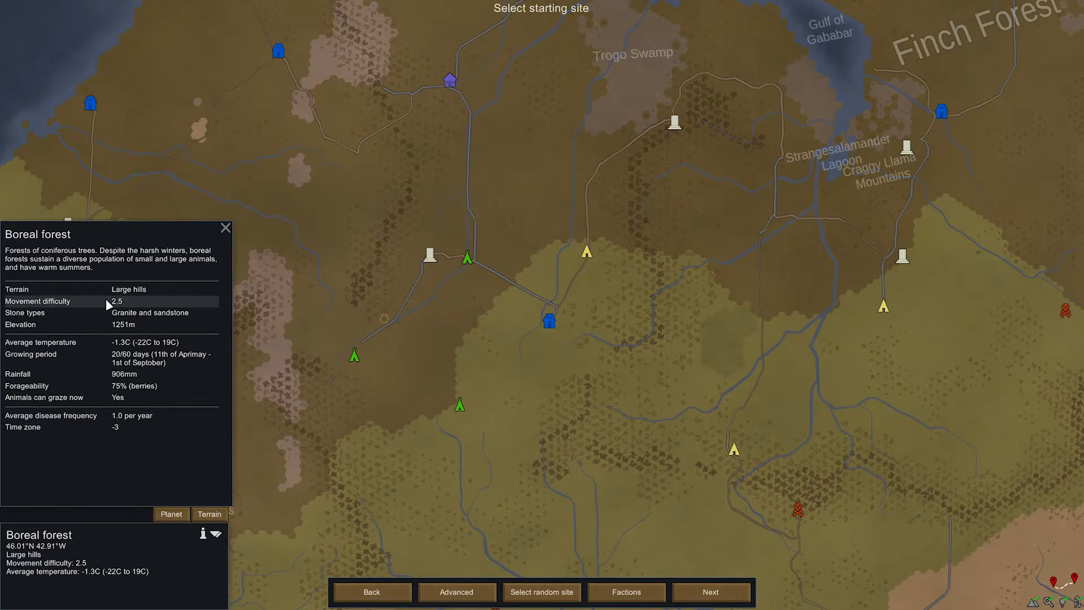
mouse_move(158, 304)
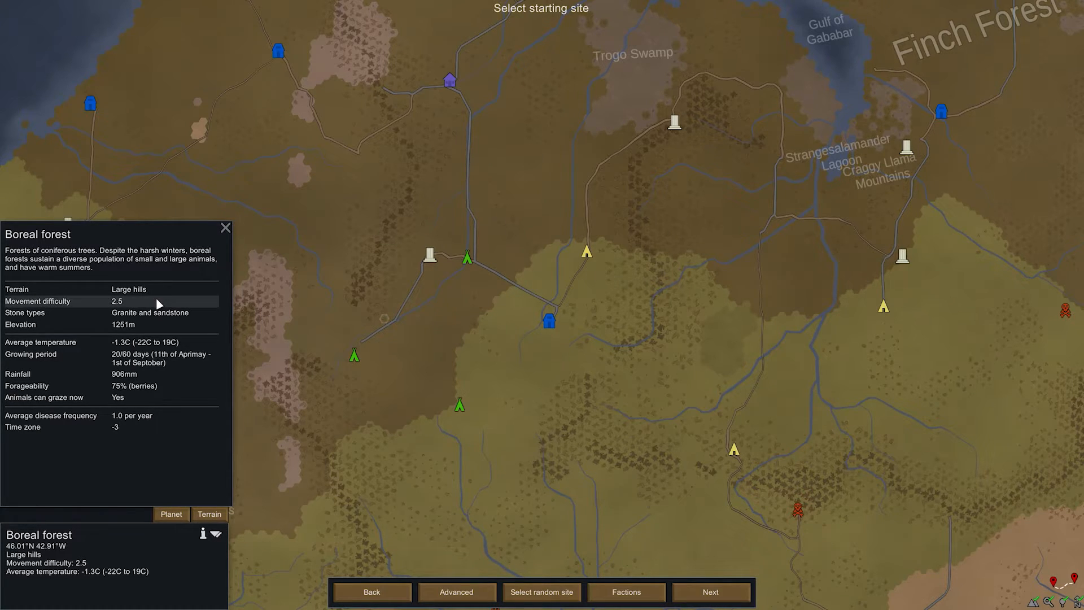
mouse_move(201, 323)
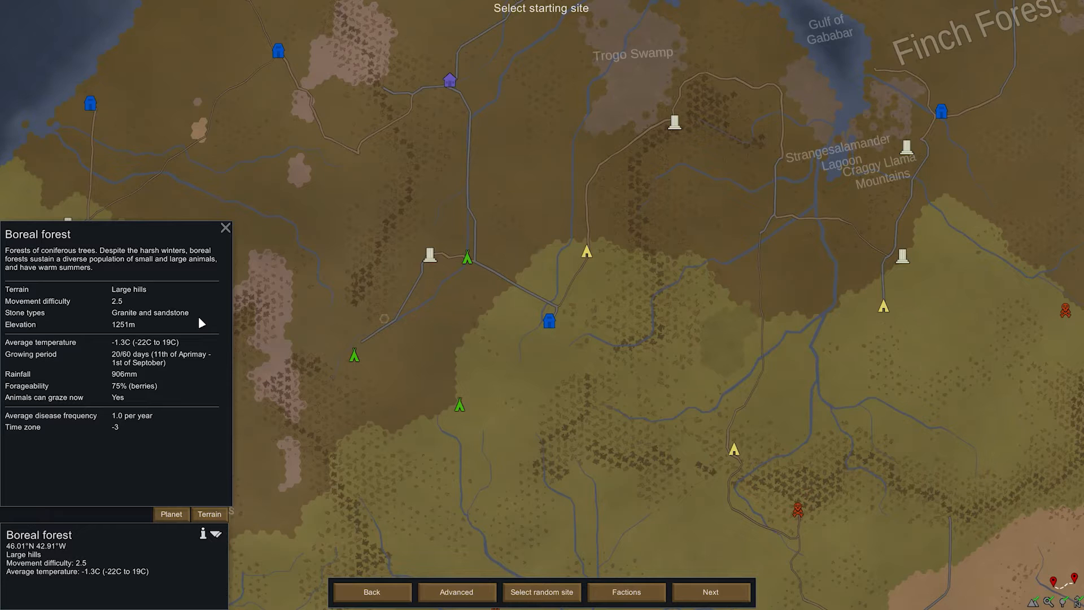
mouse_move(532, 372)
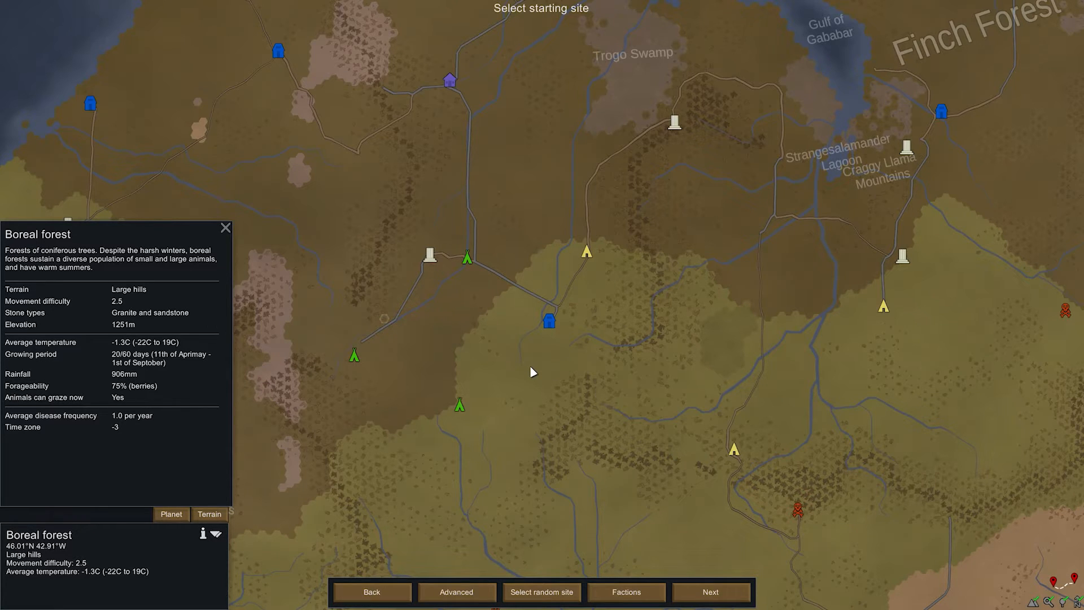
Select the temperate forest tile with caves by the road and attempt to settle, triggering the encroachment warning.
scroll(up, 3)
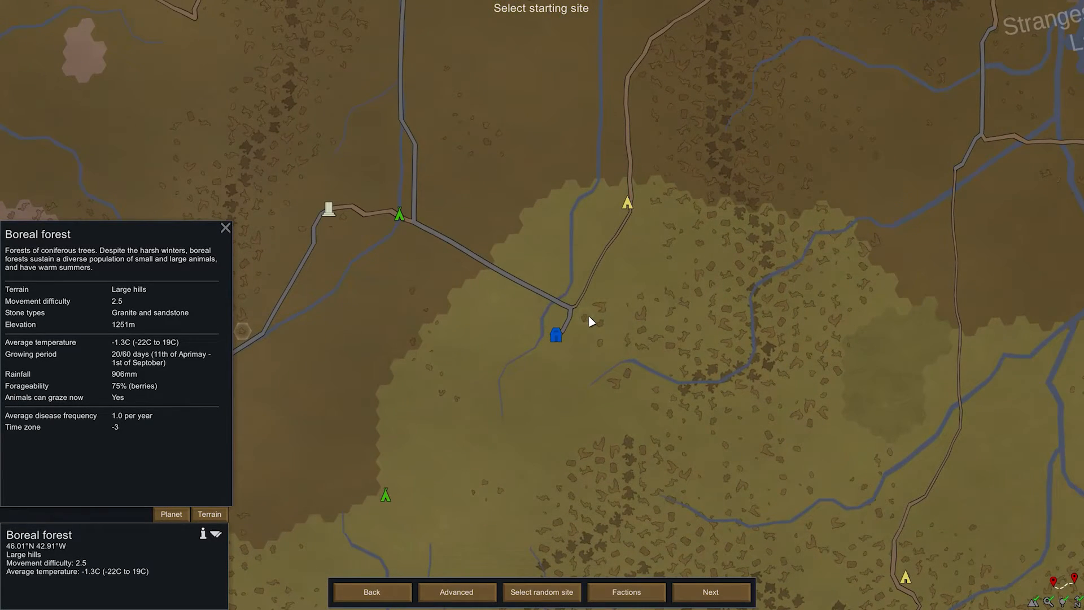
click(584, 316)
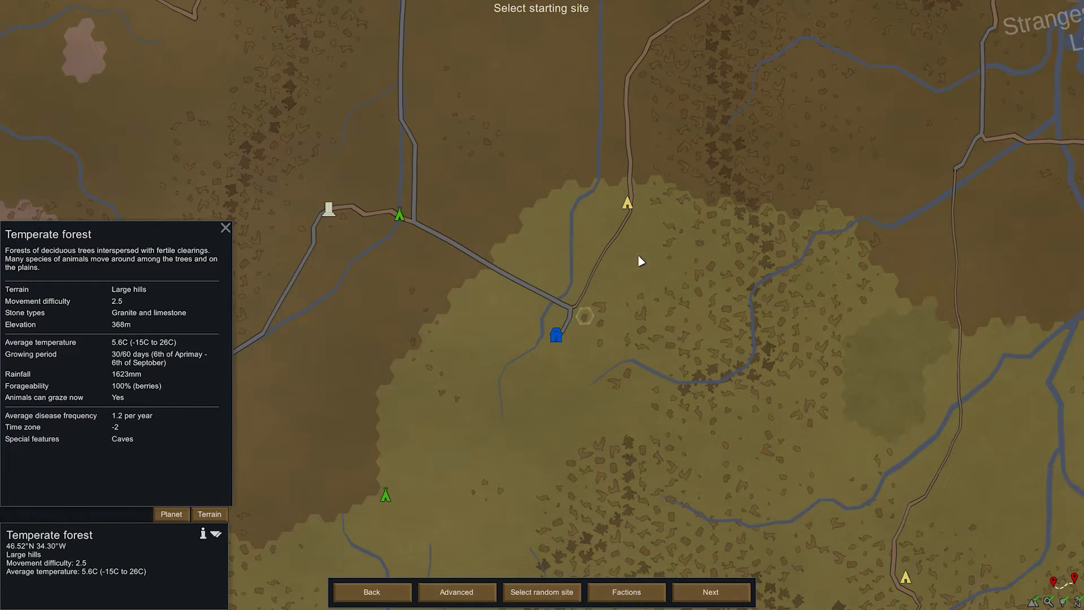
mouse_move(710, 592)
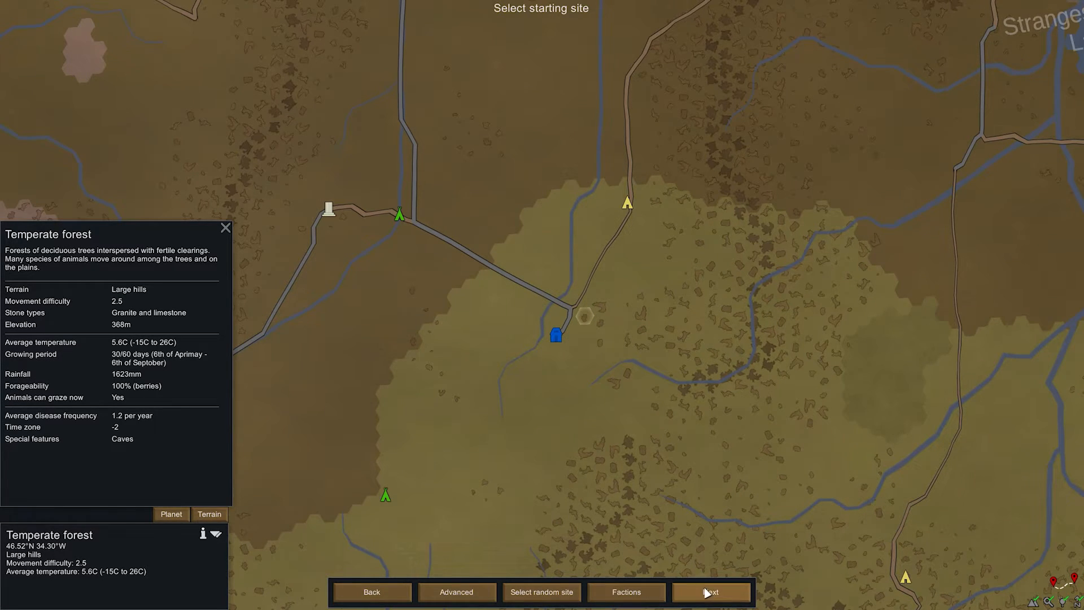
click(711, 592)
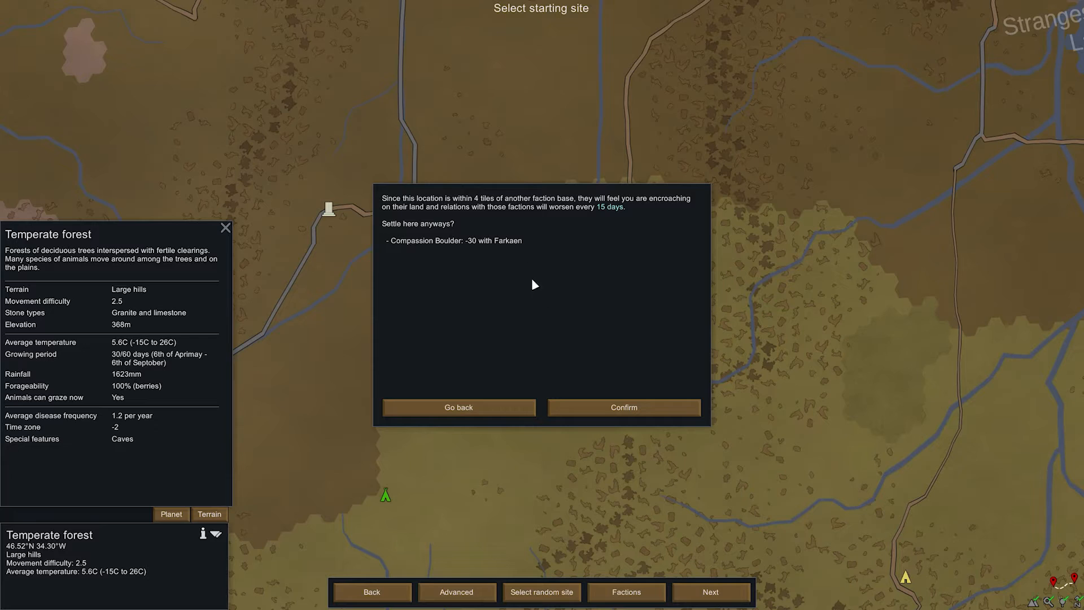
mouse_move(413, 258)
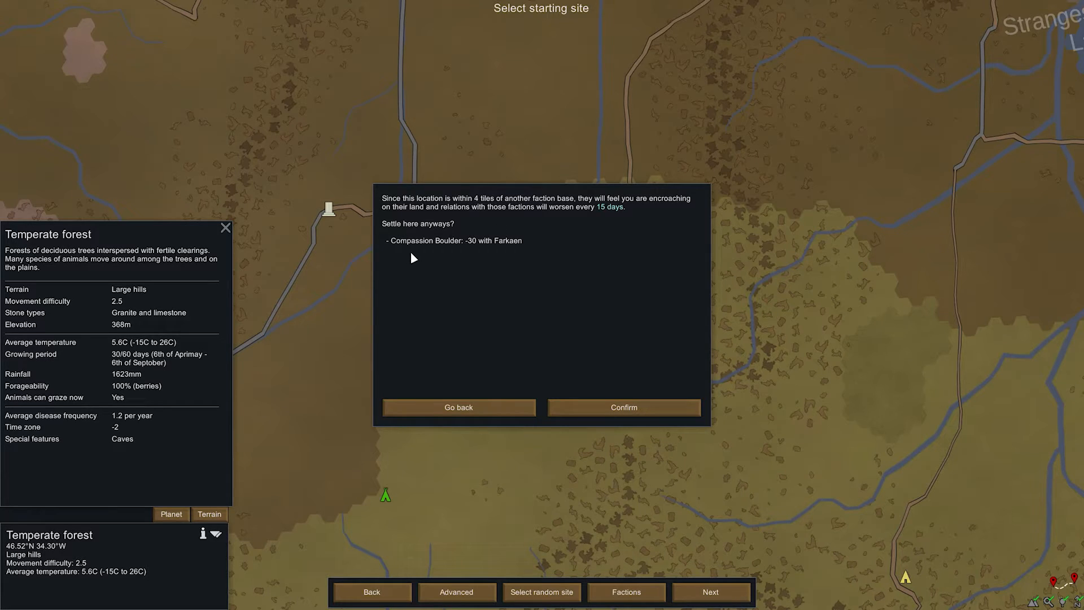
mouse_move(541, 258)
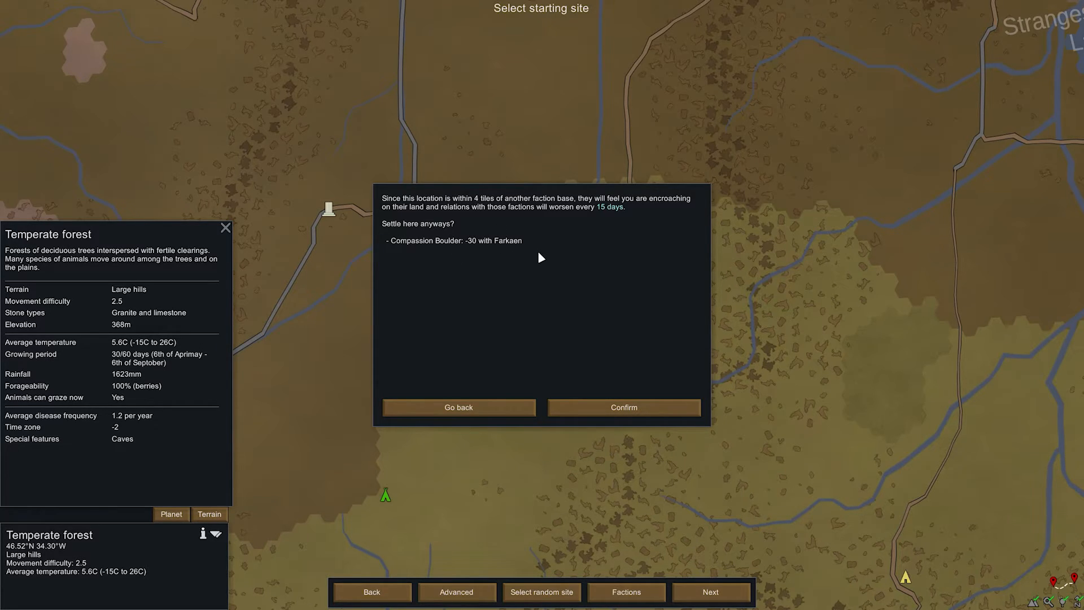
mouse_move(480, 466)
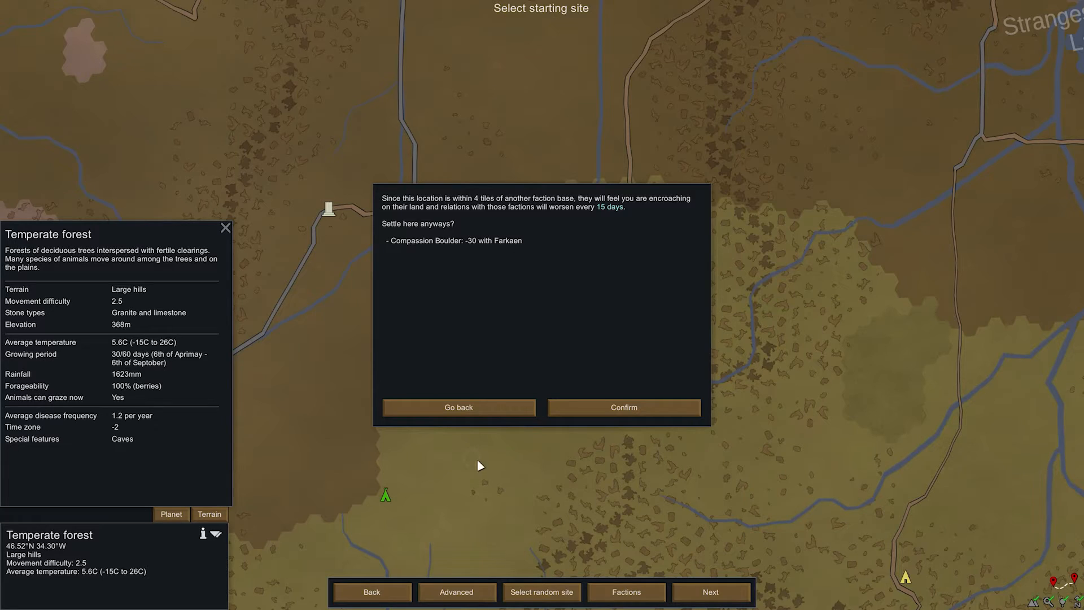
Go back from the warning and select a mountainous temperate forest tile with caves near Monen Mountains.
click(458, 408)
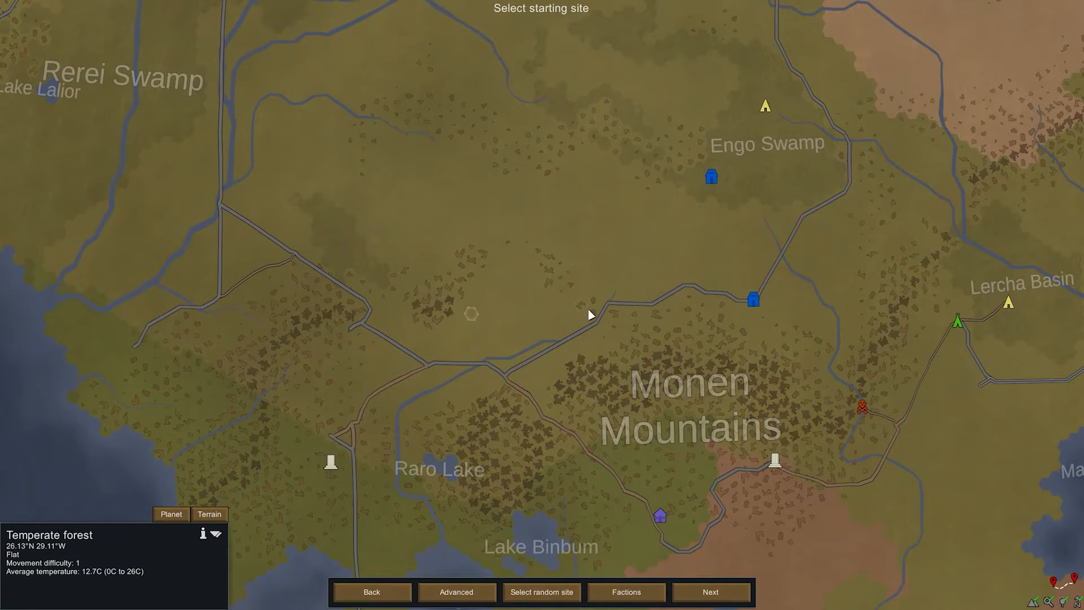
click(210, 514)
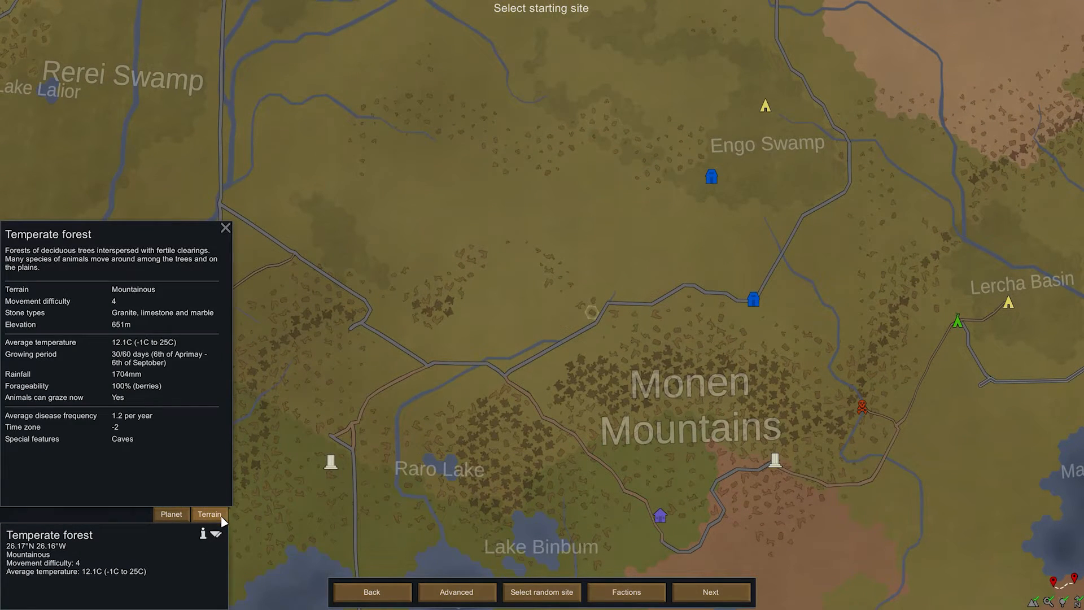
mouse_move(138, 301)
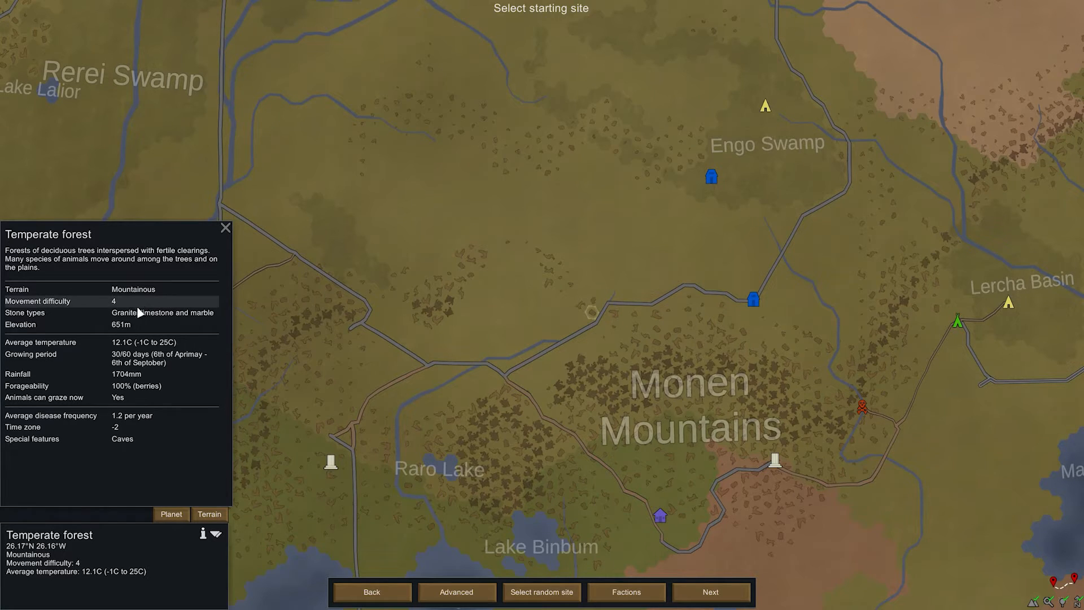
mouse_move(88, 458)
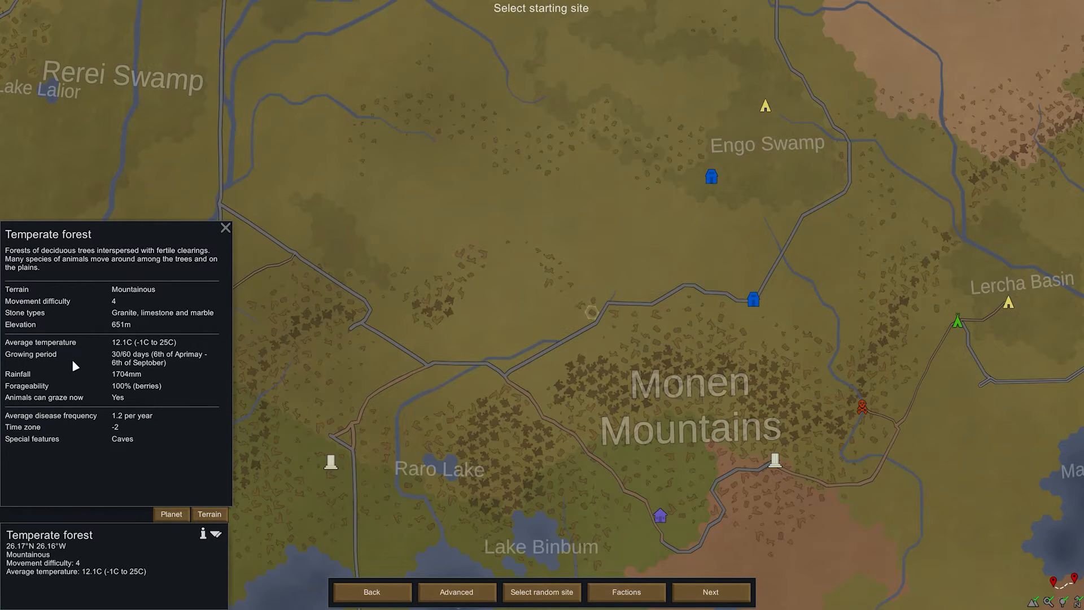
mouse_move(104, 367)
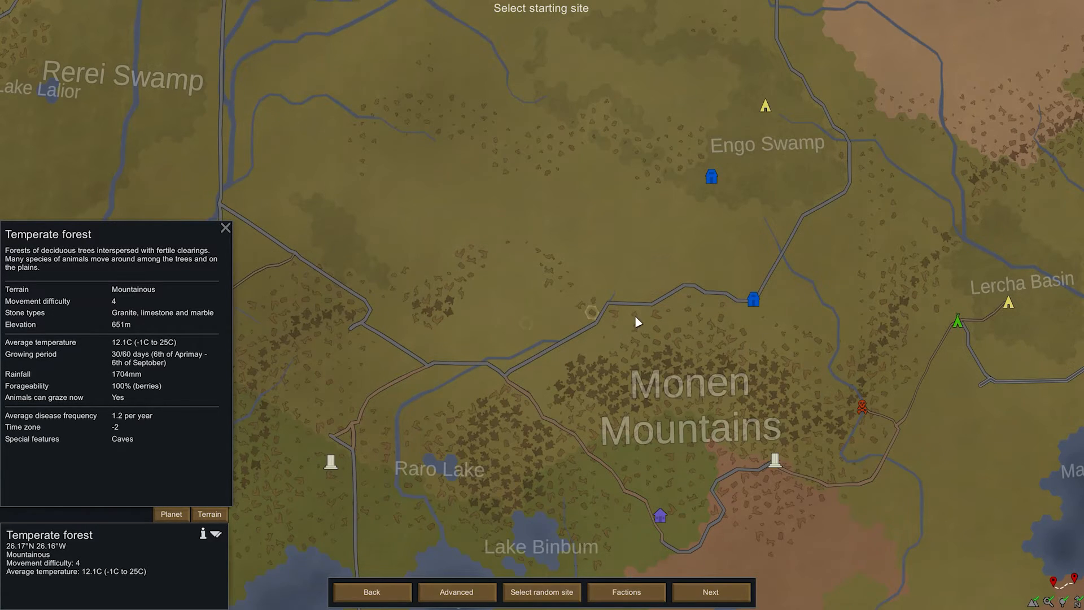
mouse_move(593, 322)
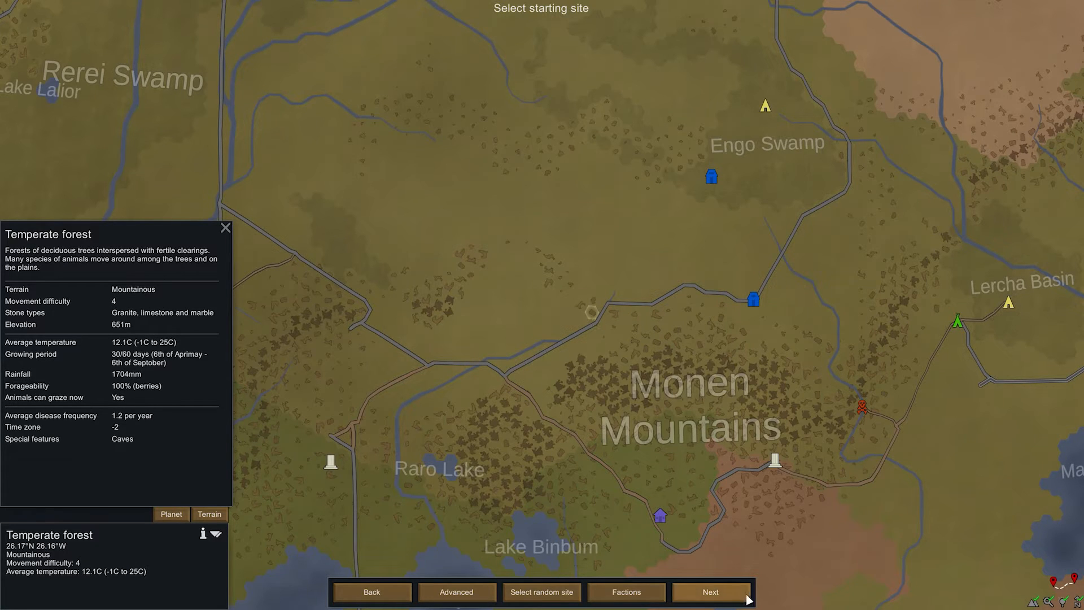
Confirm the site and swap surgeon Gaines into the selected trio in place of Eugene.
click(710, 590)
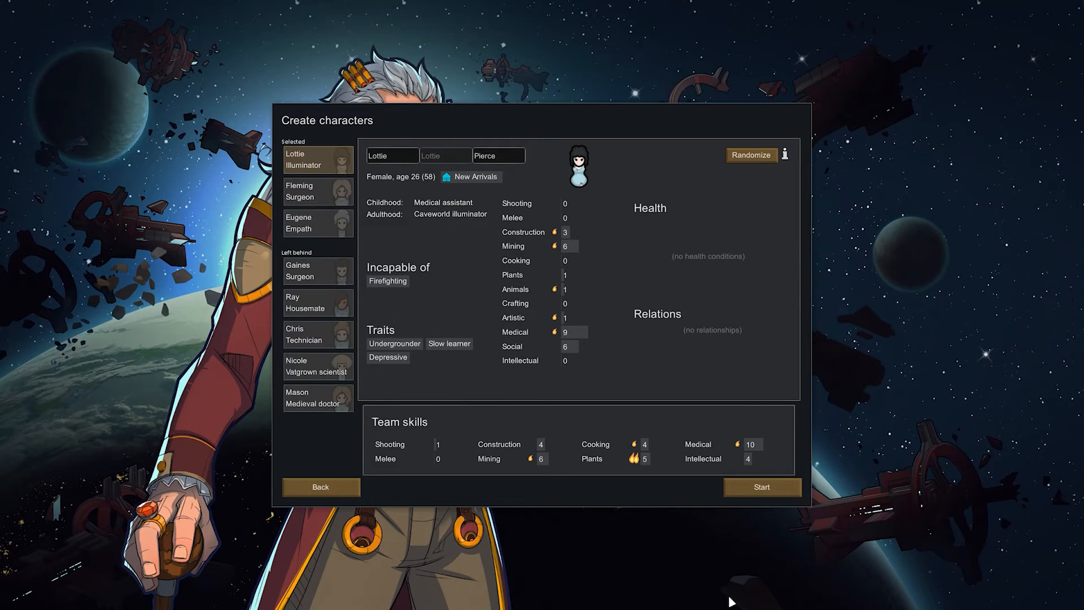
mouse_move(722, 591)
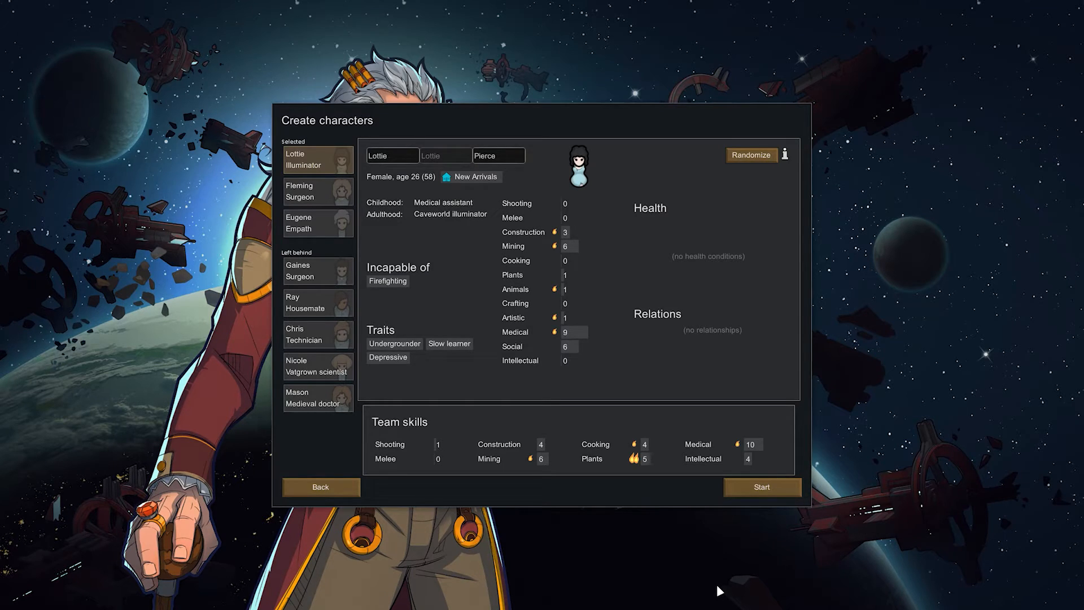
mouse_move(427, 236)
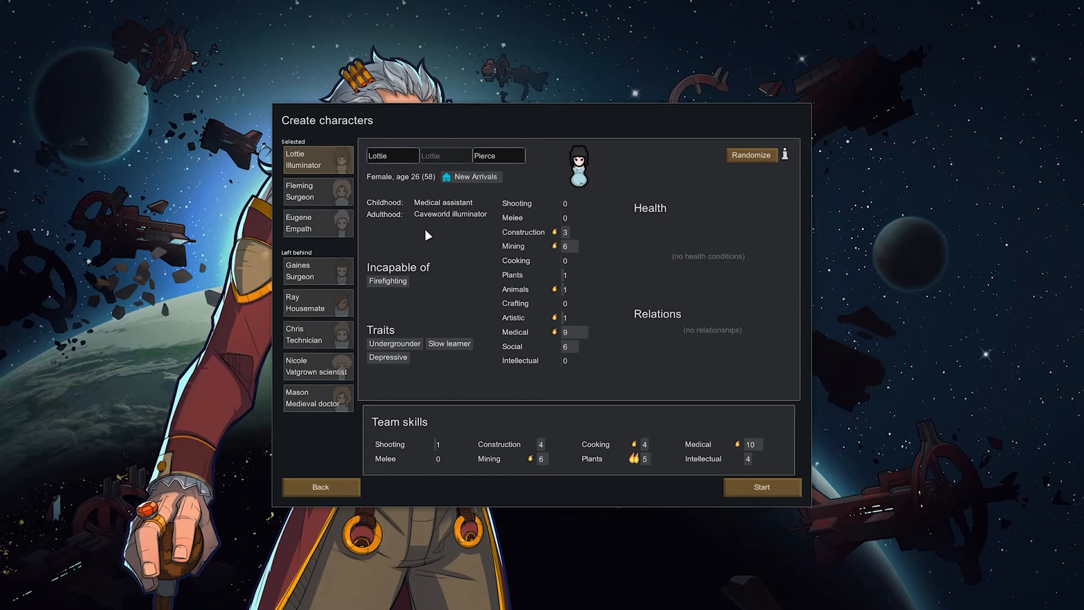
mouse_move(443, 235)
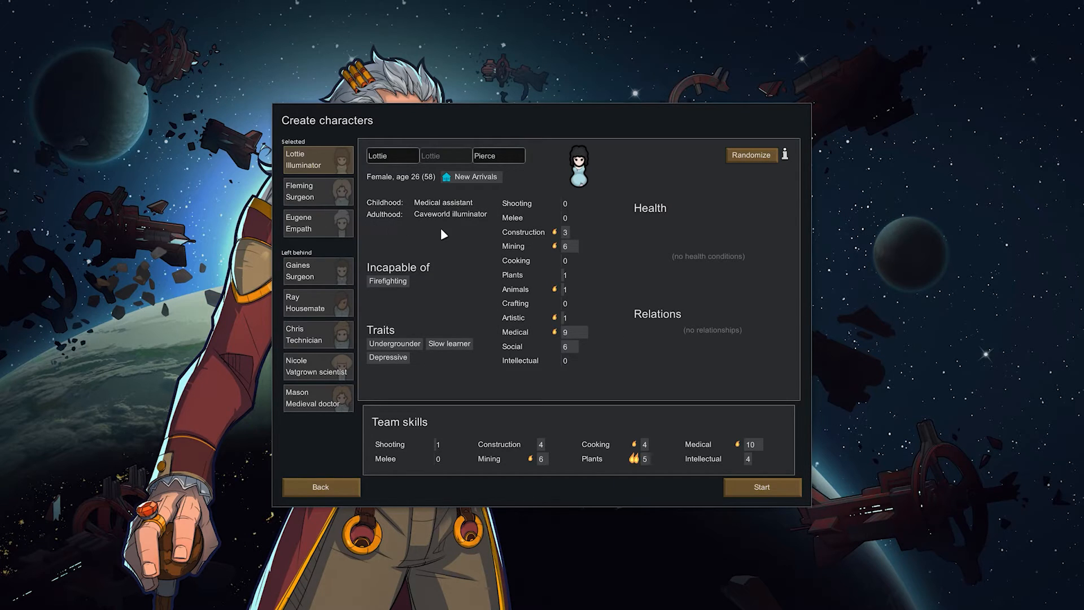
mouse_move(309, 276)
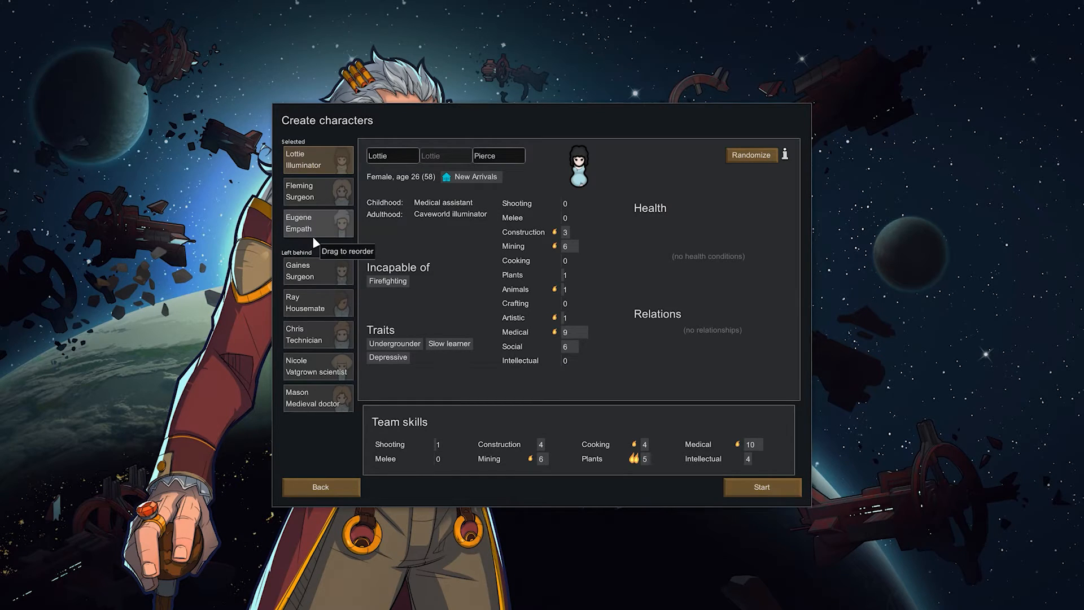
mouse_move(312, 244)
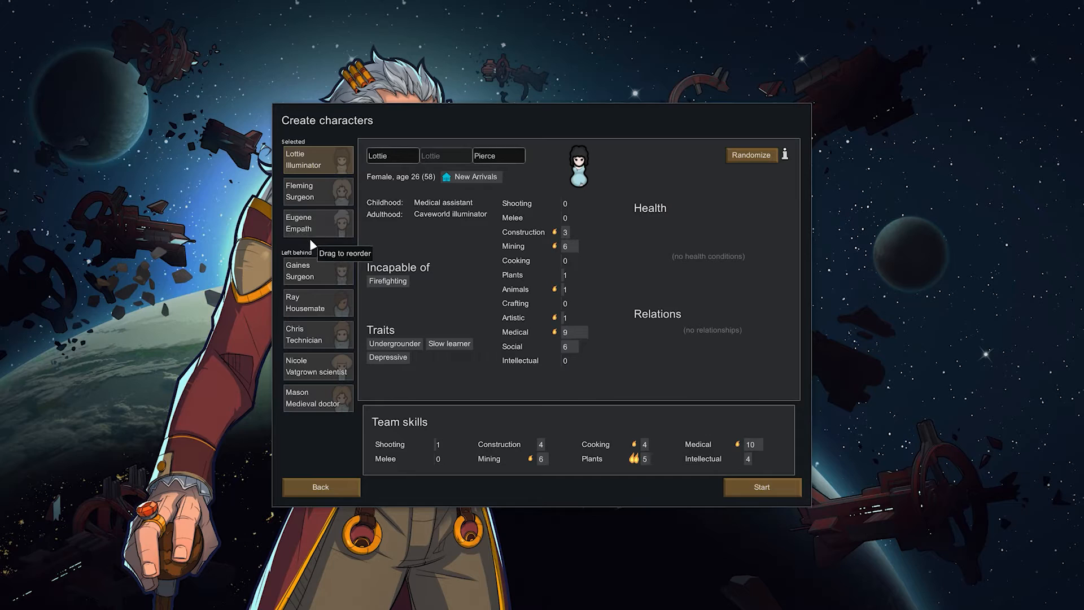
click(317, 270)
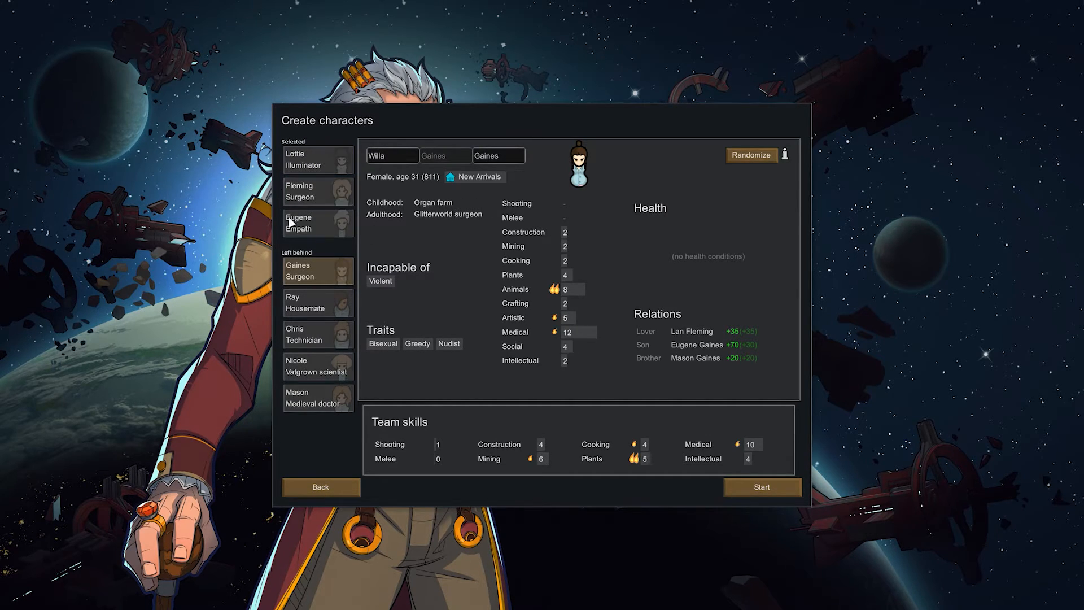
click(316, 159)
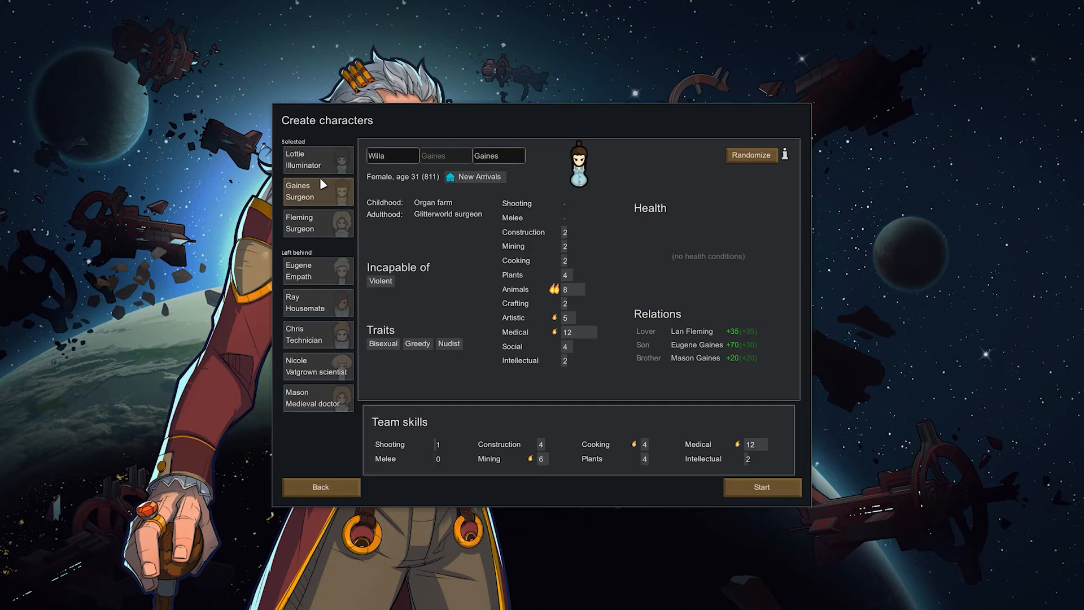
mouse_move(327, 192)
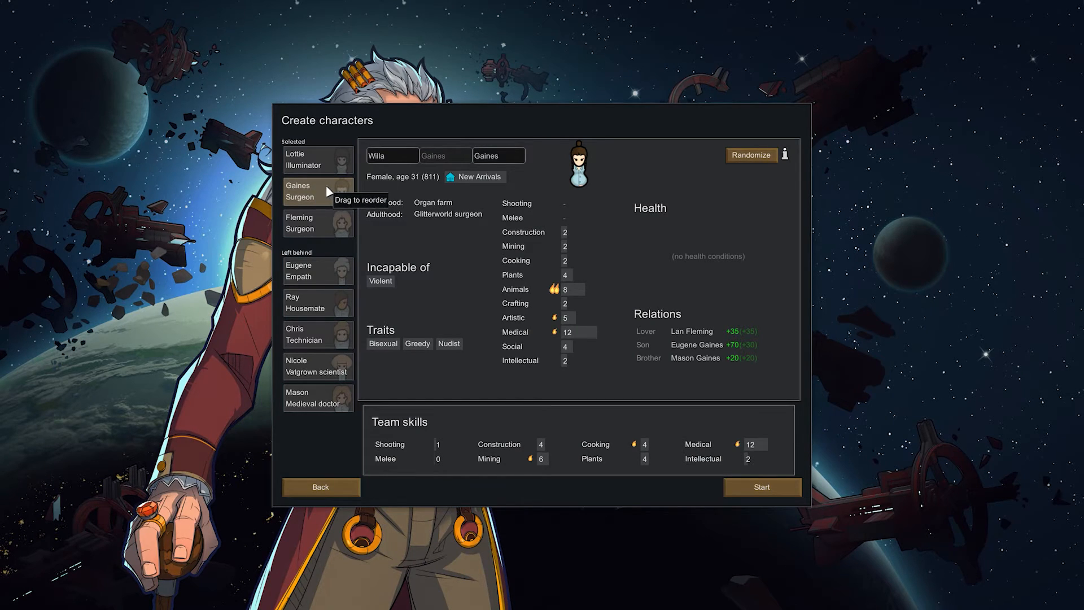
mouse_move(684, 184)
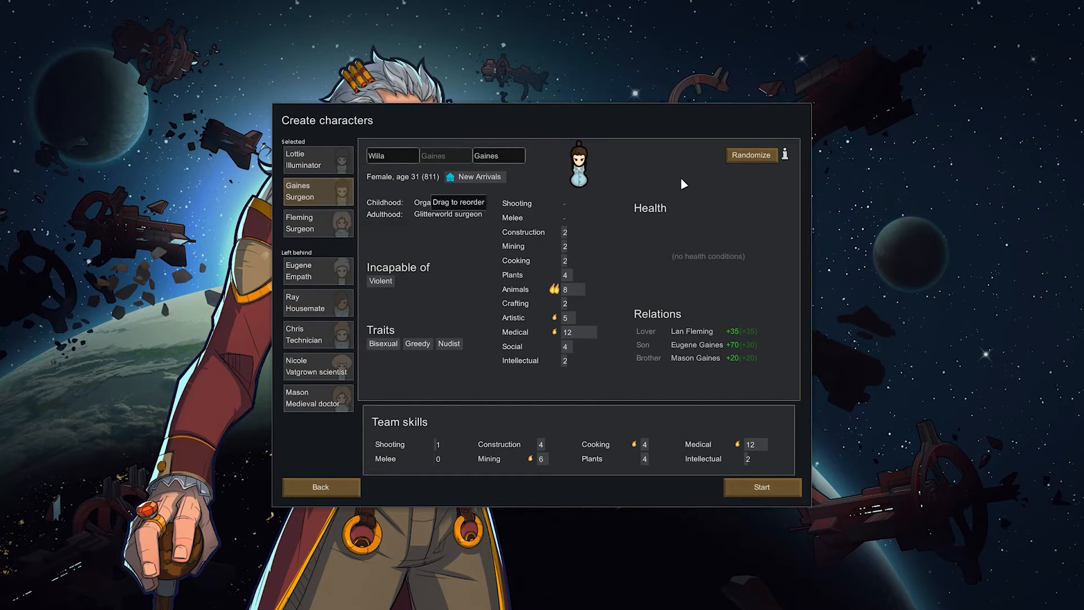
mouse_move(319, 349)
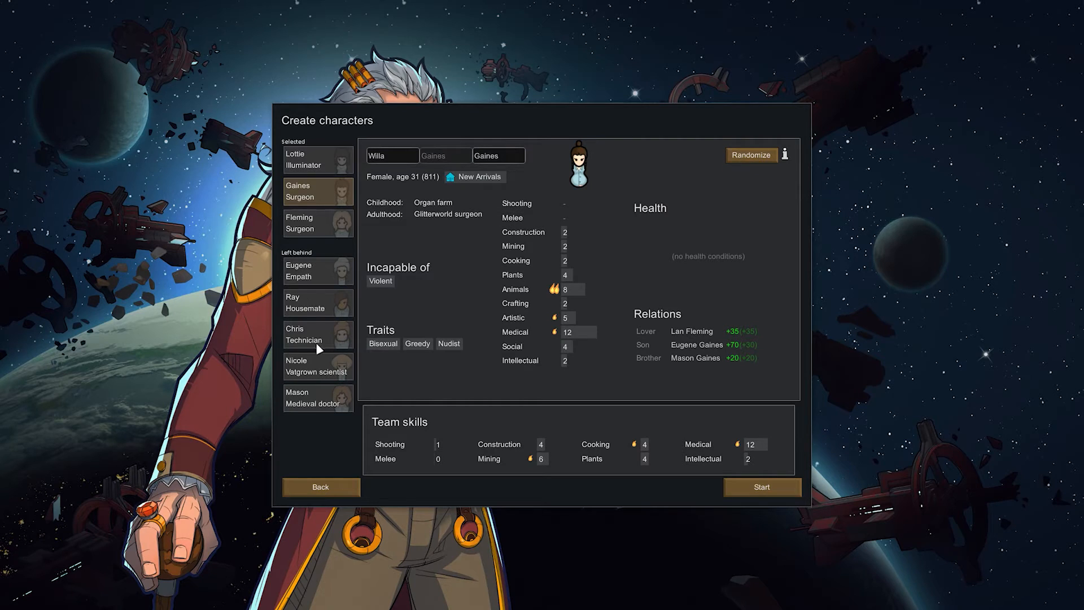
click(317, 159)
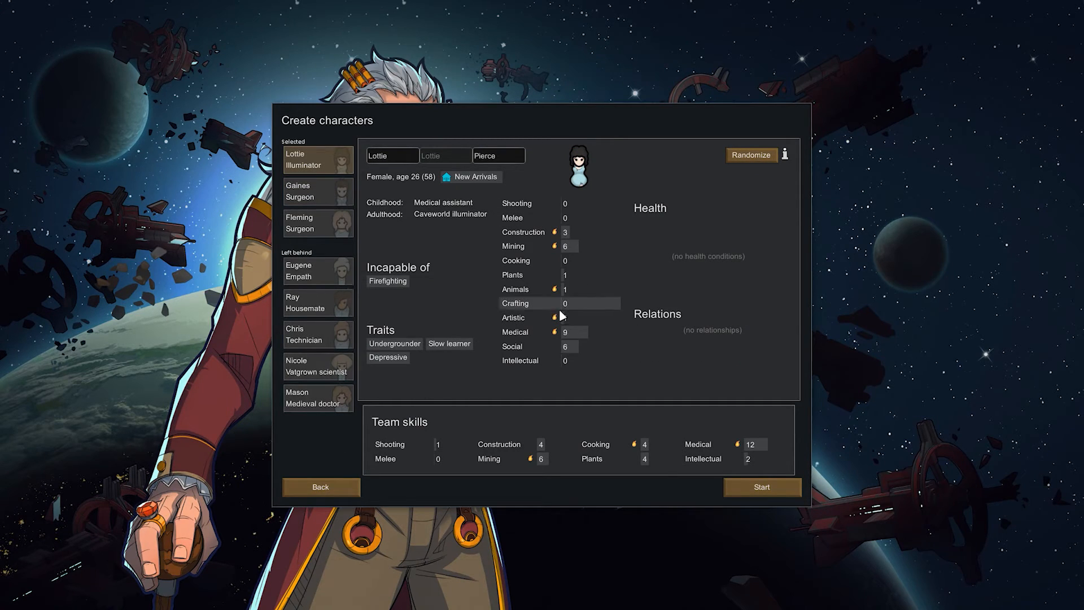
mouse_move(546, 260)
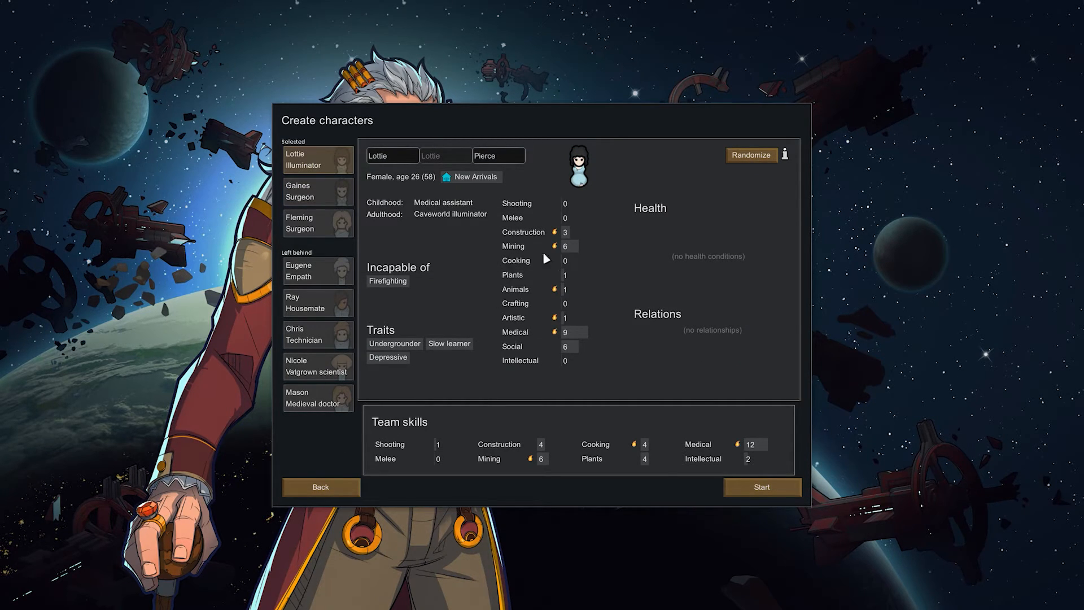
mouse_move(782, 302)
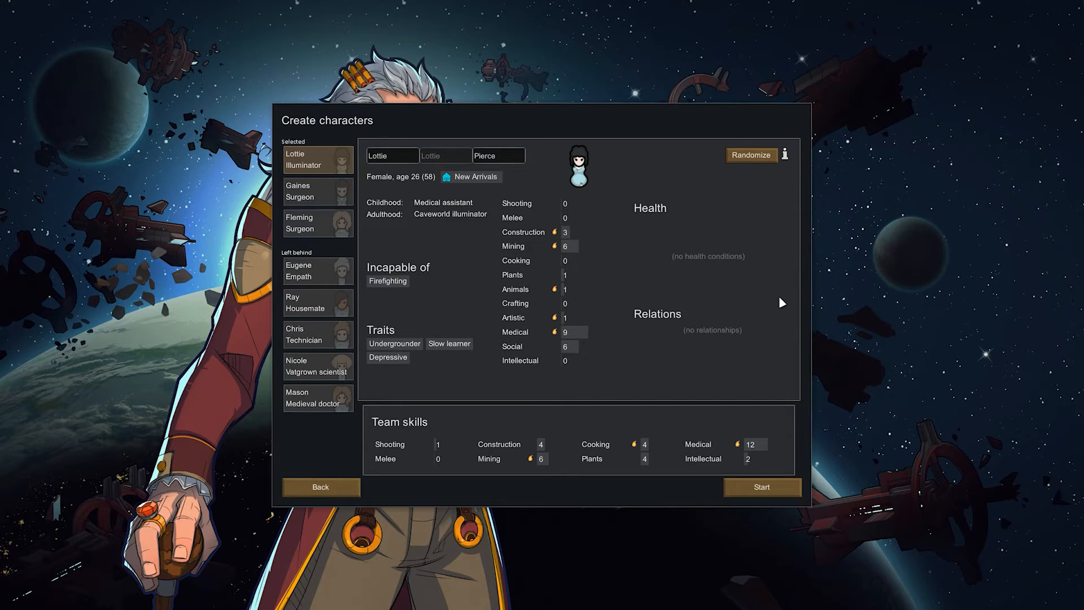
mouse_move(778, 280)
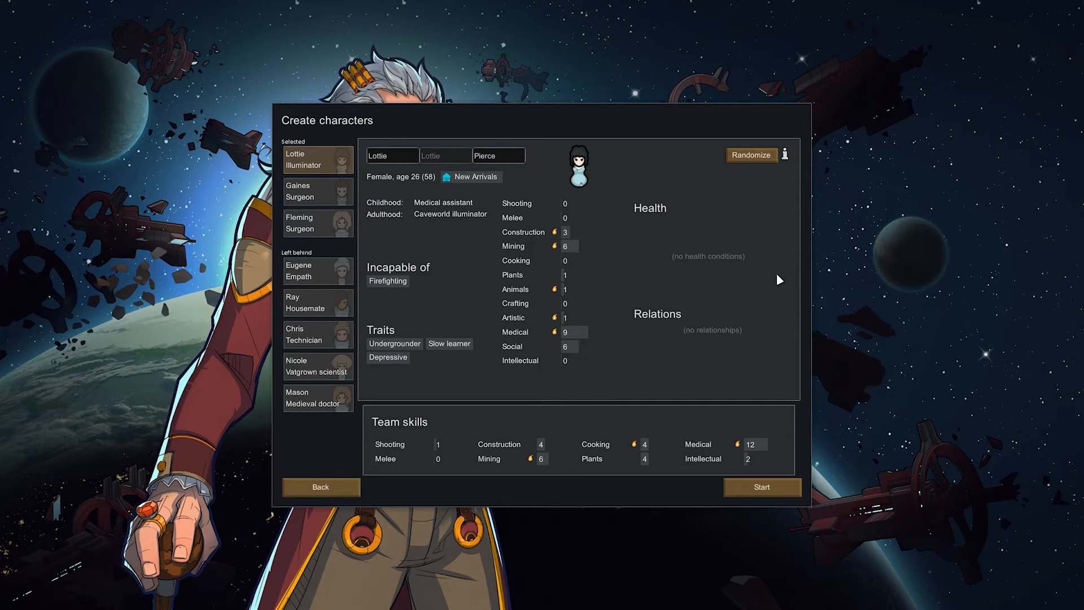
mouse_move(777, 274)
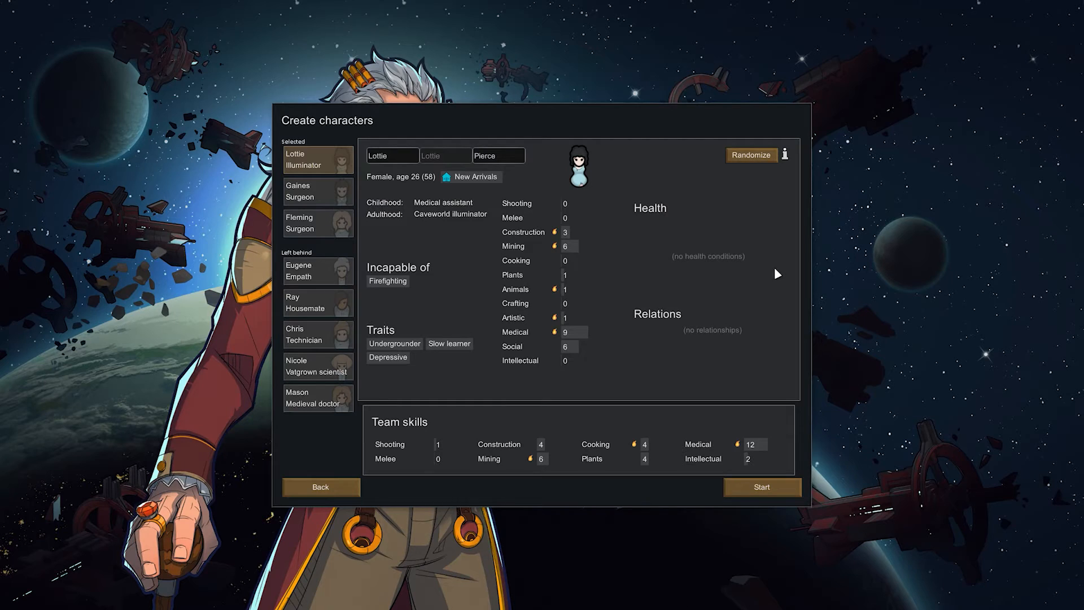
mouse_move(773, 271)
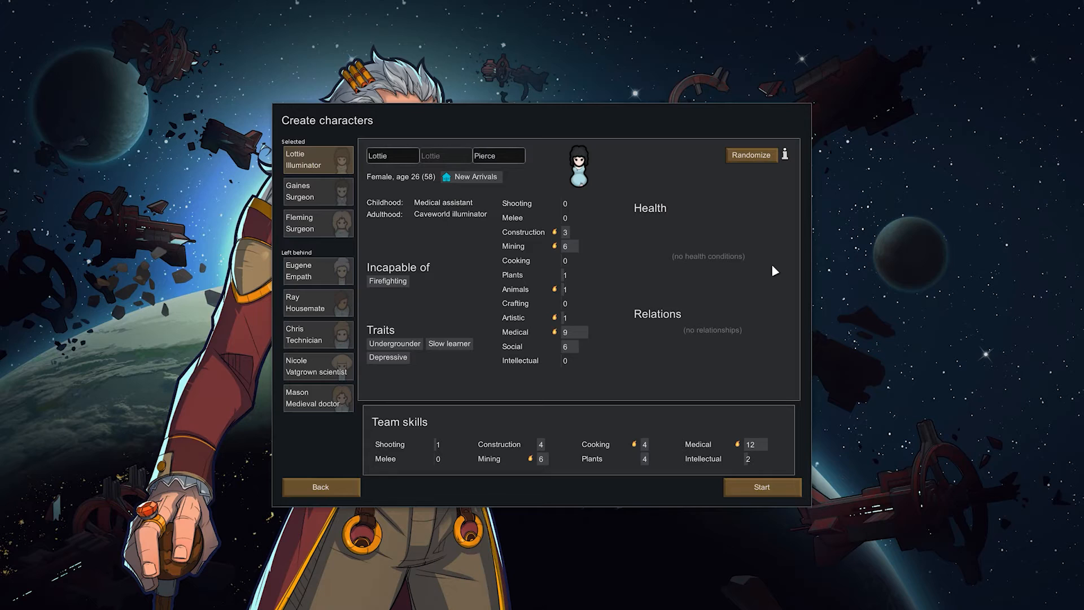
mouse_move(769, 269)
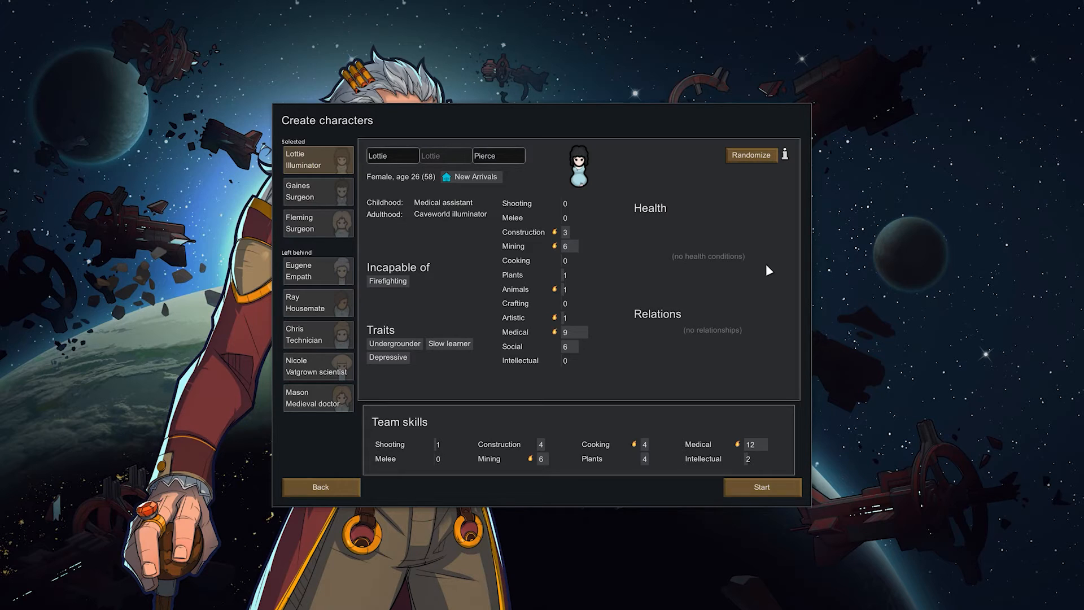
mouse_move(630, 238)
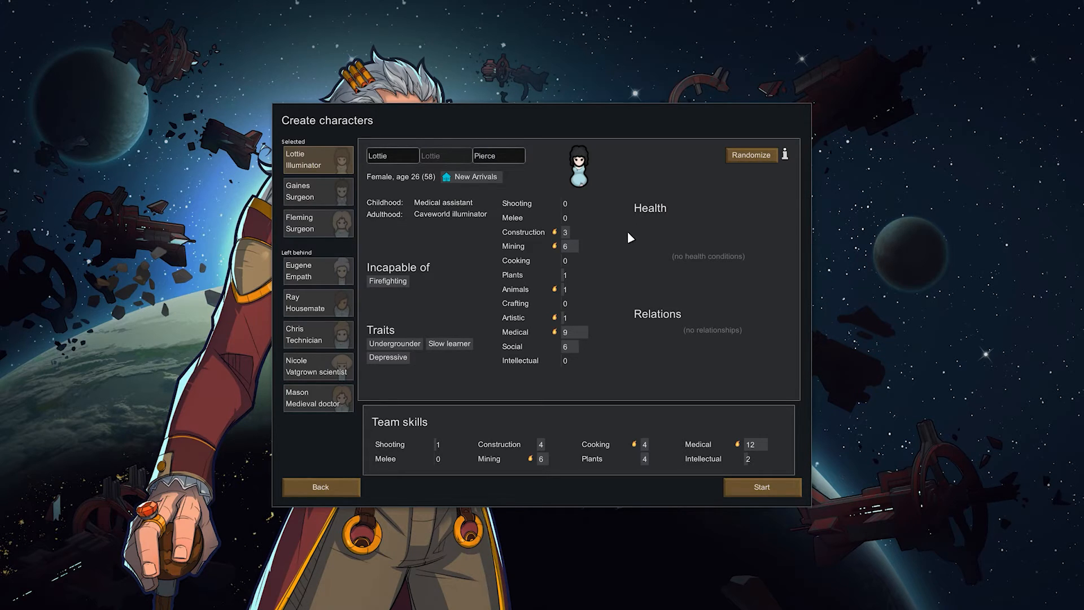
mouse_move(405, 189)
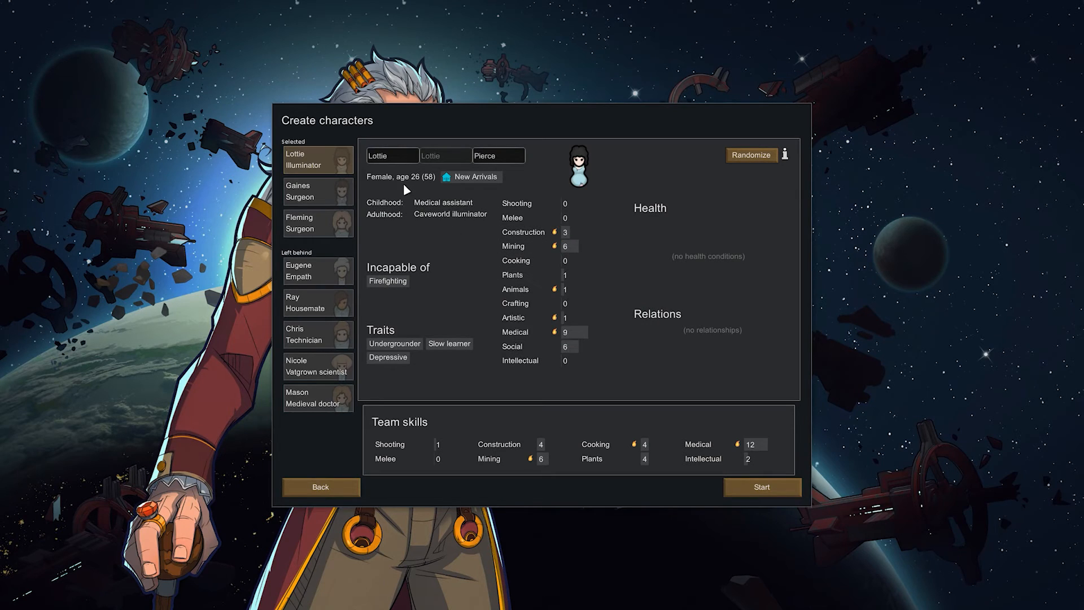
mouse_move(422, 192)
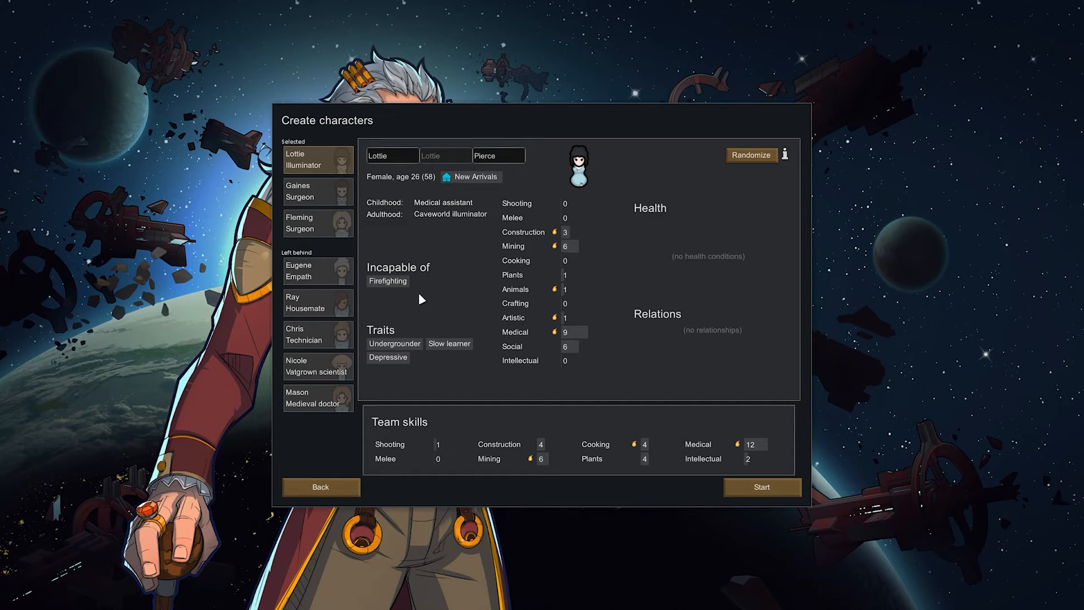
mouse_move(401, 342)
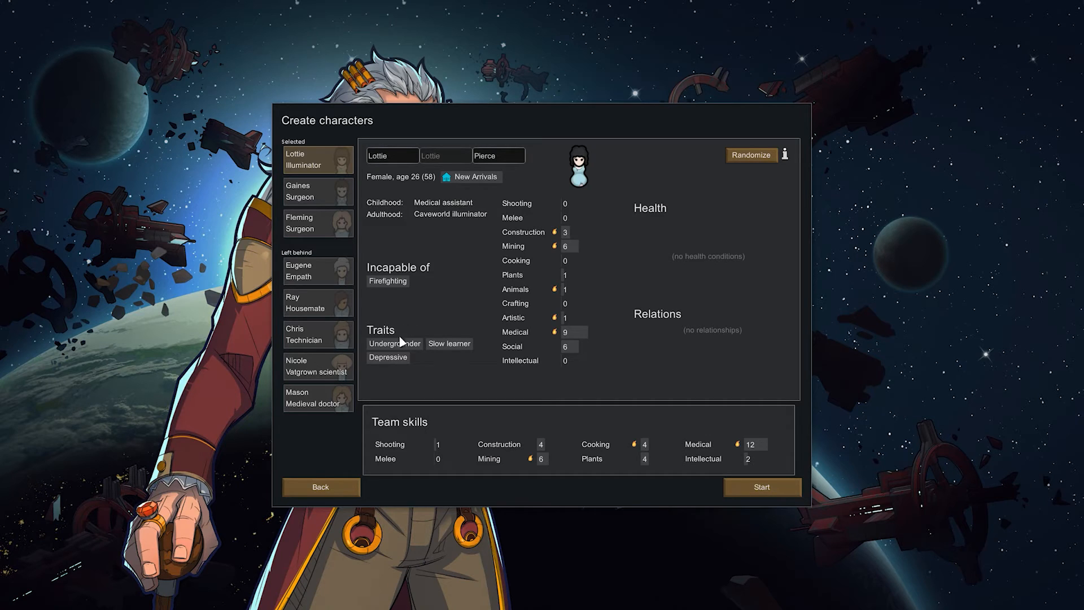
mouse_move(387, 356)
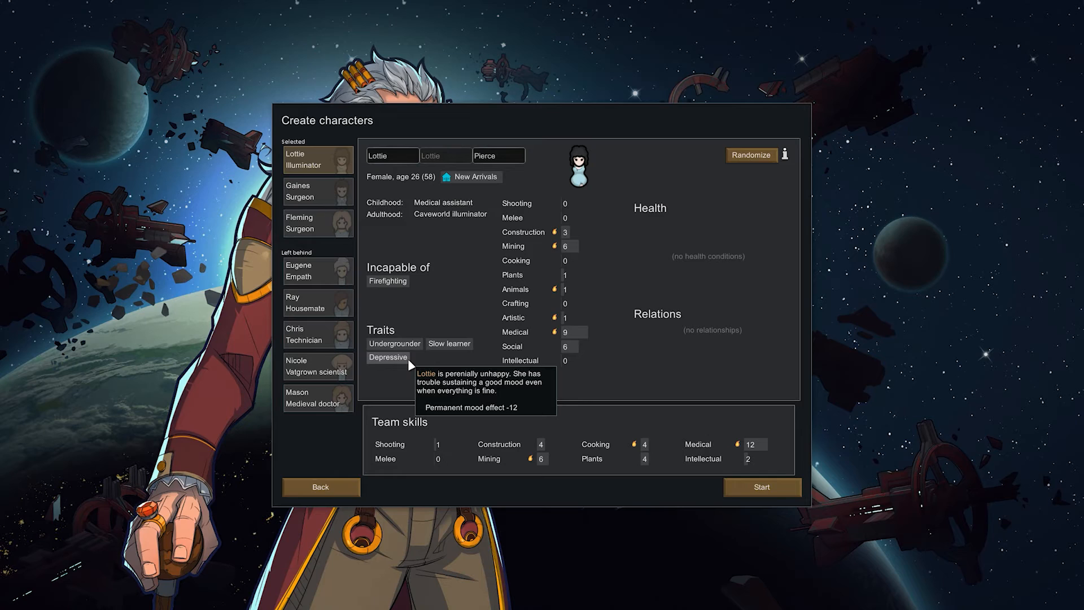
mouse_move(394, 343)
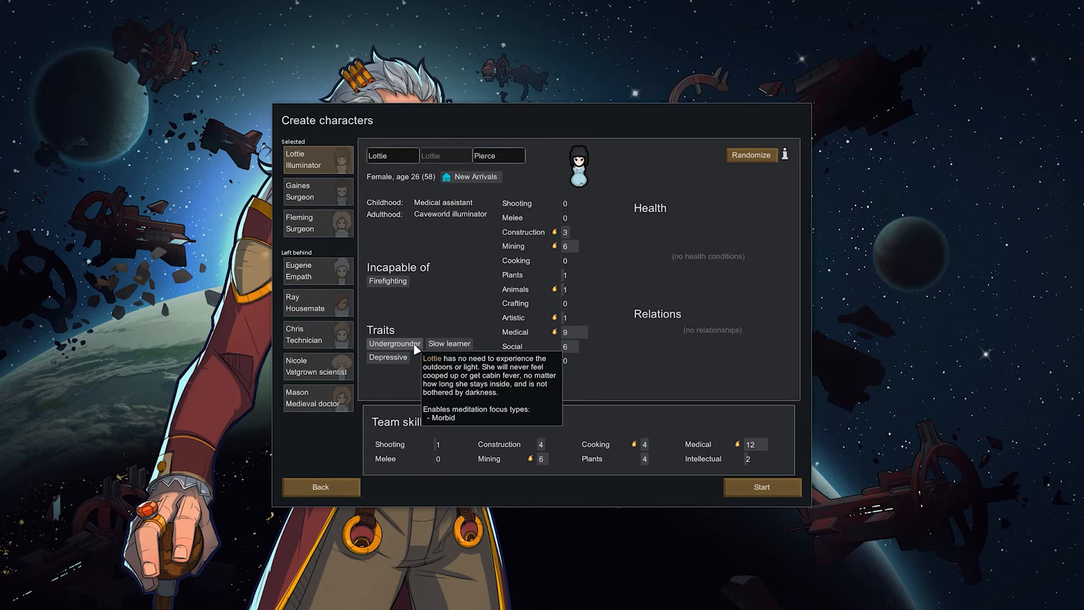
mouse_move(474, 241)
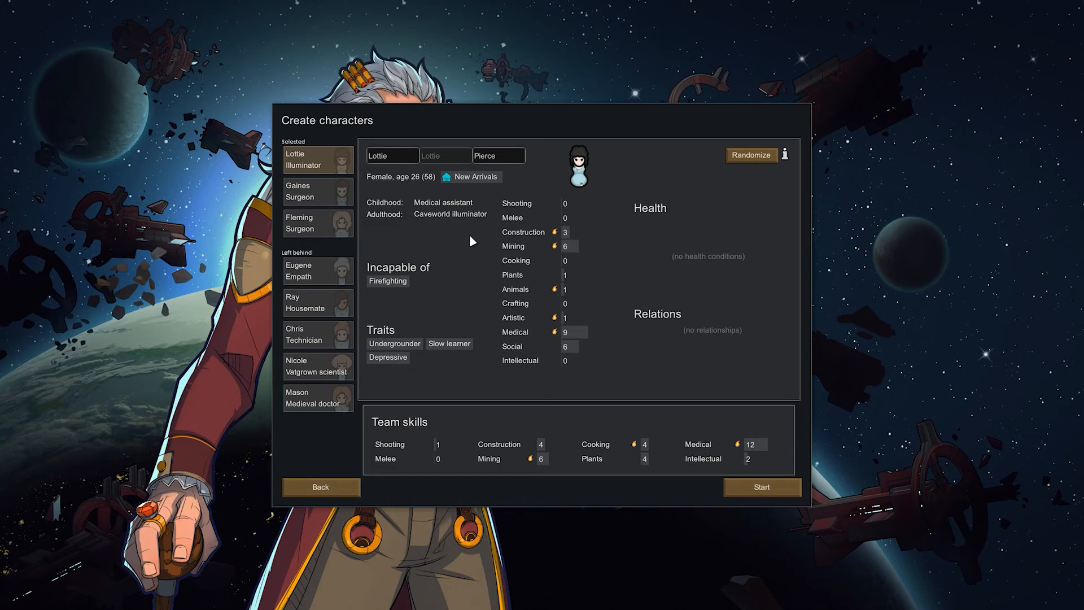
mouse_move(557, 238)
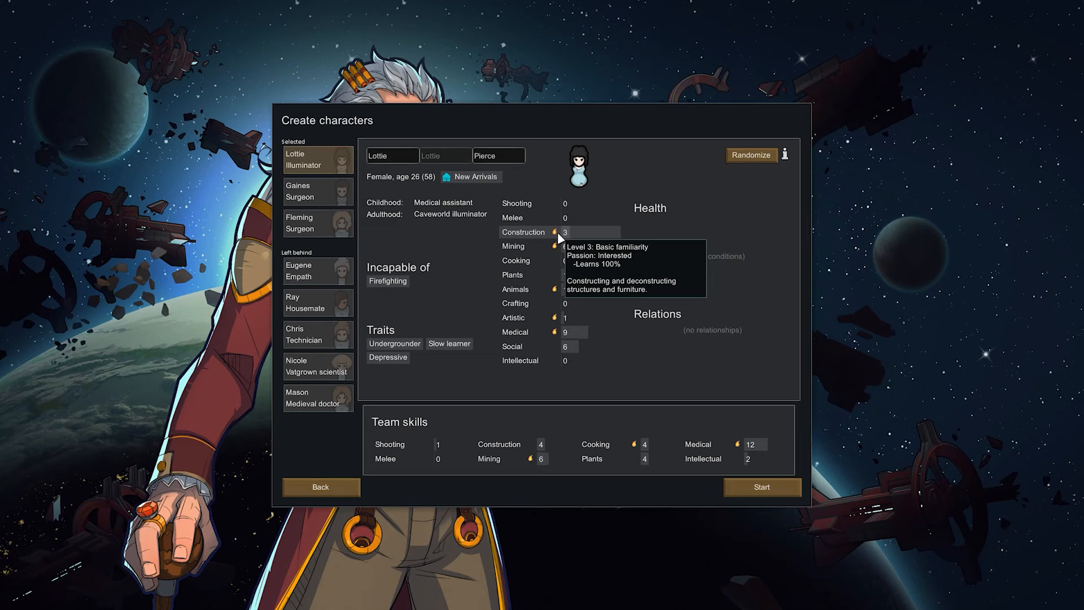
Reroll slots to get Ray and surveyor Four Eyes alongside Gaines, then view left-behind lover Fitz.
click(316, 192)
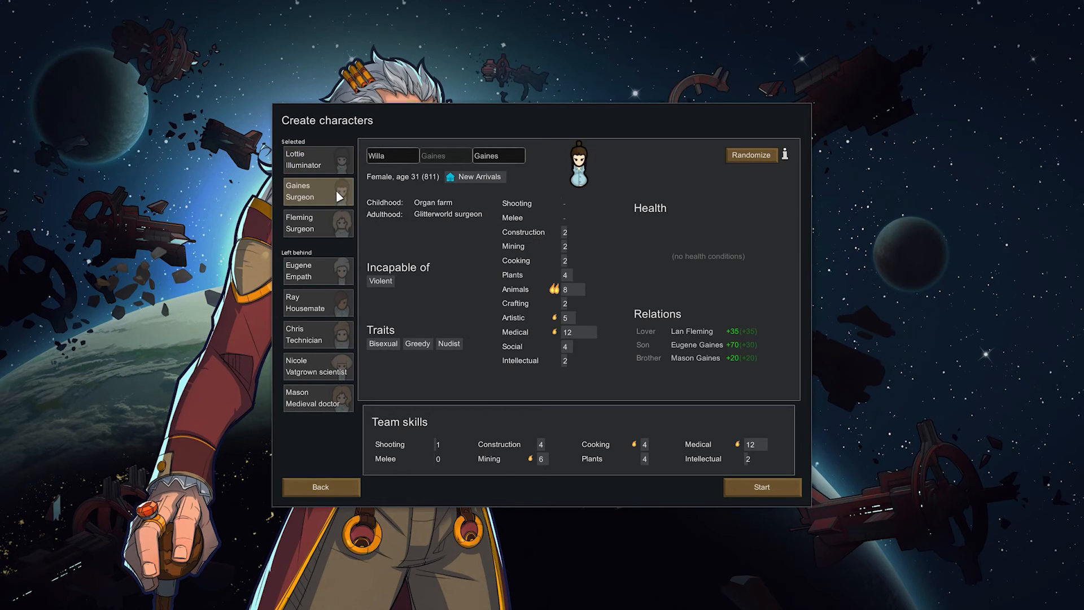
mouse_move(560, 298)
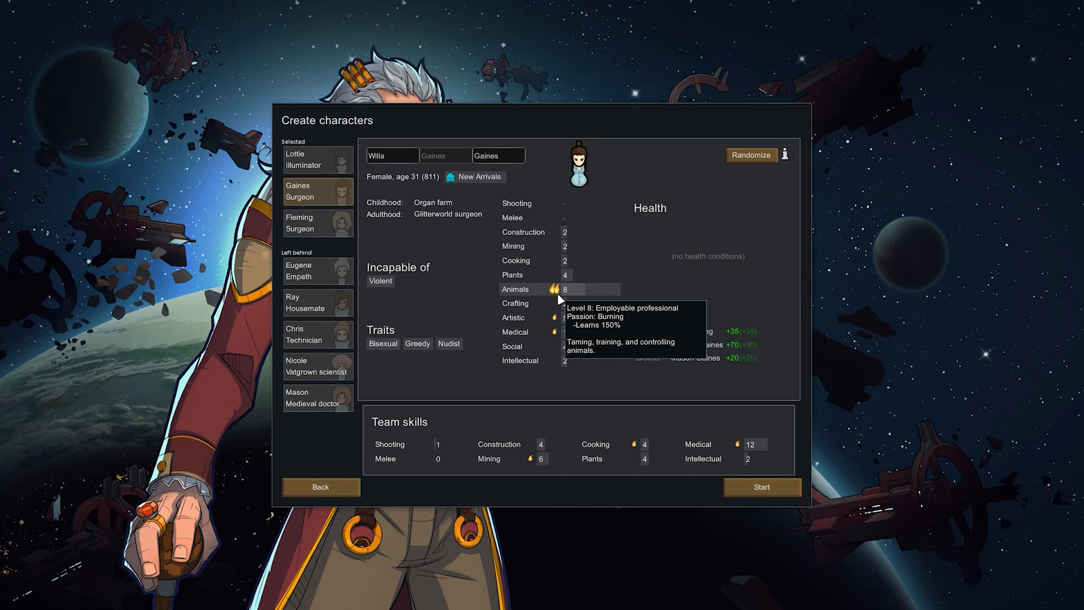
click(751, 155)
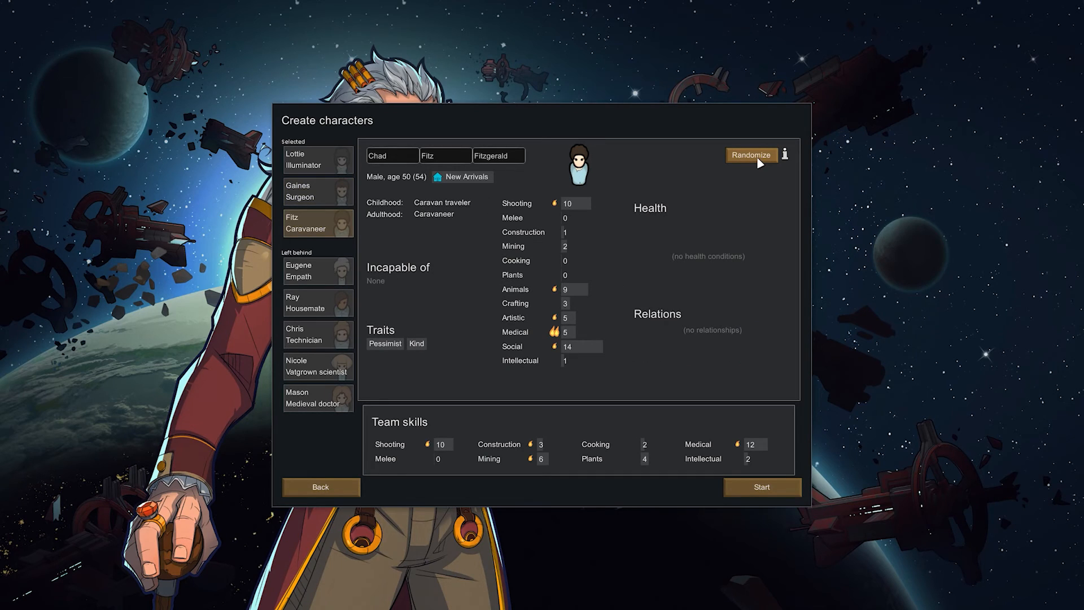
mouse_move(581, 334)
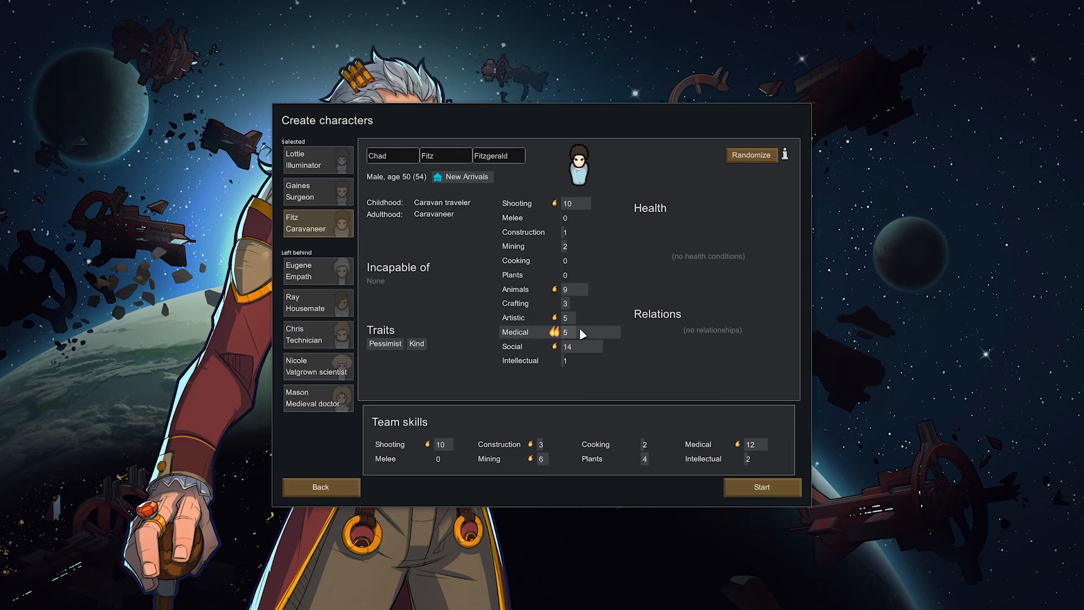
mouse_move(553, 335)
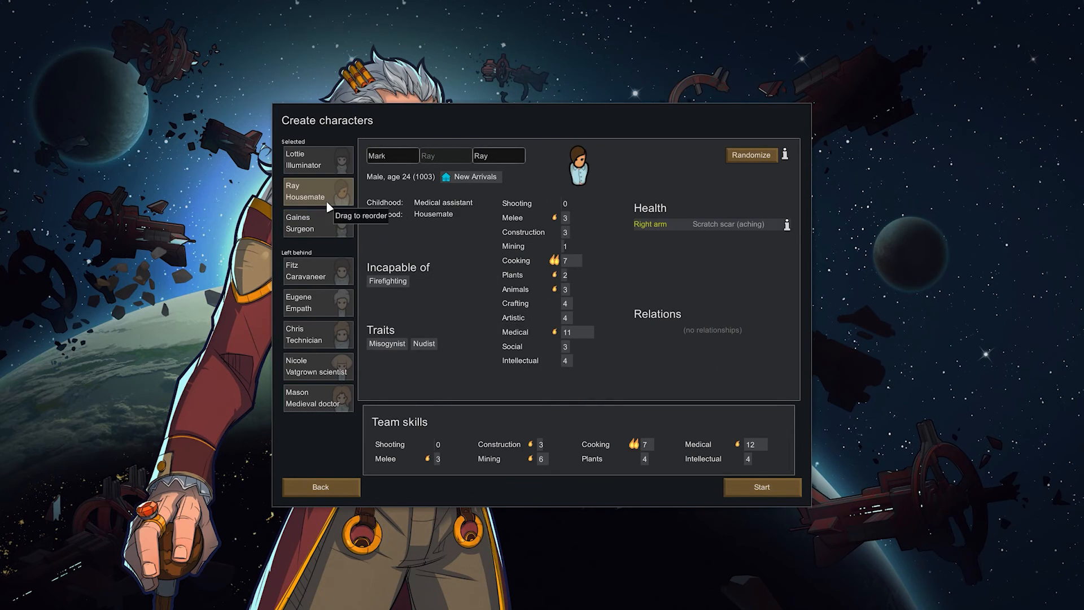
click(317, 160)
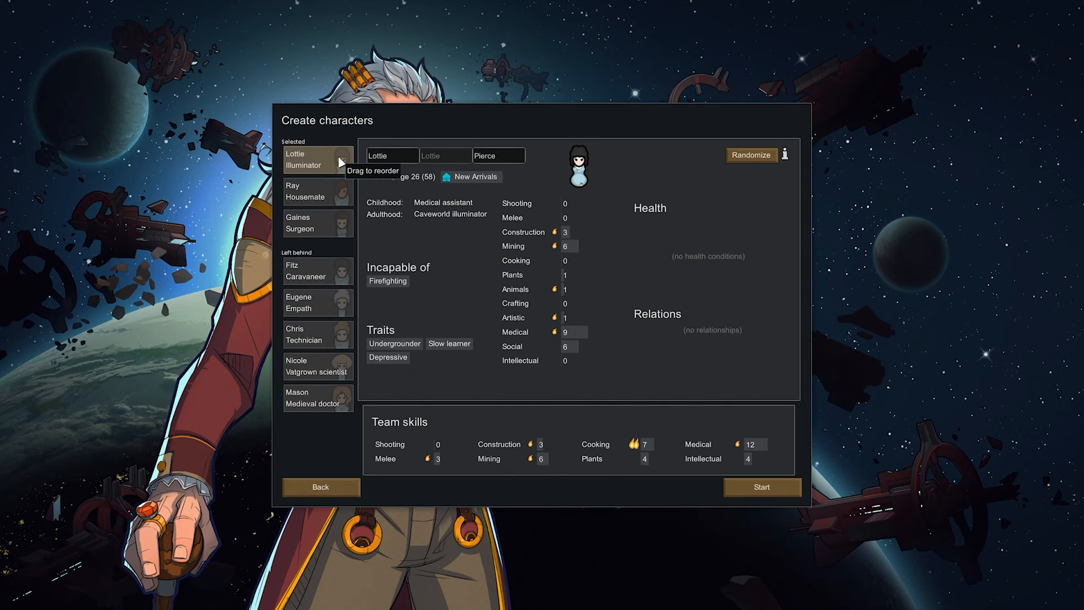
click(750, 155)
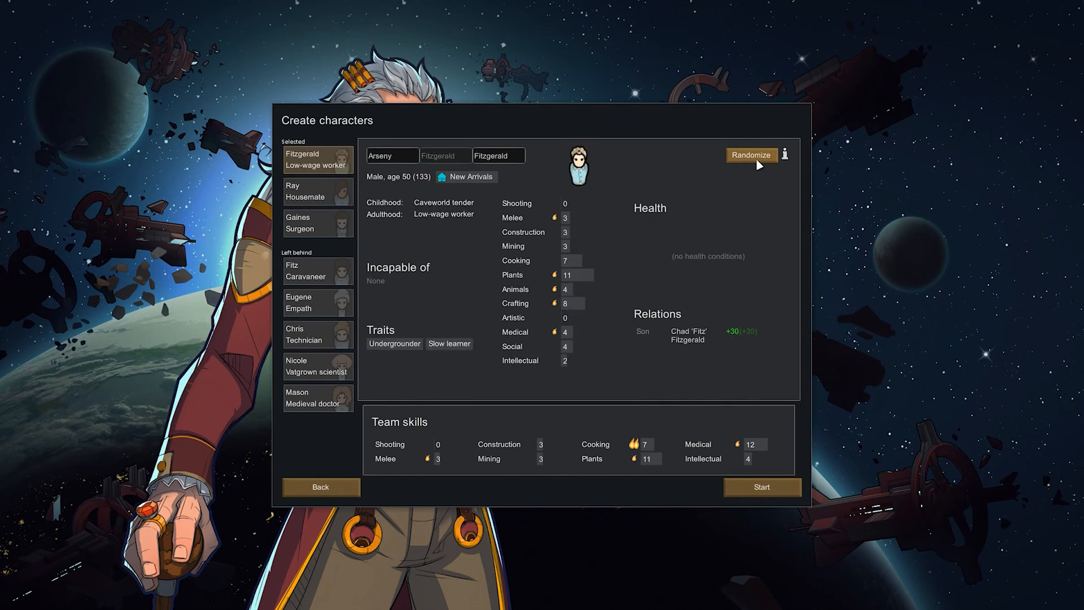
click(750, 154)
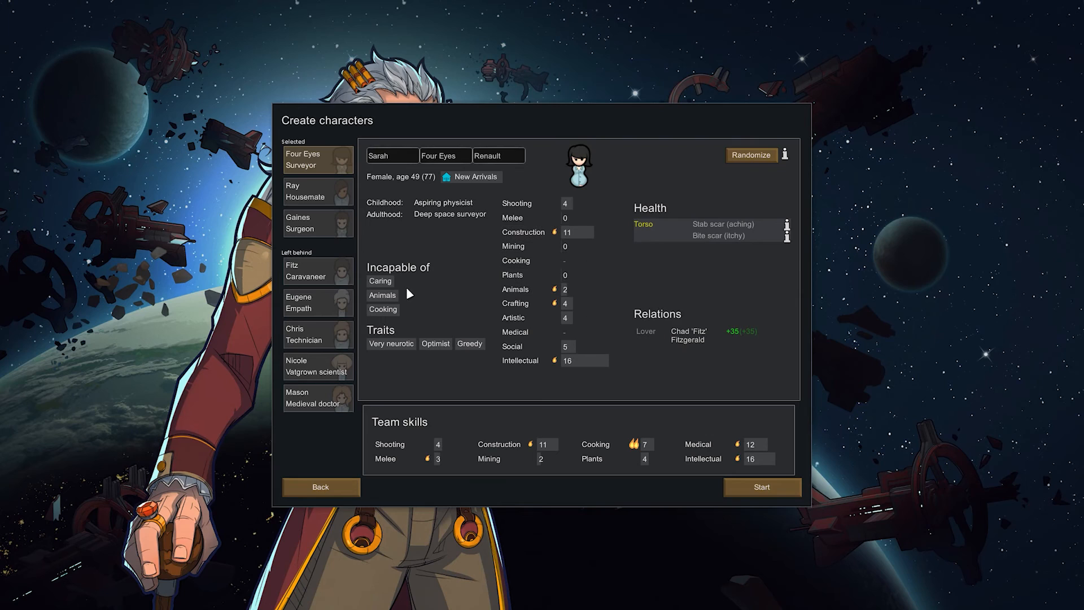
mouse_move(468, 361)
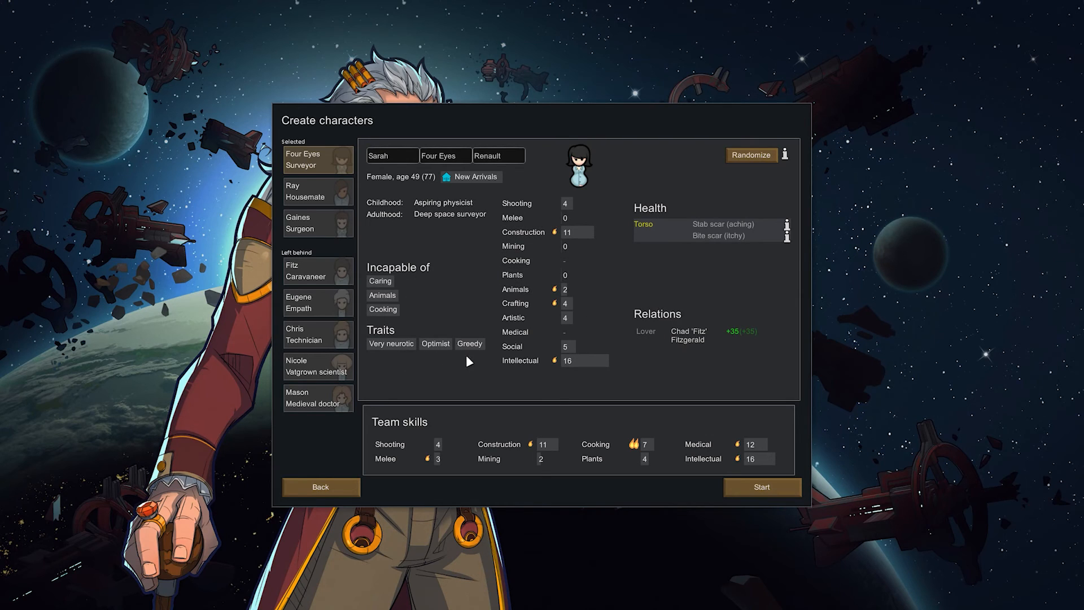
mouse_move(470, 343)
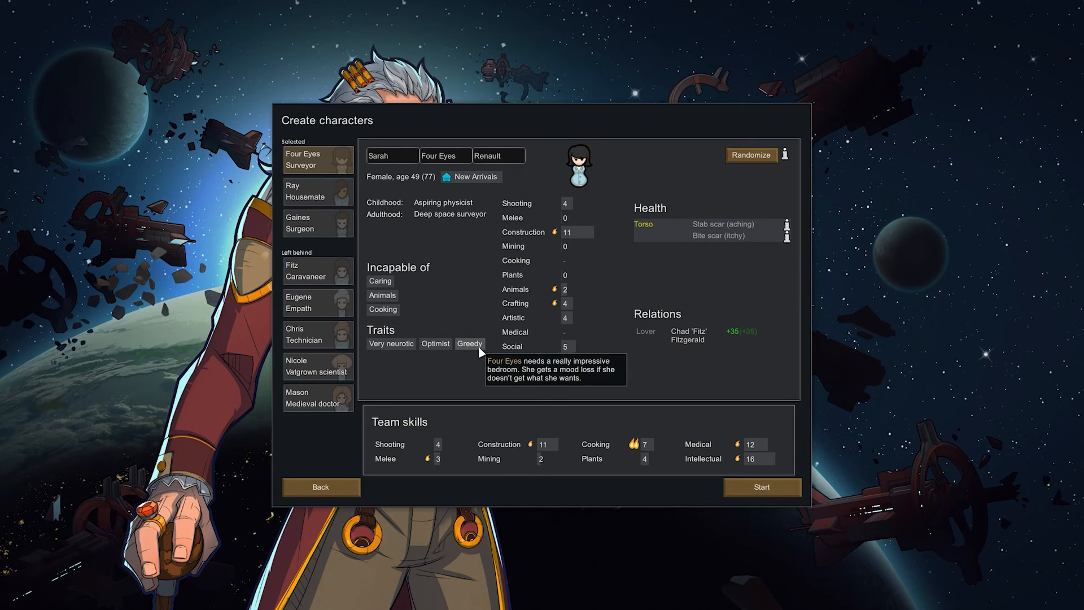
mouse_move(669, 353)
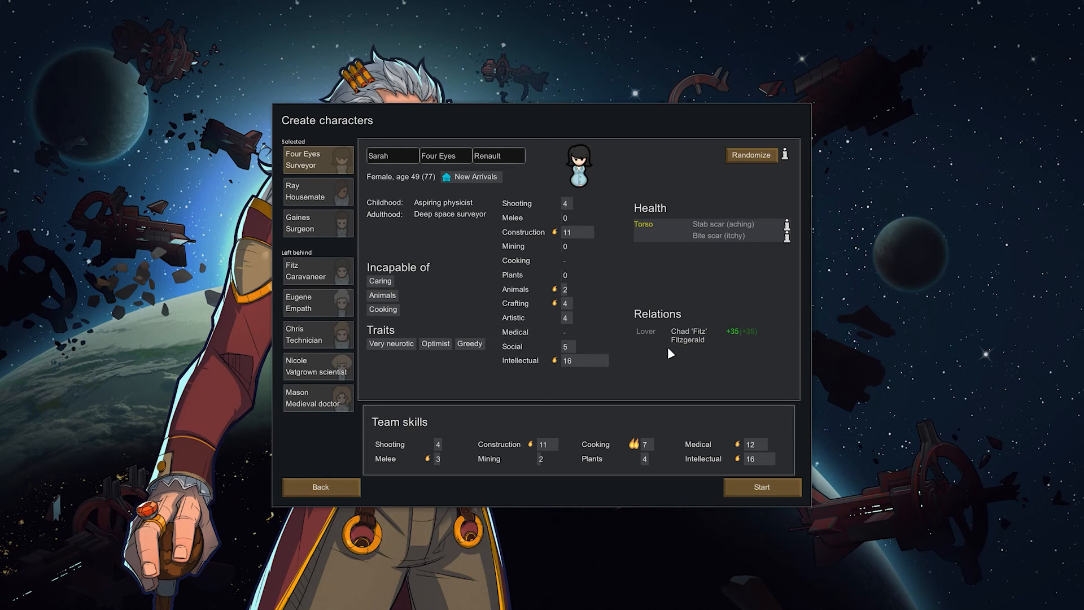
mouse_move(681, 235)
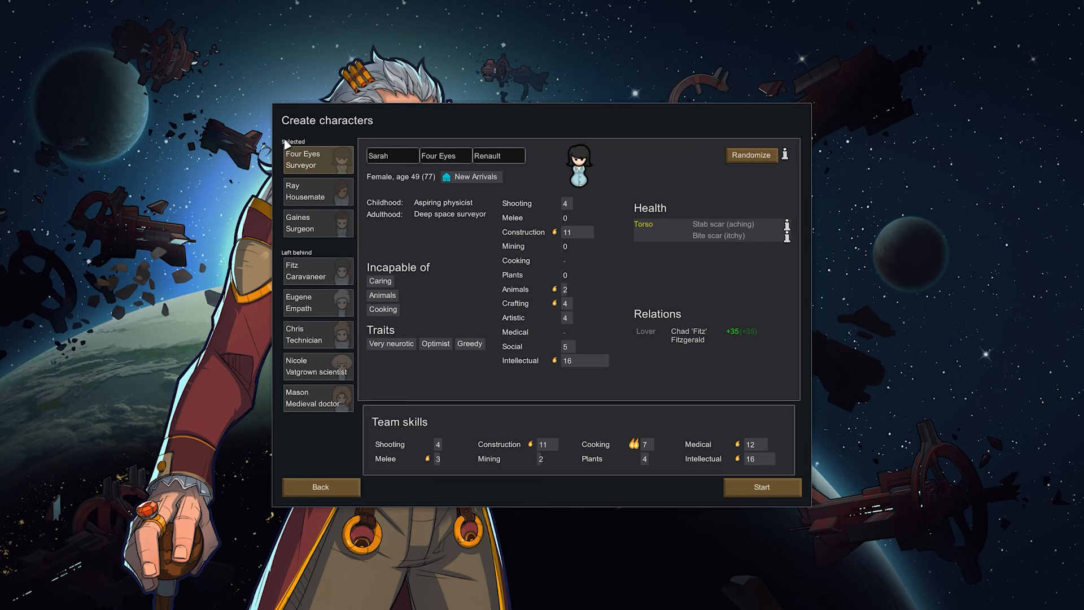
mouse_move(397, 235)
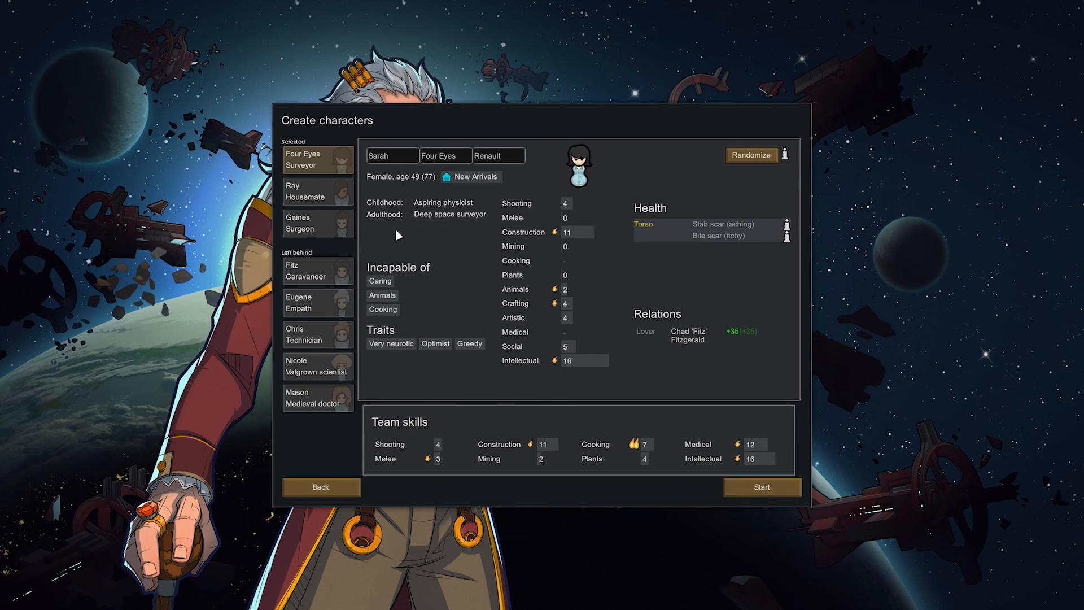
click(317, 269)
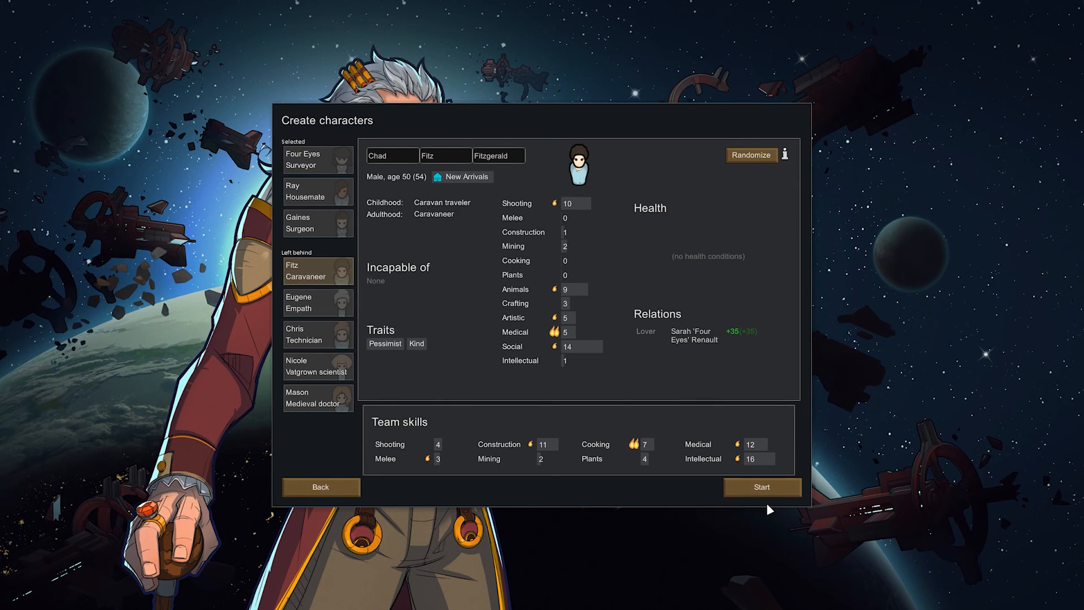
Launch the colony with Gaines, Ray and Four Eyes and dismiss the crash-landing intro.
click(761, 486)
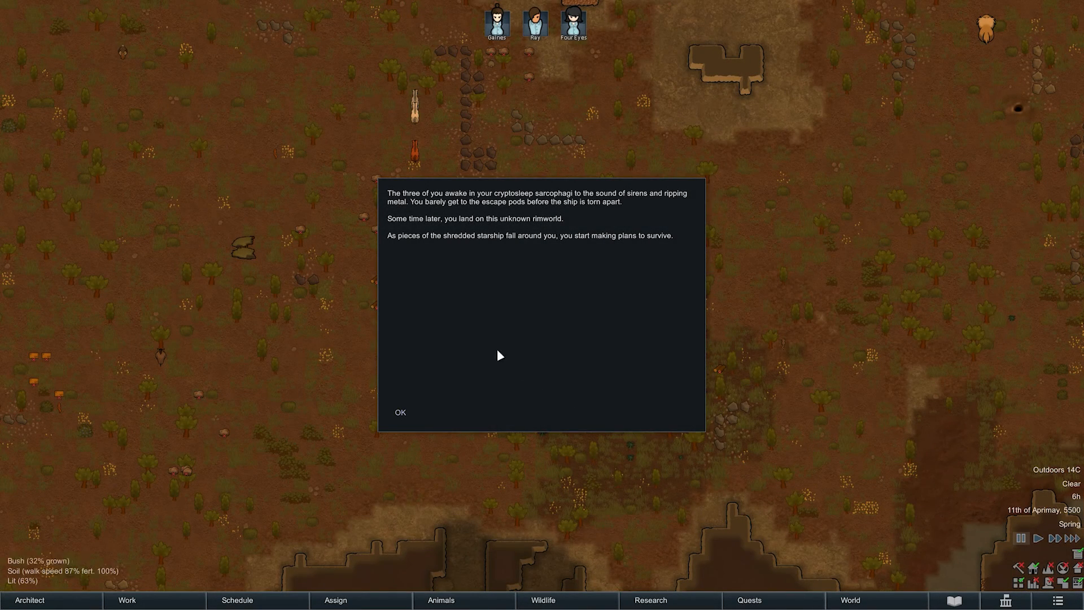
mouse_move(401, 414)
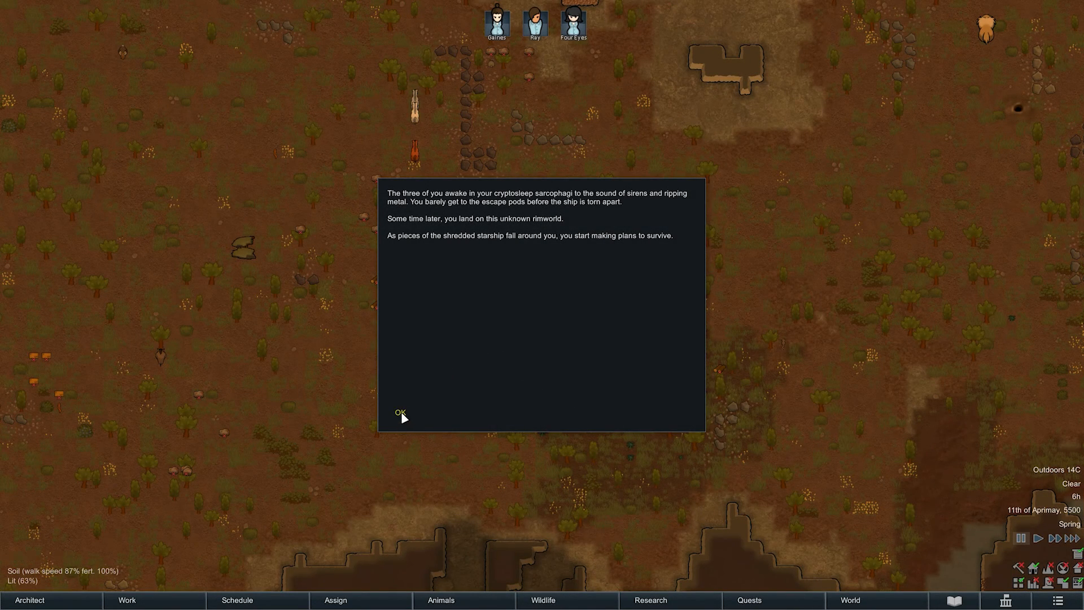
click(400, 410)
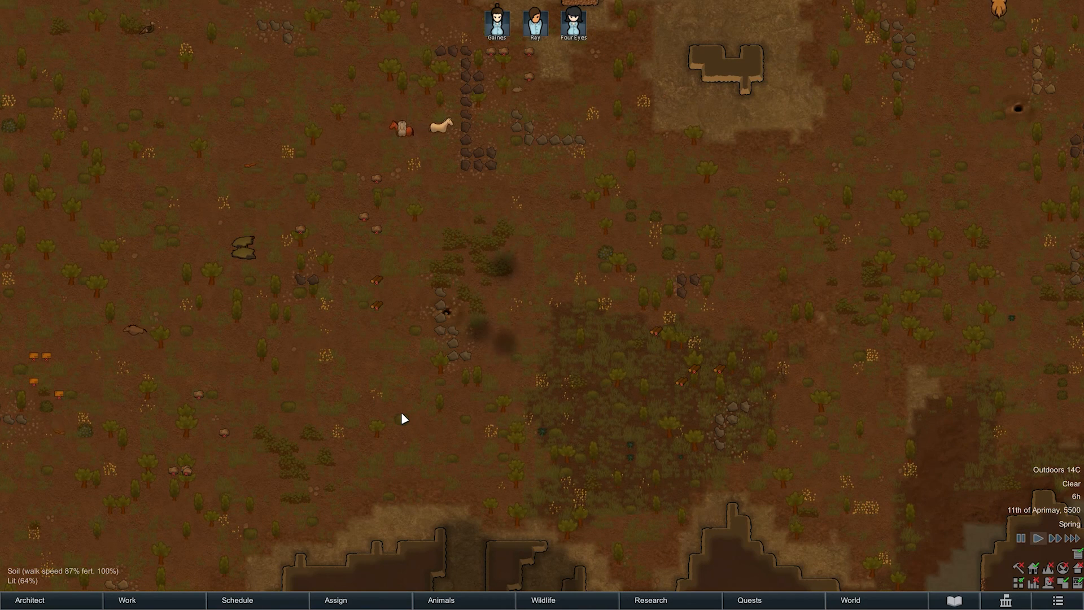